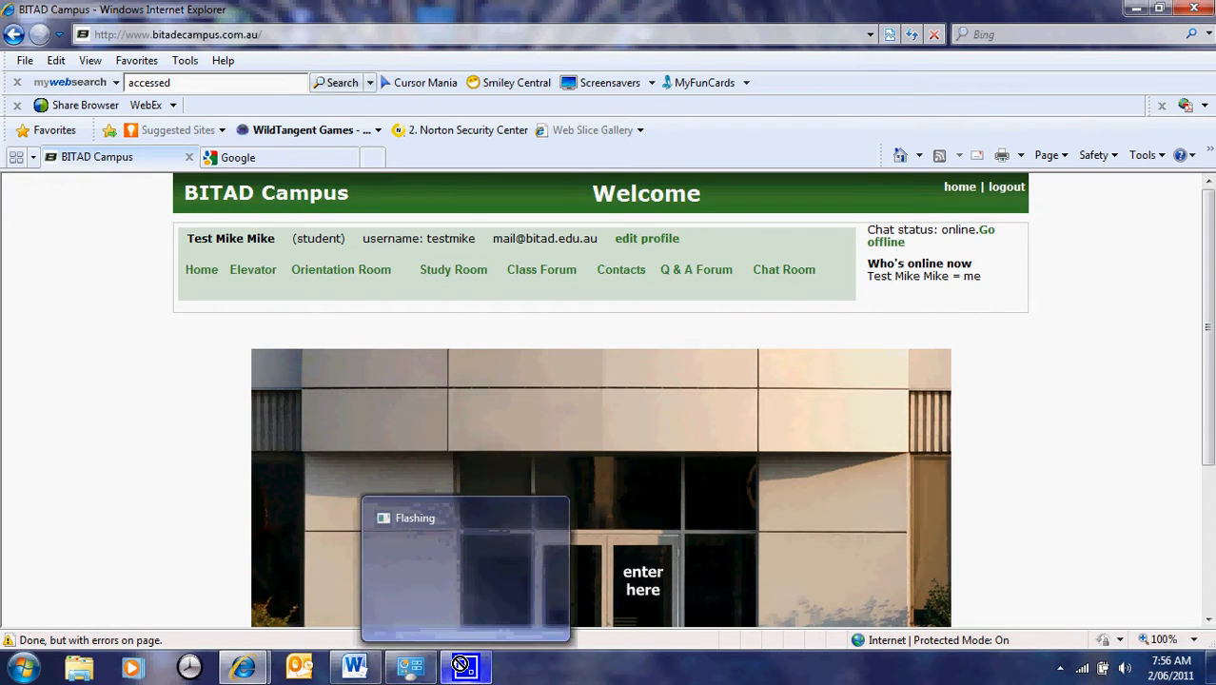
Enter the campus building and choose the Orientation Room floor in the elevator
{"action": "scroll", "scroll_direction": "down", "scroll_amount": 3}
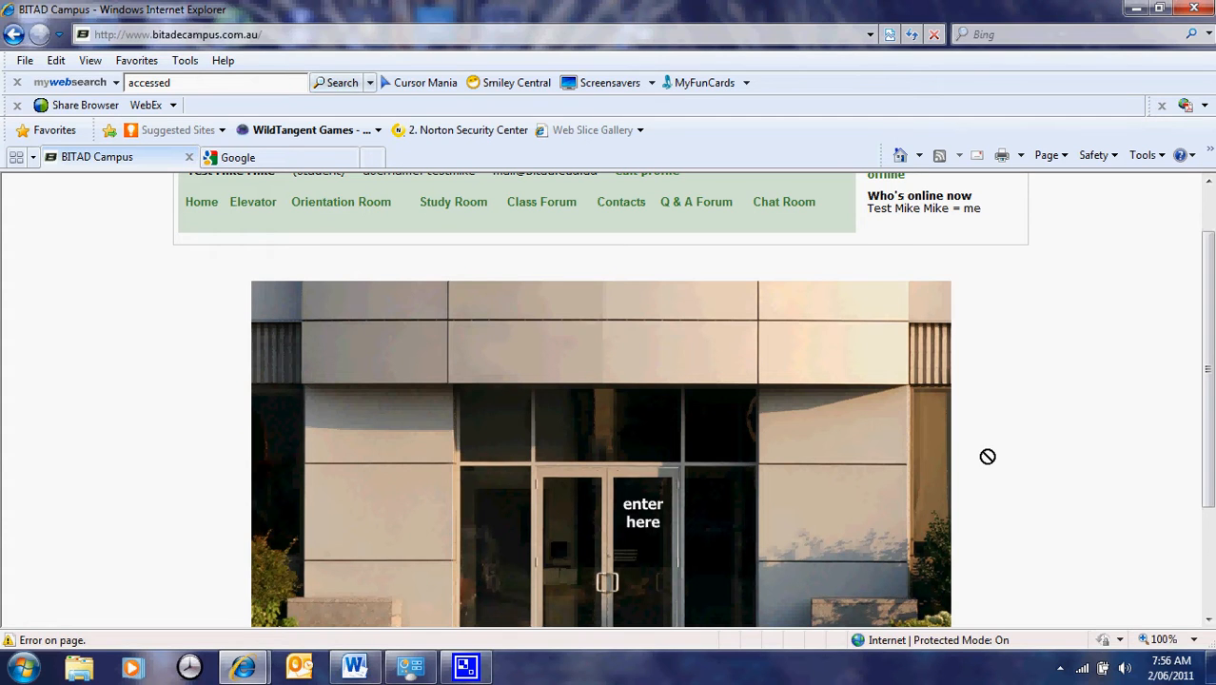
{"action": "scroll", "scroll_direction": "up", "scroll_amount": 3}
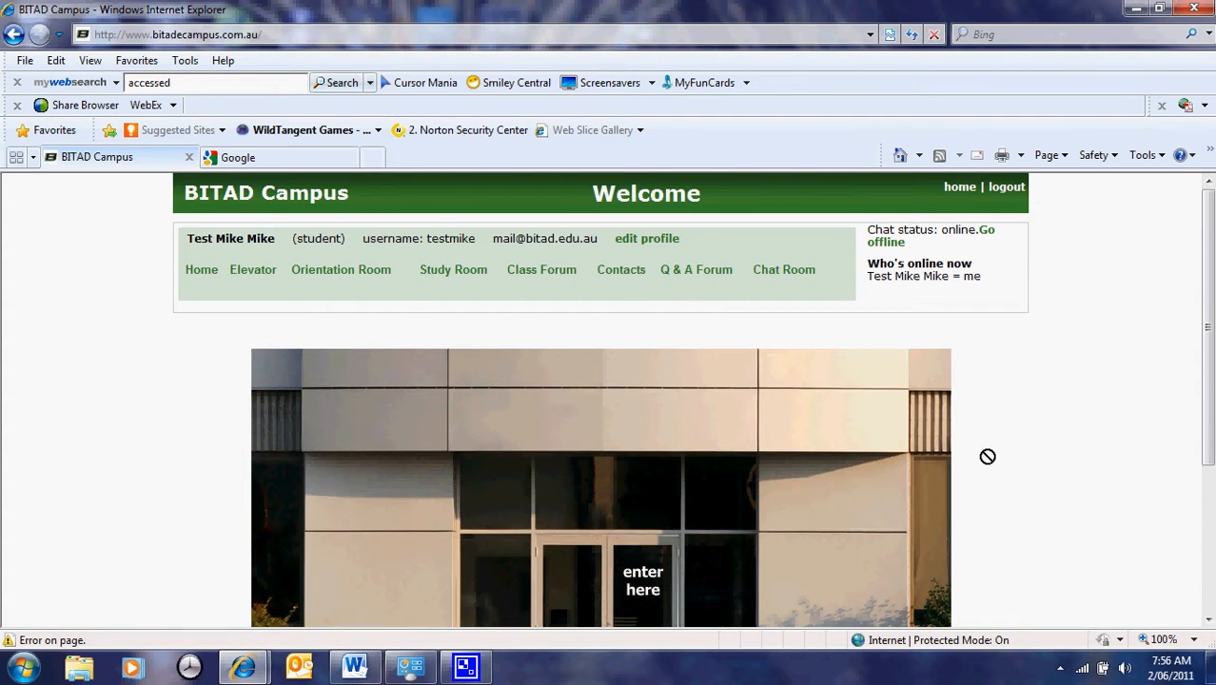
{"action": "scroll", "scroll_direction": "down", "scroll_amount": 3}
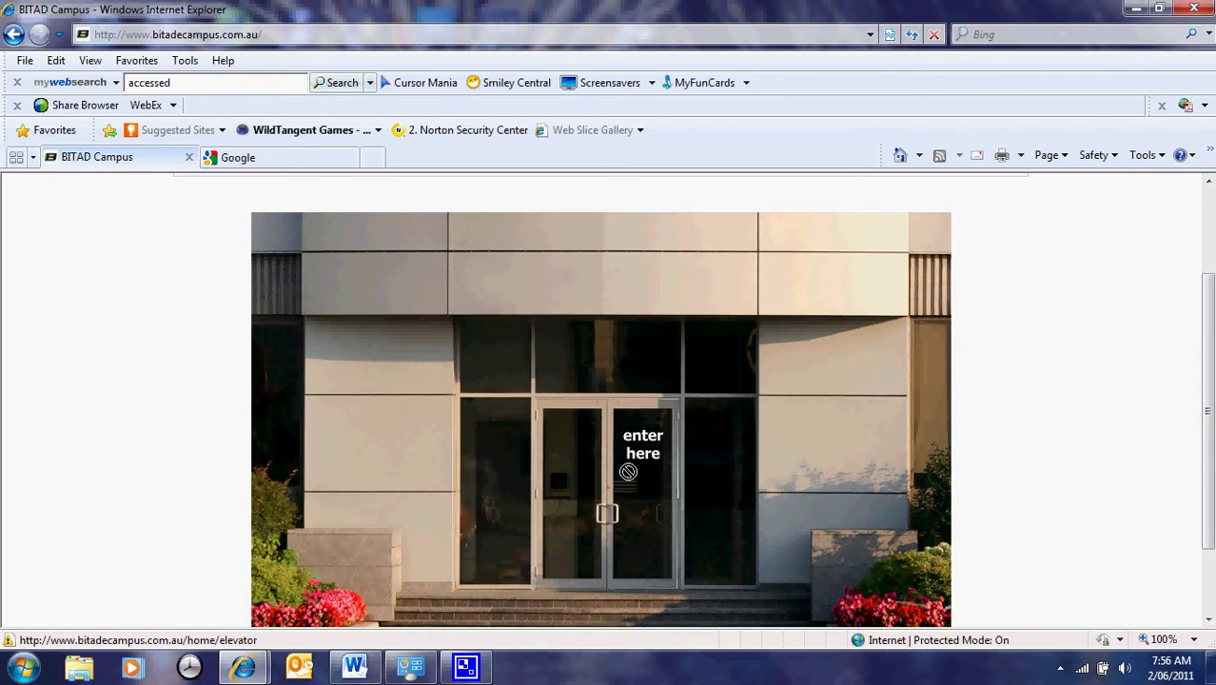
{"action": "mouse_move", "coordinate": [628, 472]}
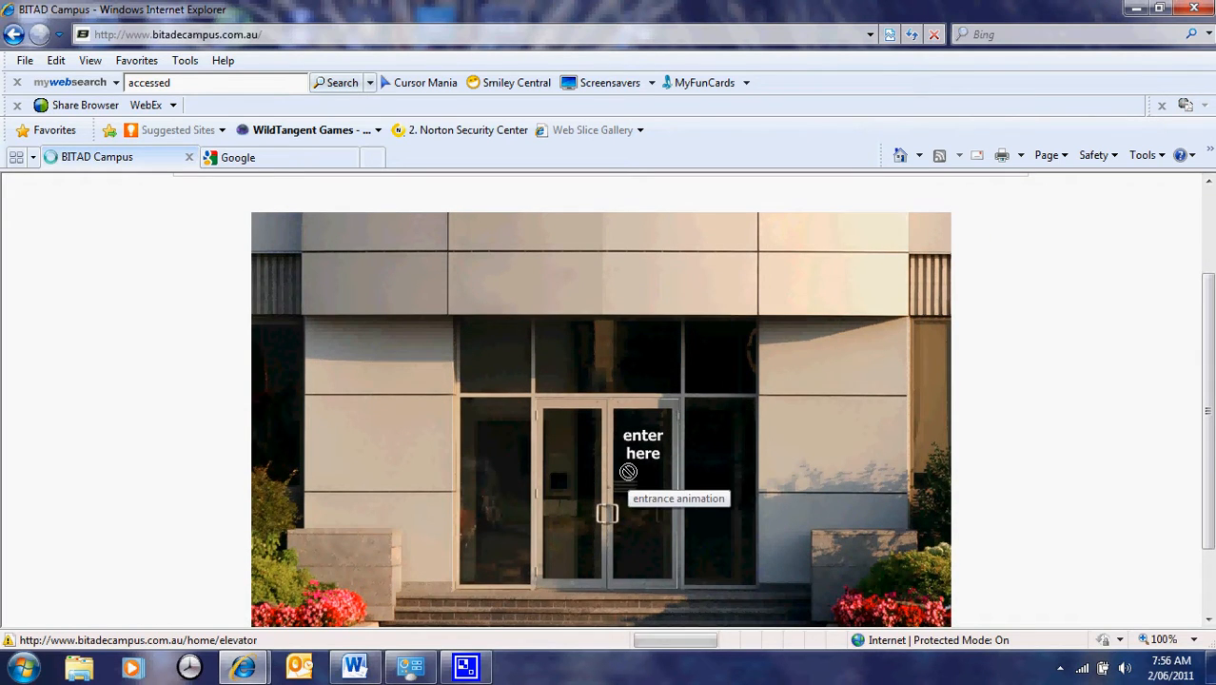
{"action": "left_click", "coordinate": [642, 443]}
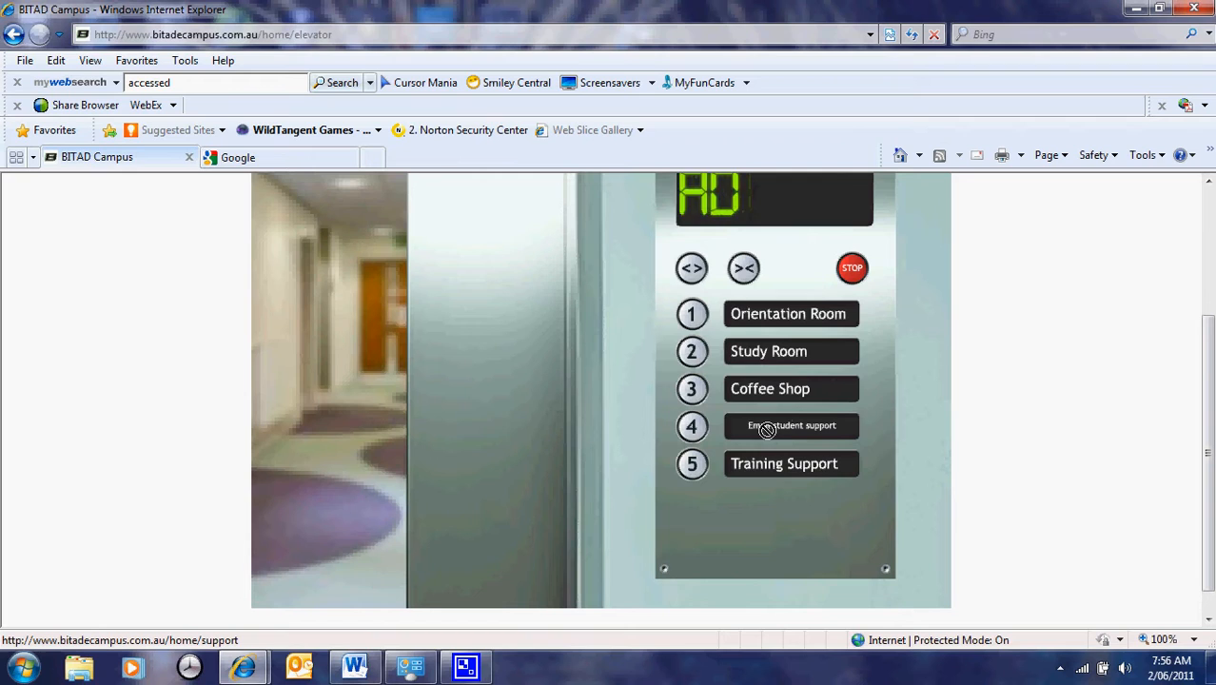
{"action": "mouse_move", "coordinate": [766, 331]}
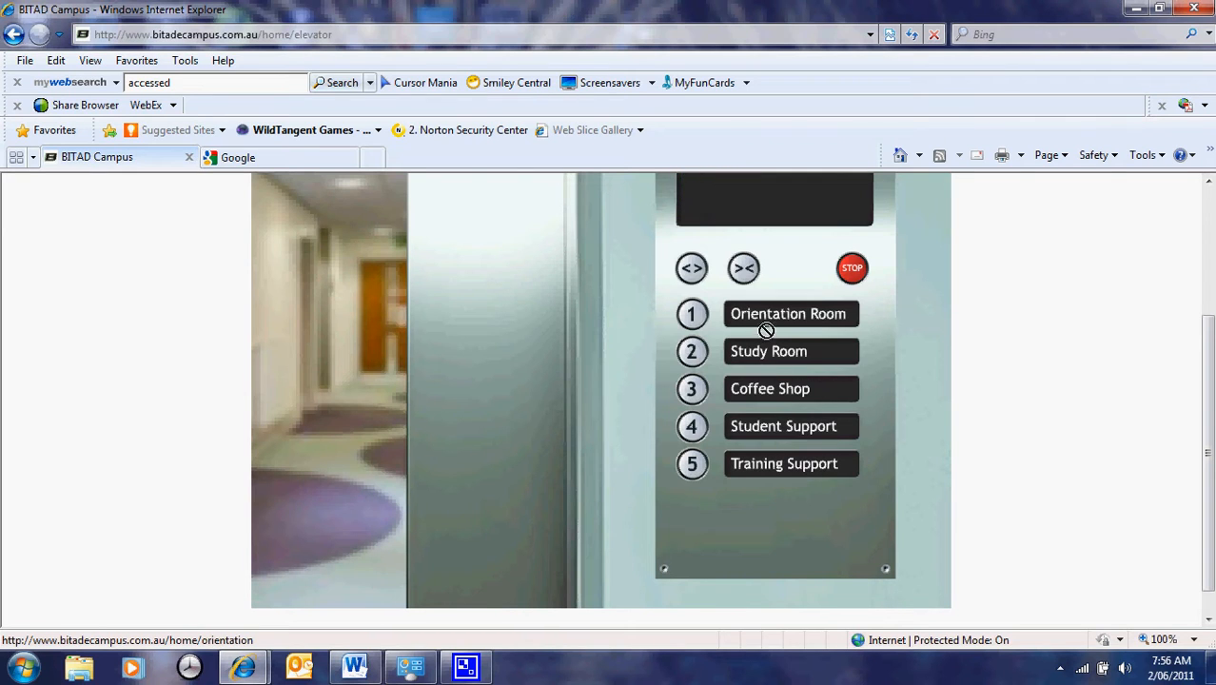
{"action": "left_click", "coordinate": [787, 313]}
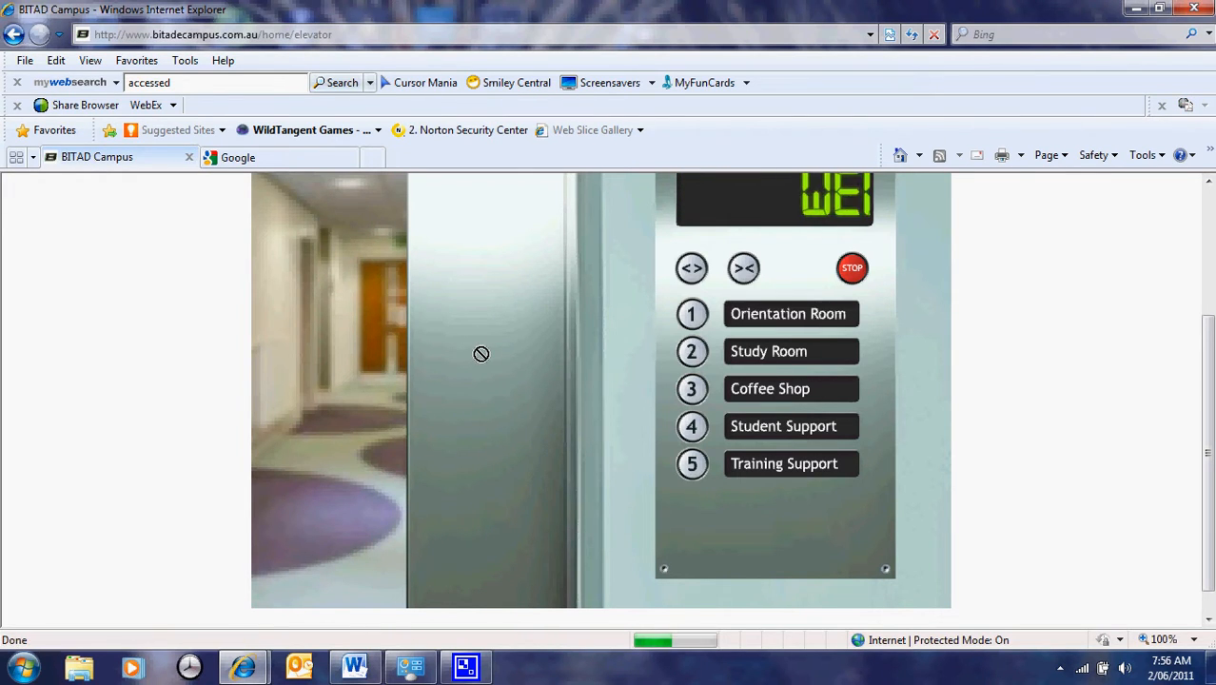
Continue into the Orientation Room page and scroll through its Step 1–4 links
{"action": "left_click", "coordinate": [788, 313]}
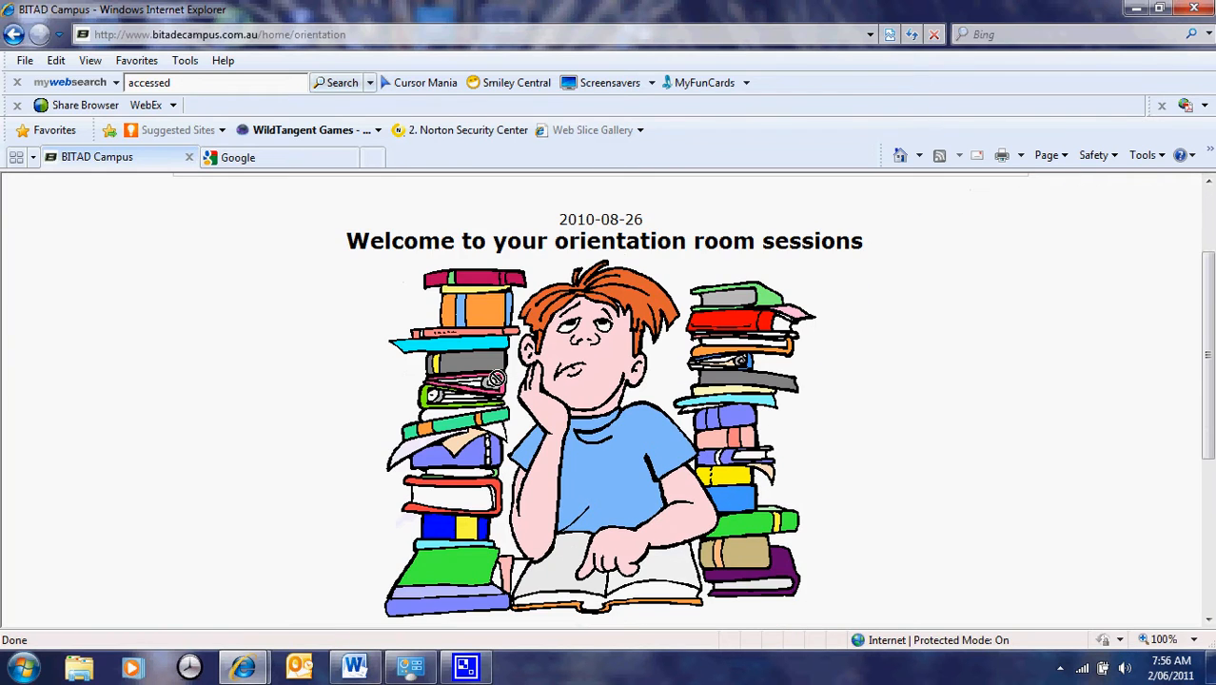
{"action": "scroll", "scroll_direction": "down", "scroll_amount": 3}
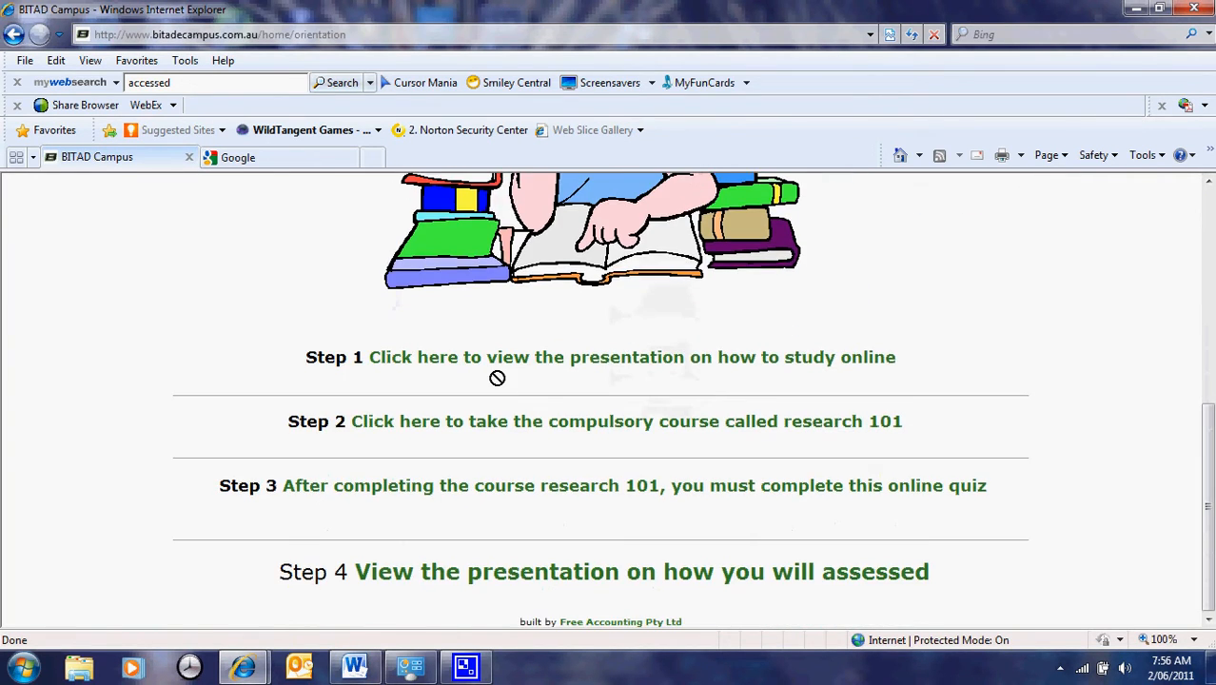
{"action": "mouse_move", "coordinate": [552, 356]}
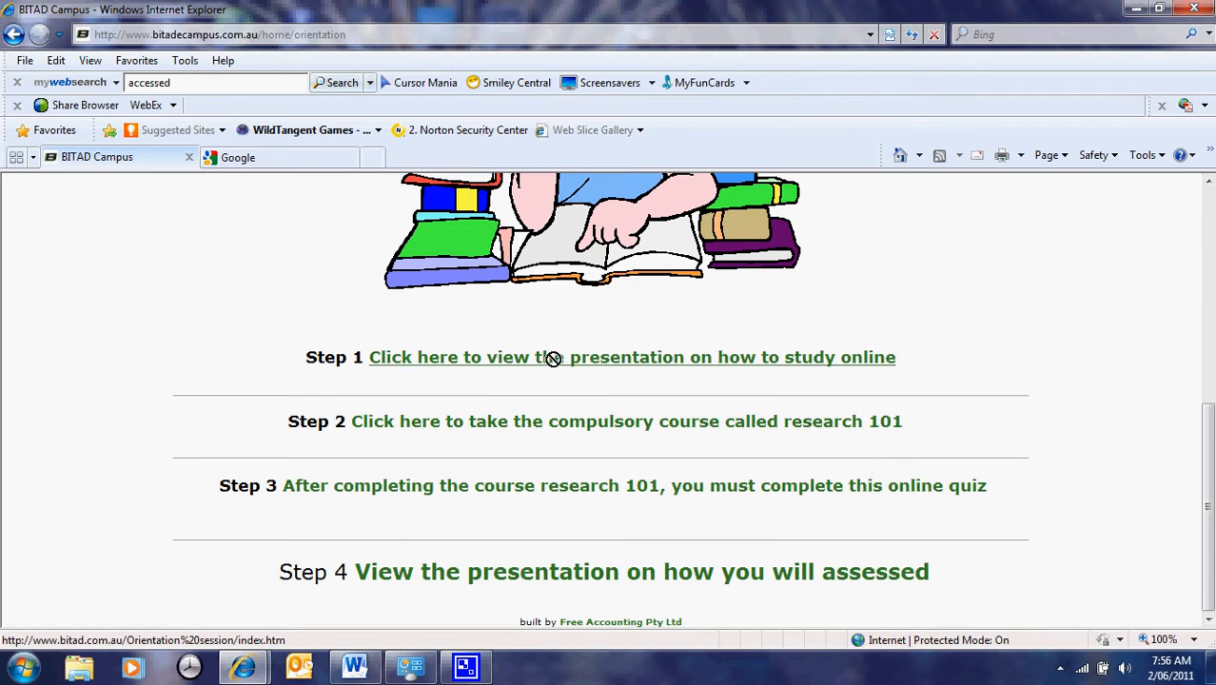
{"action": "mouse_move", "coordinate": [691, 371]}
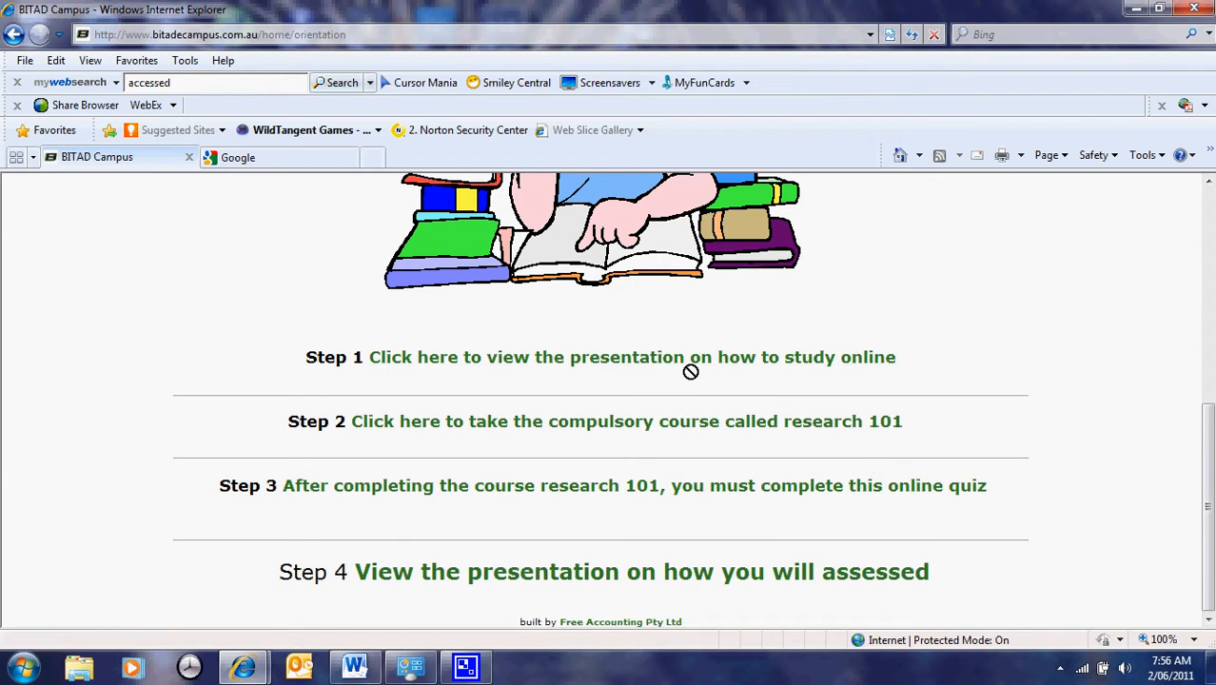
{"action": "mouse_move", "coordinate": [746, 429]}
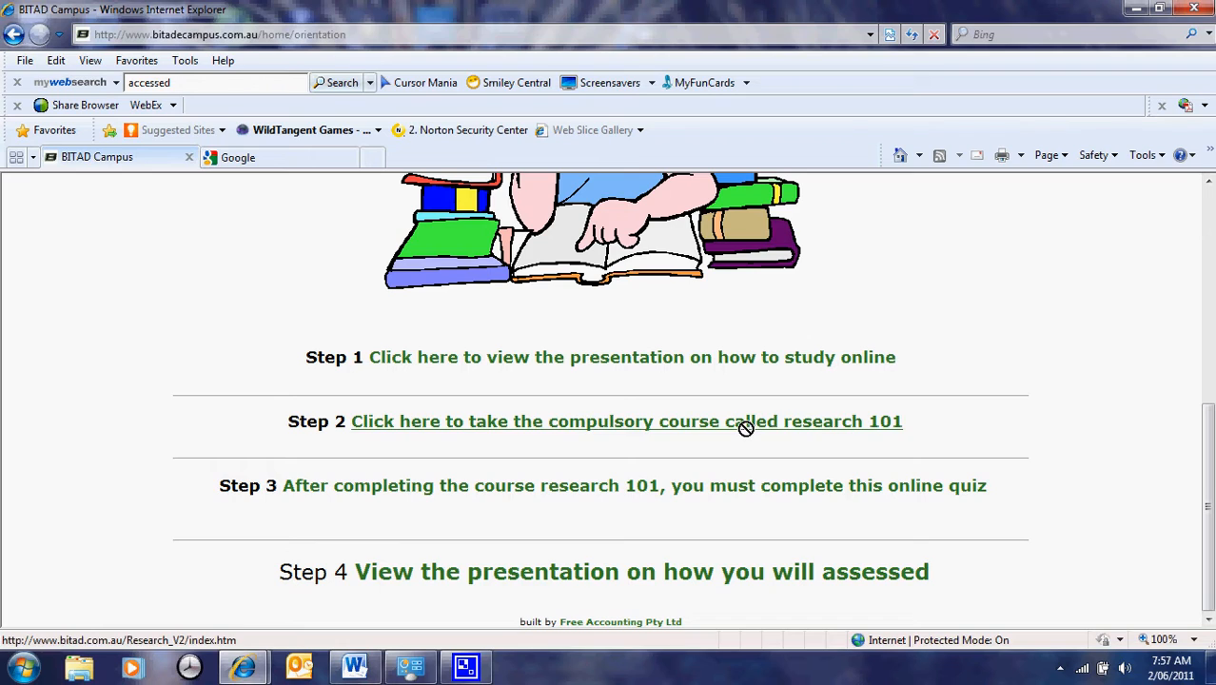
{"action": "mouse_move", "coordinate": [916, 426]}
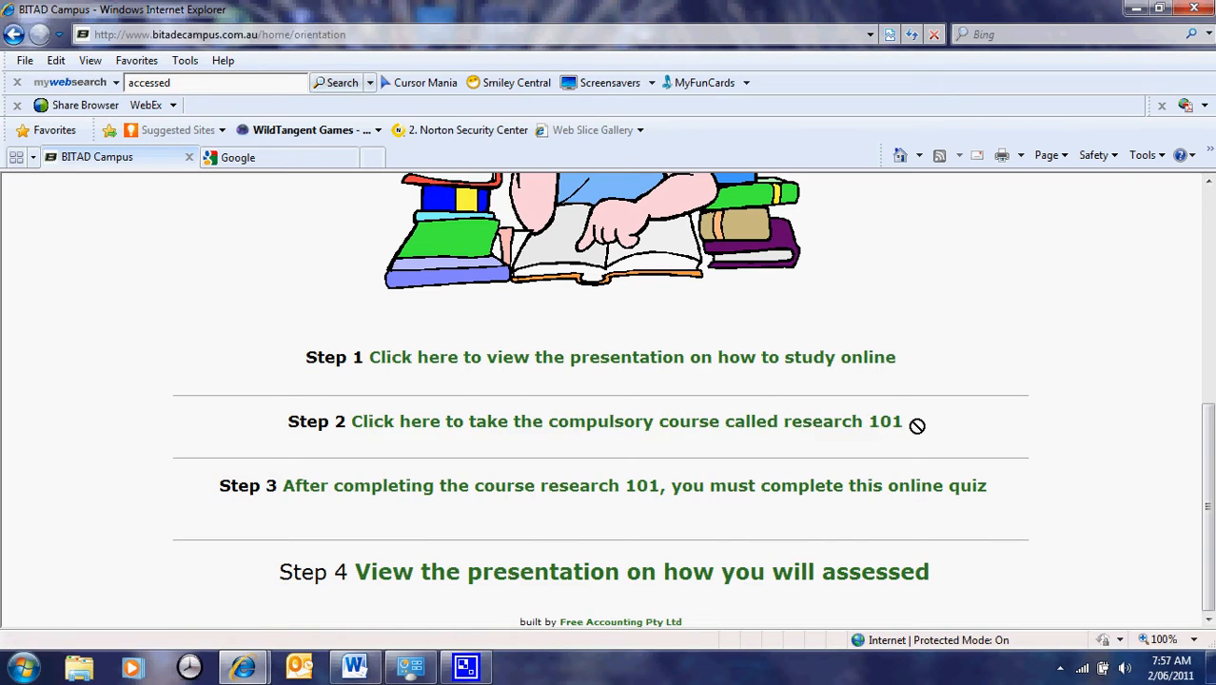
{"action": "mouse_move", "coordinate": [932, 440]}
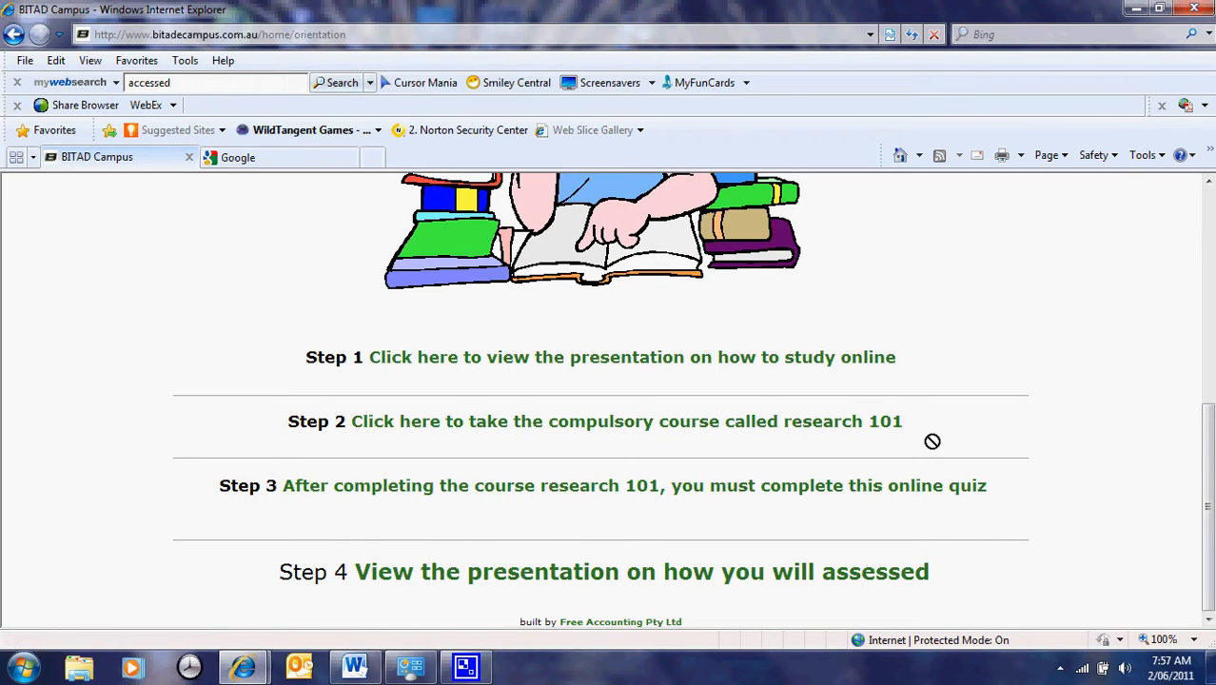
{"action": "mouse_move", "coordinate": [952, 420]}
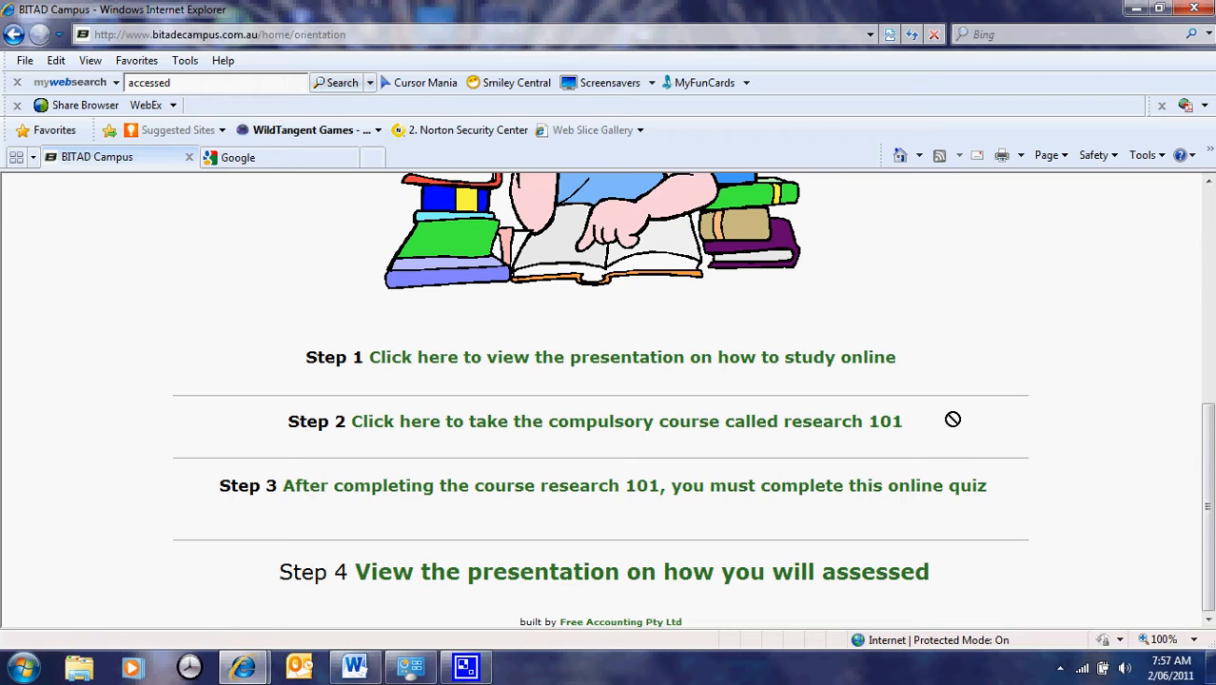
{"action": "mouse_move", "coordinate": [723, 486]}
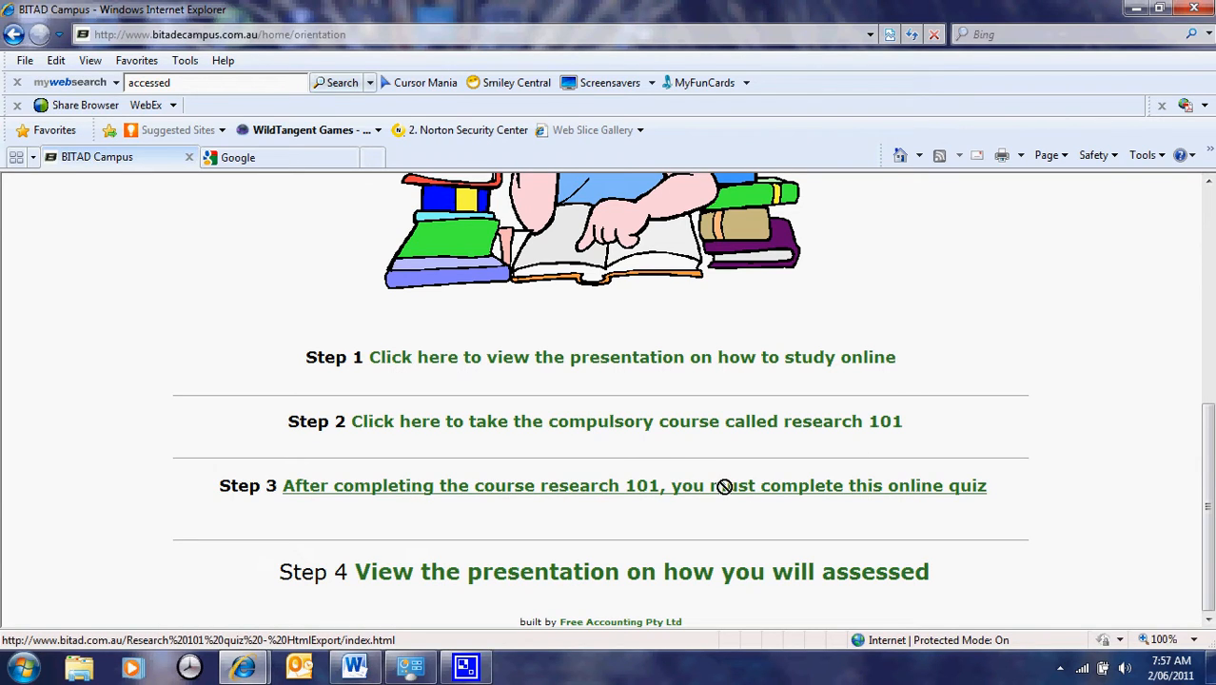
{"action": "mouse_move", "coordinate": [944, 523]}
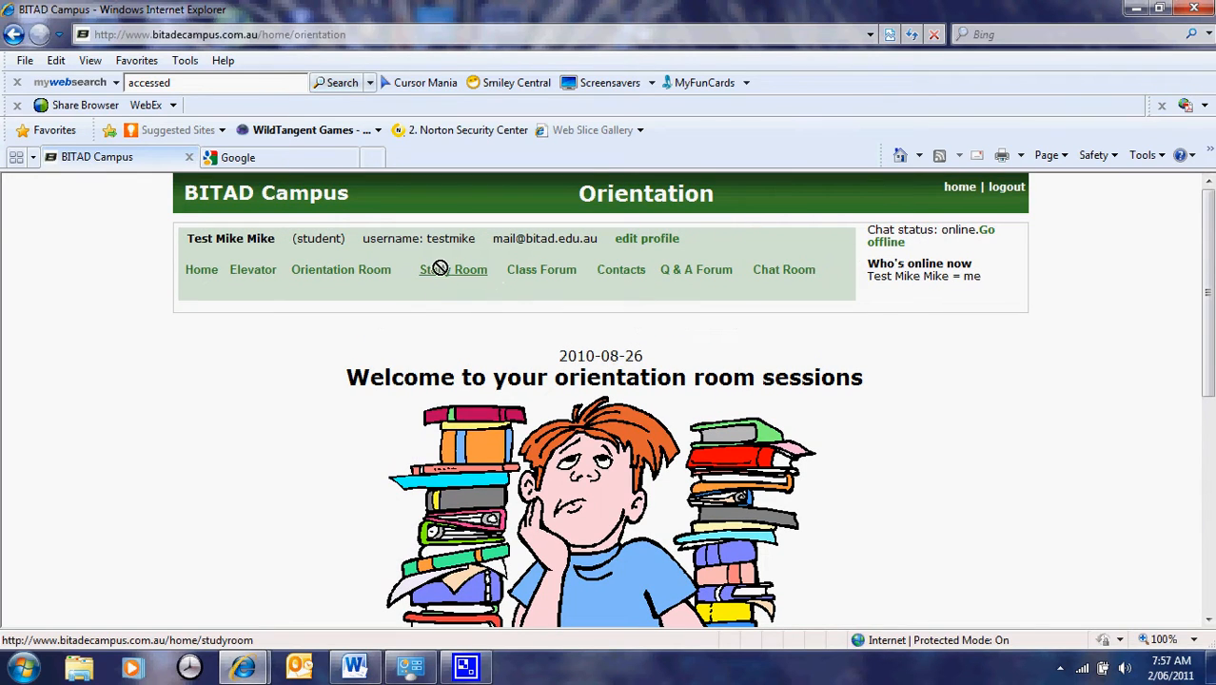
Open the Study Room to view the Your Units of Study table
{"action": "left_click", "coordinate": [453, 270]}
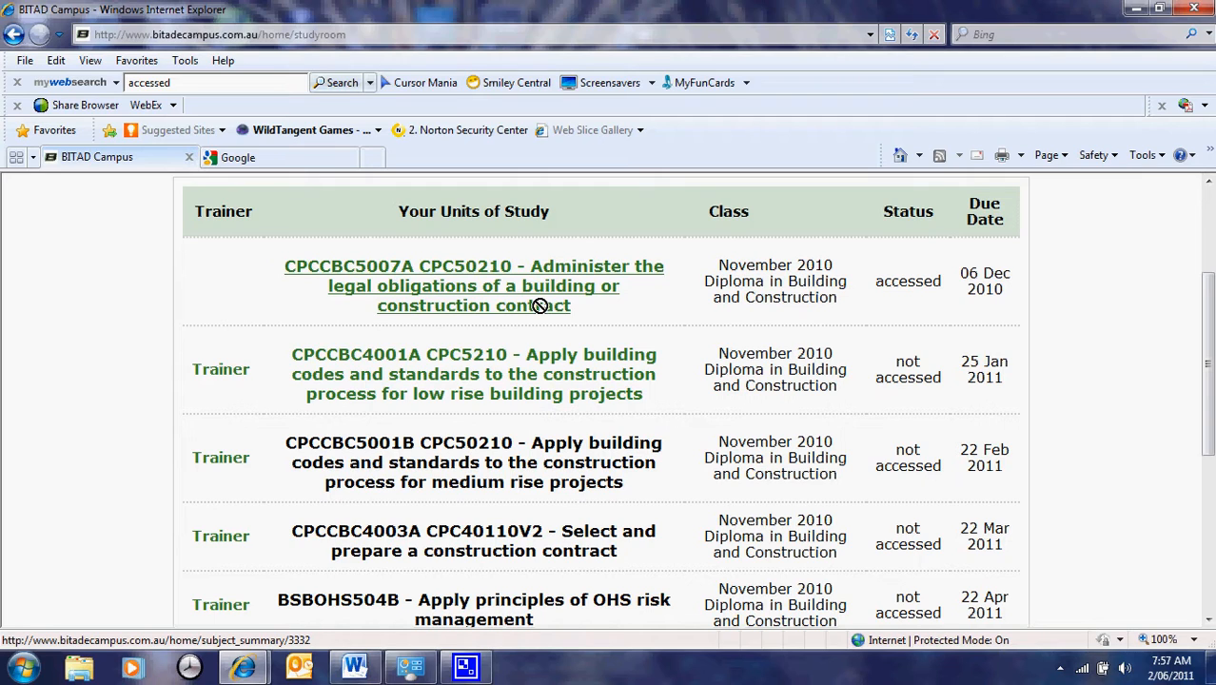
{"action": "mouse_move", "coordinate": [720, 263]}
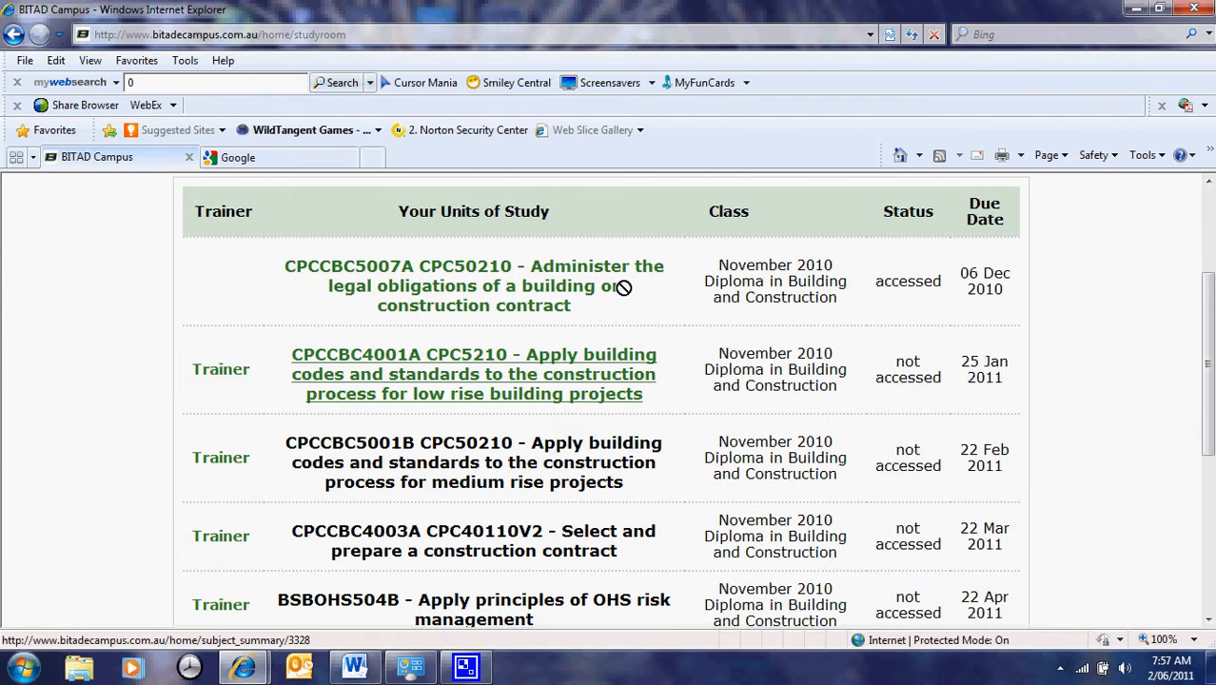
{"action": "mouse_move", "coordinate": [705, 280]}
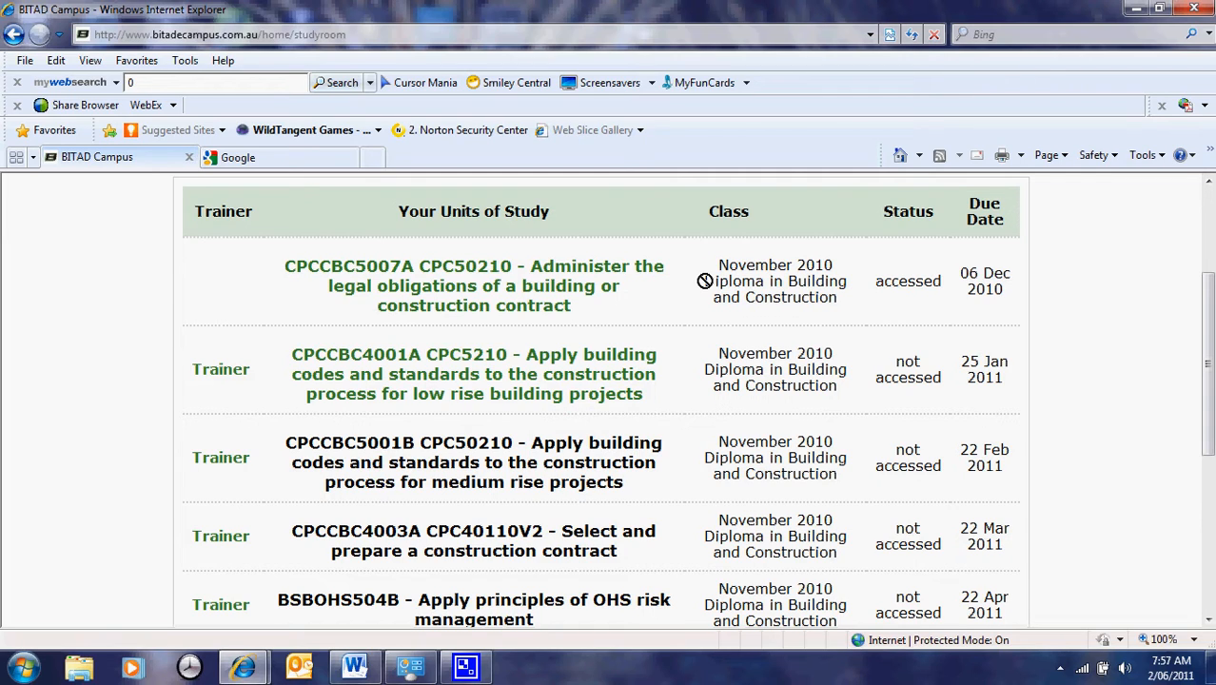
{"action": "mouse_move", "coordinate": [915, 361]}
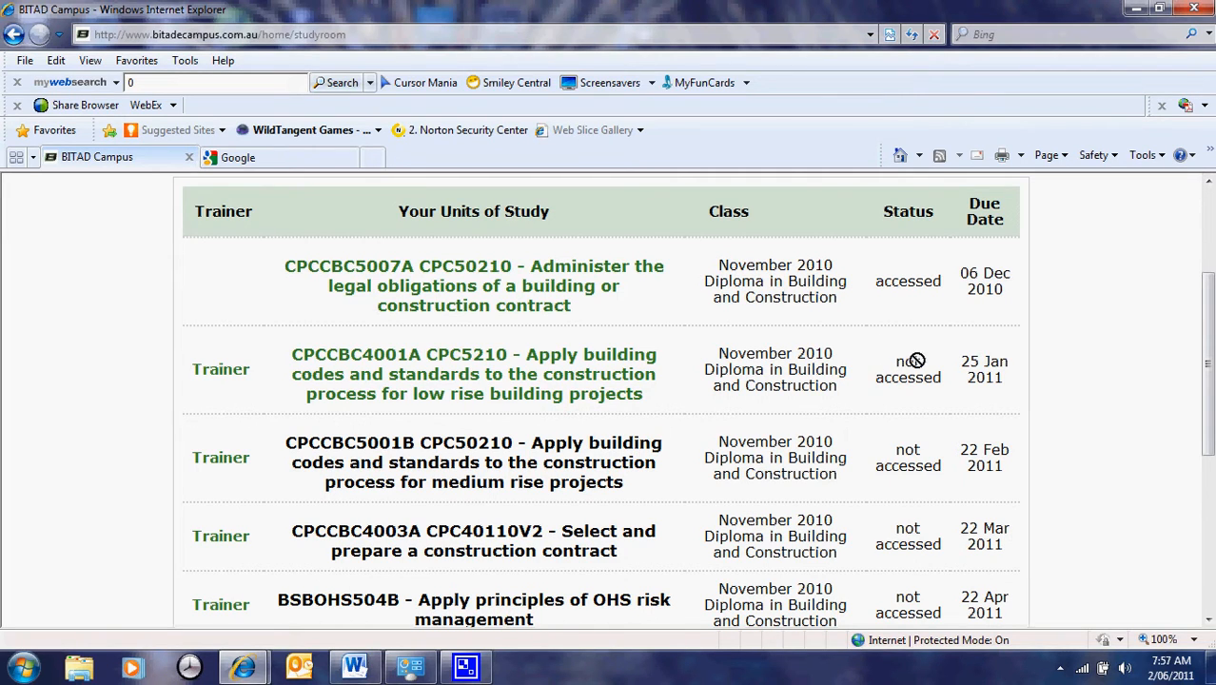
{"action": "mouse_move", "coordinate": [956, 270]}
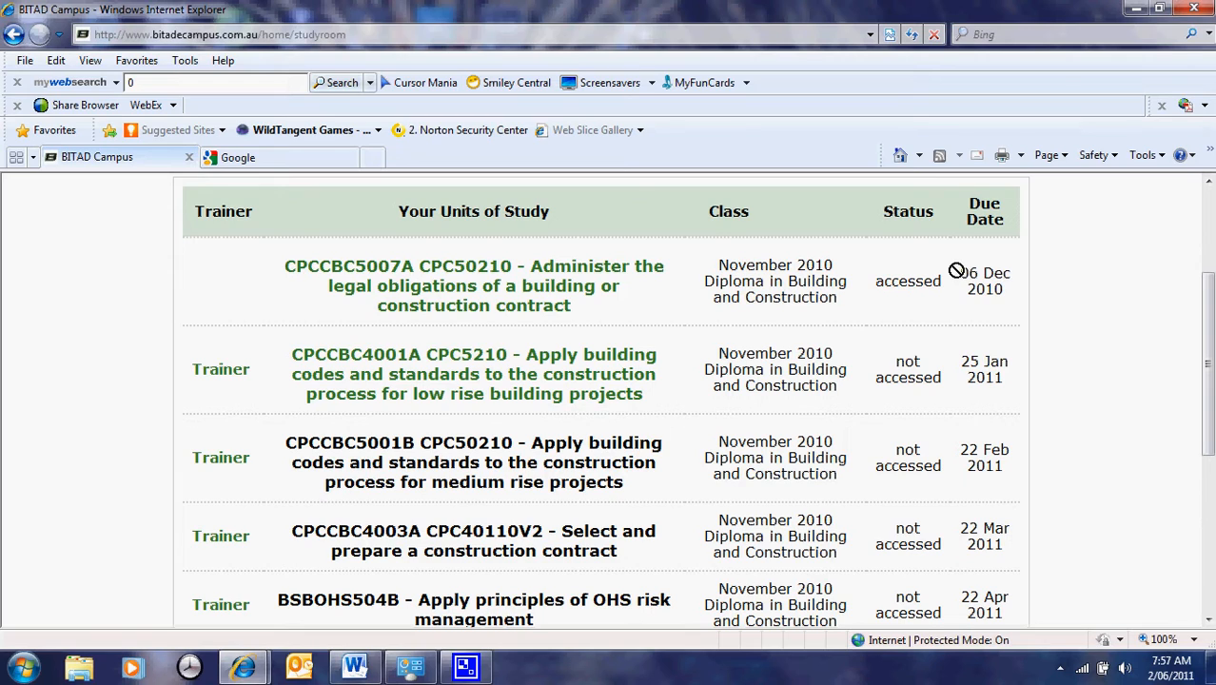
{"action": "mouse_move", "coordinate": [964, 271]}
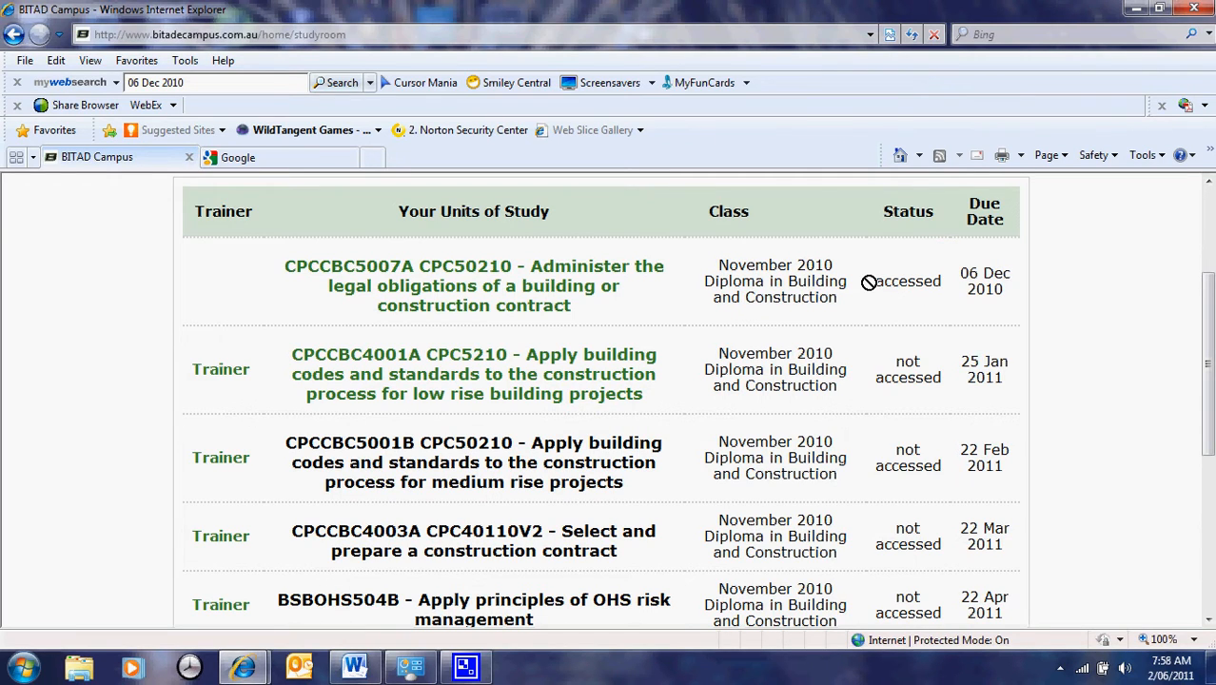
Scroll down to the BSBOHS504B live tutorial booking table, then back to the top
{"action": "scroll", "scroll_direction": "down", "scroll_amount": 3}
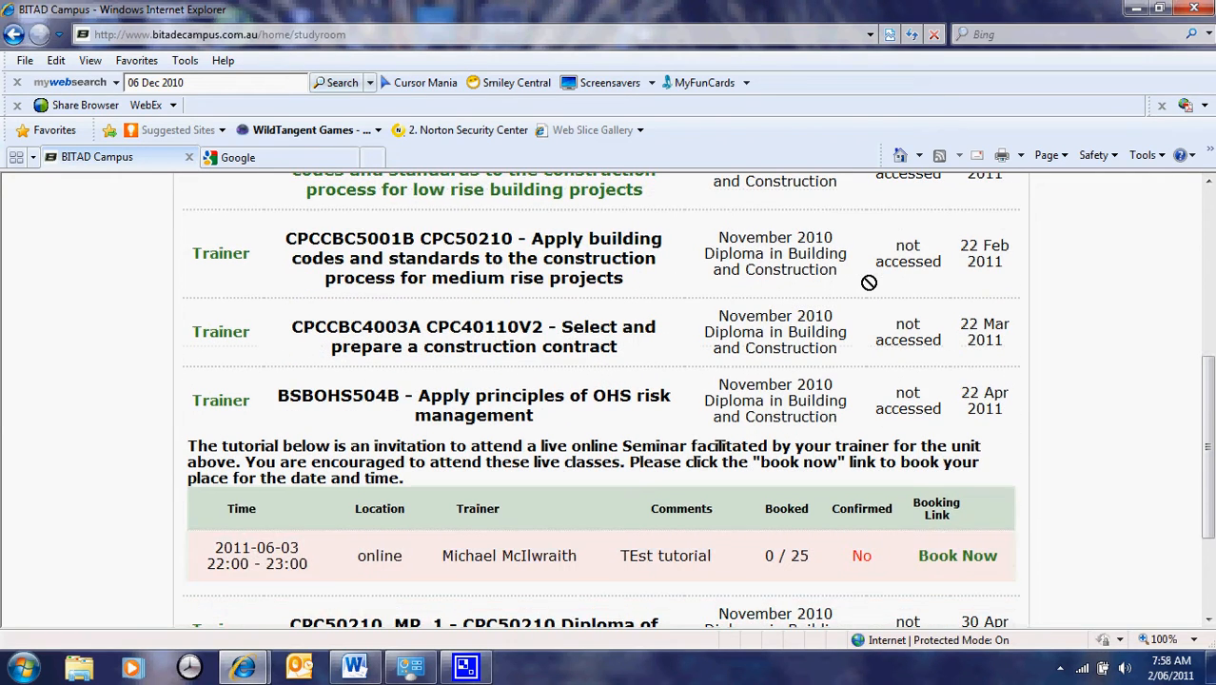
{"action": "scroll", "scroll_direction": "down", "scroll_amount": 3}
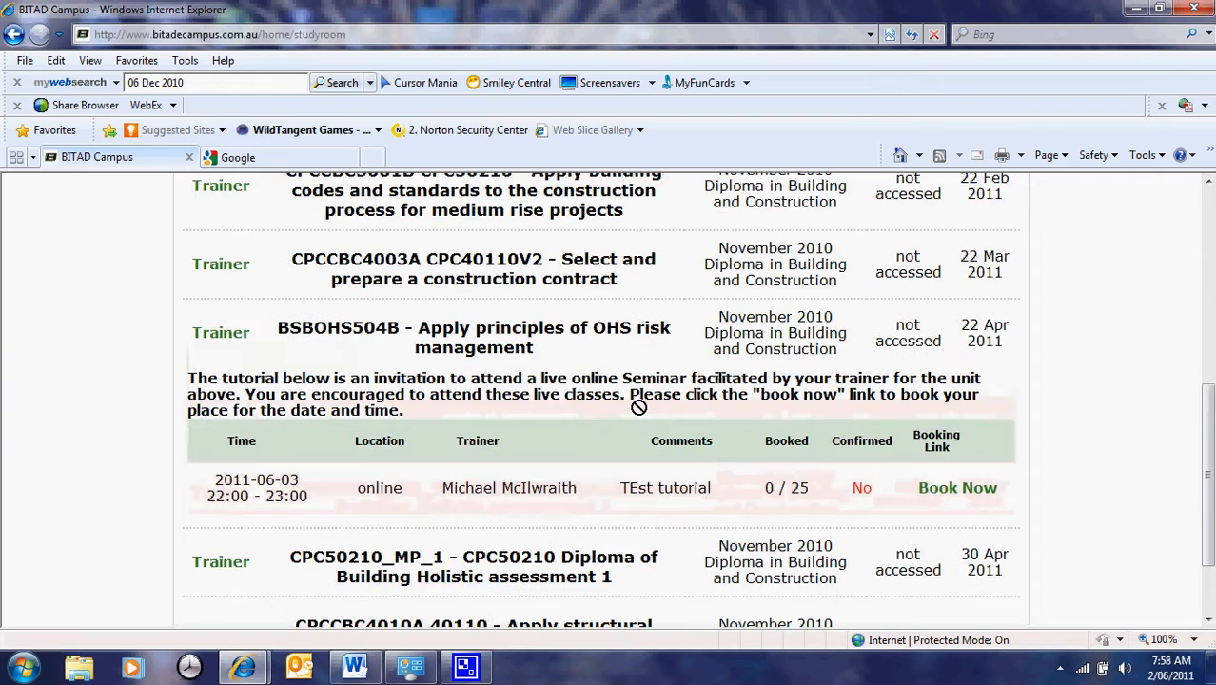
{"action": "scroll", "scroll_direction": "down", "scroll_amount": 3}
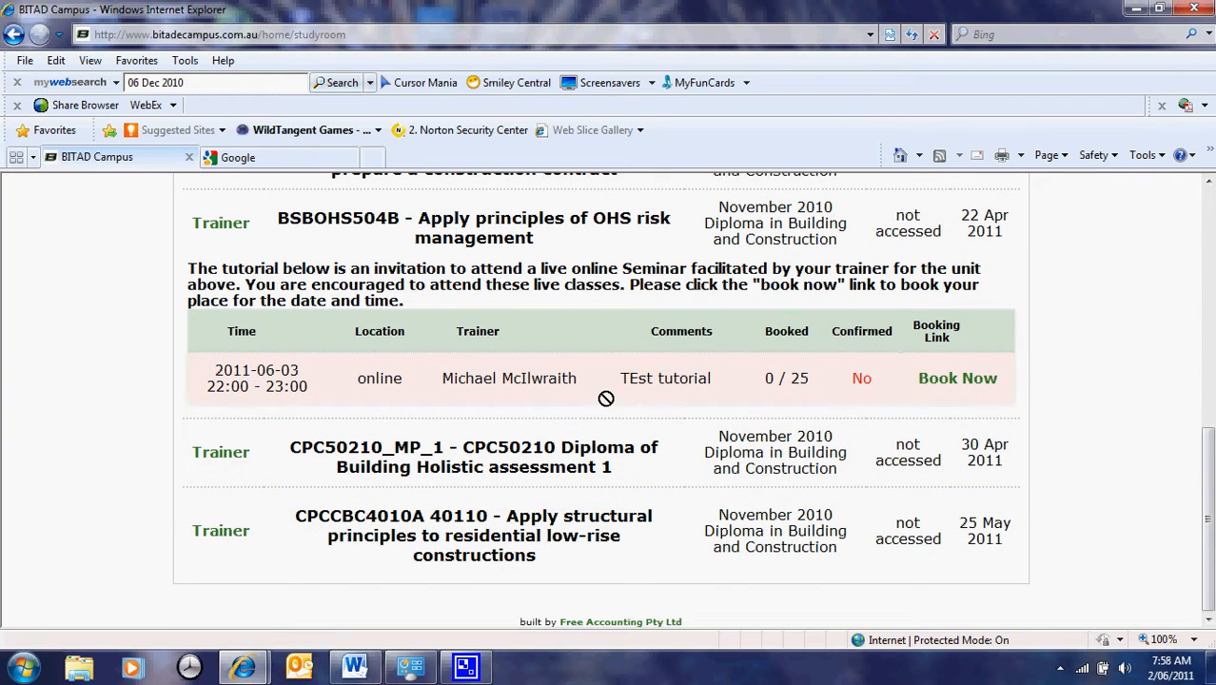
{"action": "mouse_move", "coordinate": [620, 378]}
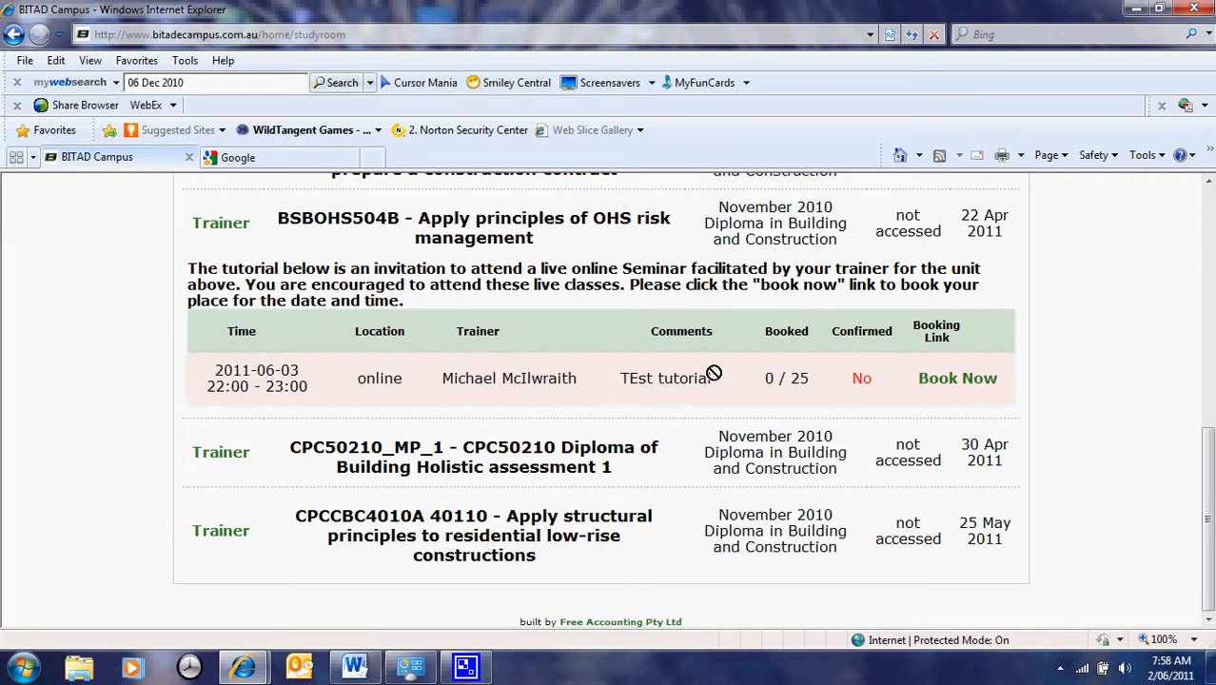
{"action": "mouse_move", "coordinate": [426, 240]}
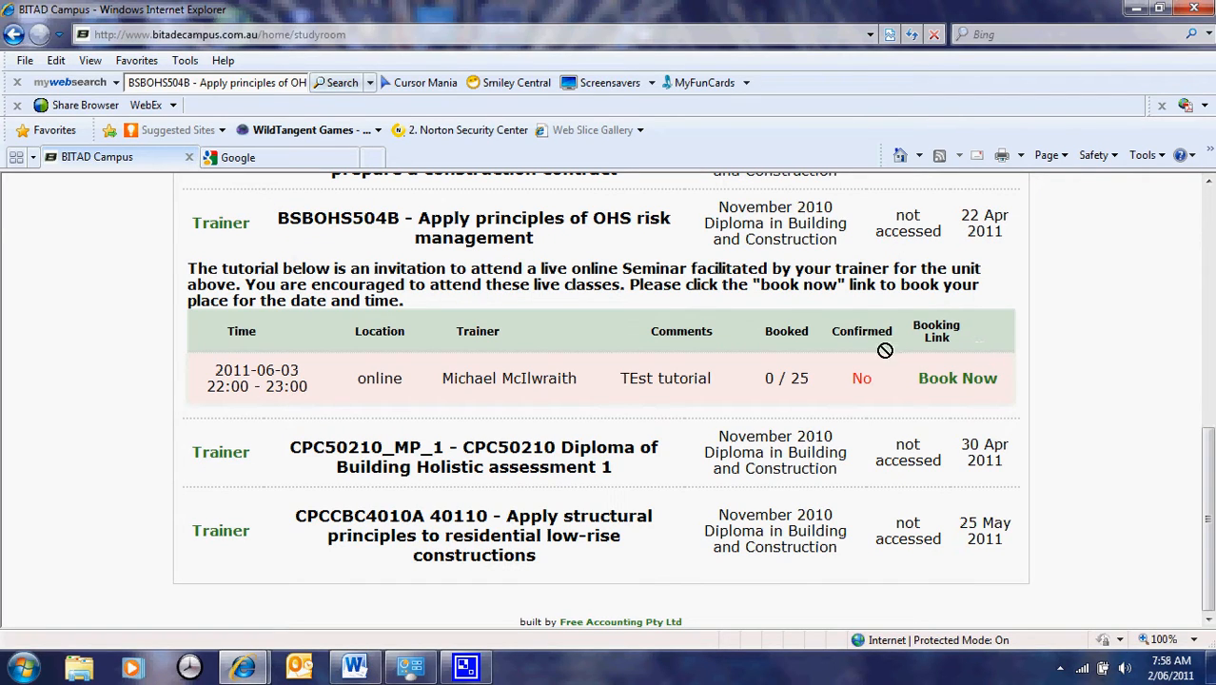
{"action": "mouse_move", "coordinate": [861, 380]}
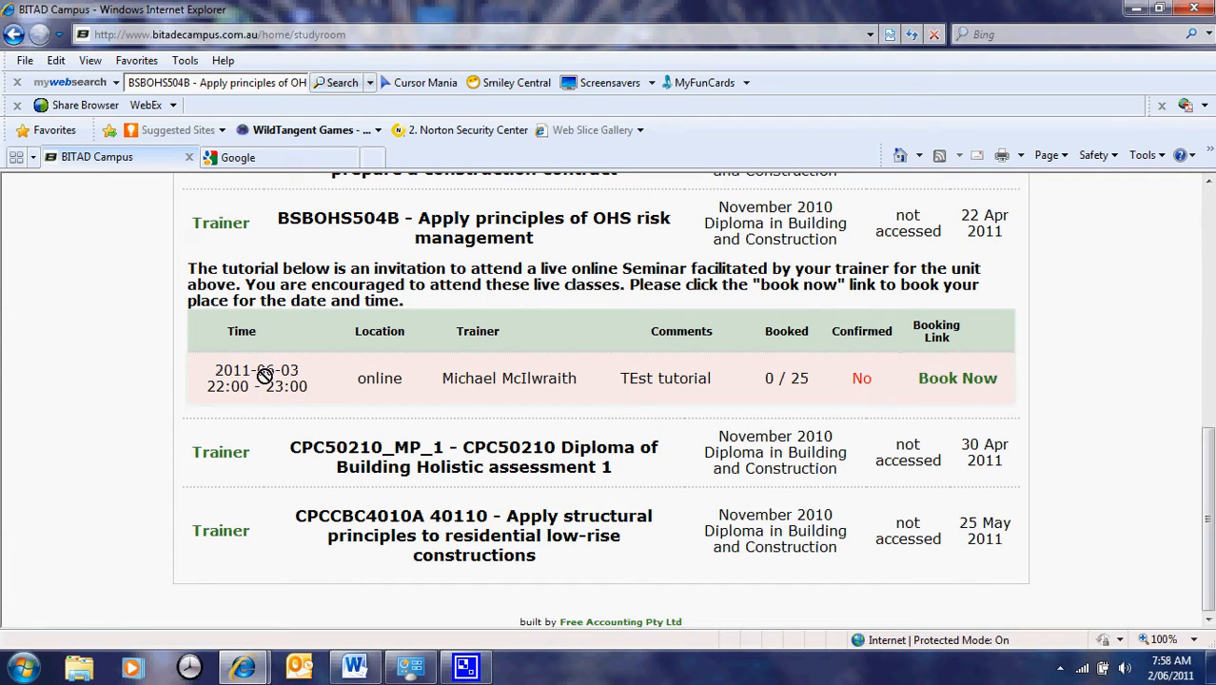
{"action": "mouse_move", "coordinate": [828, 388]}
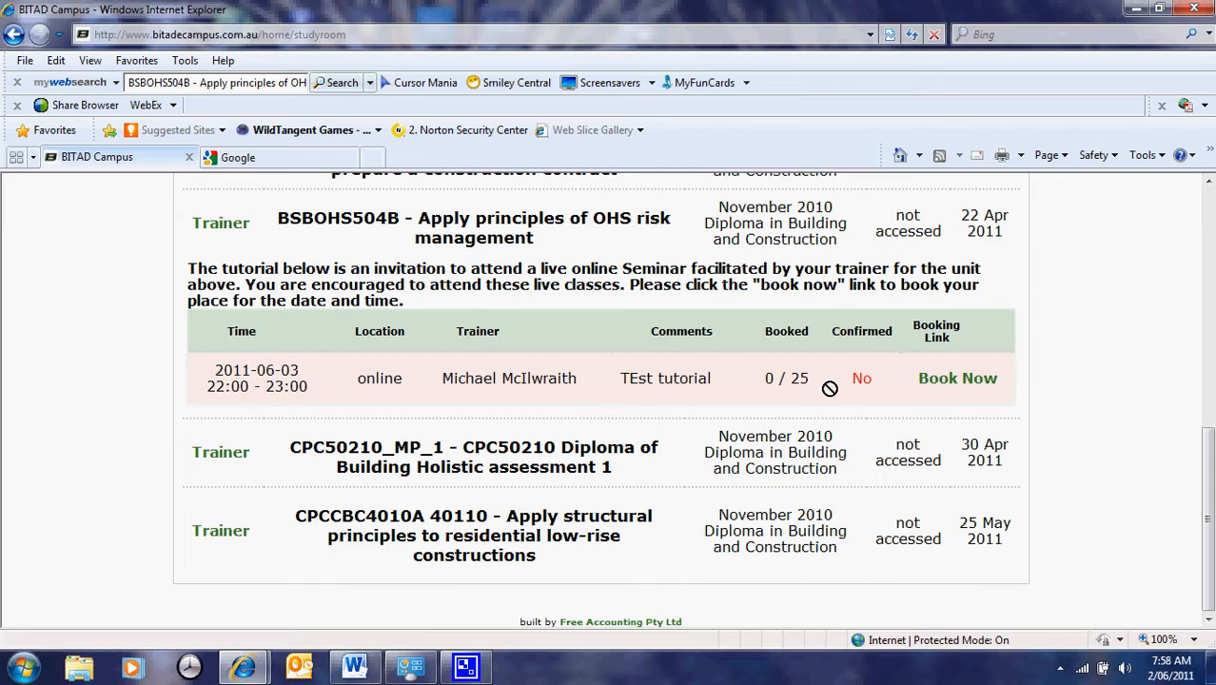
{"action": "scroll", "scroll_direction": "up", "scroll_amount": 3}
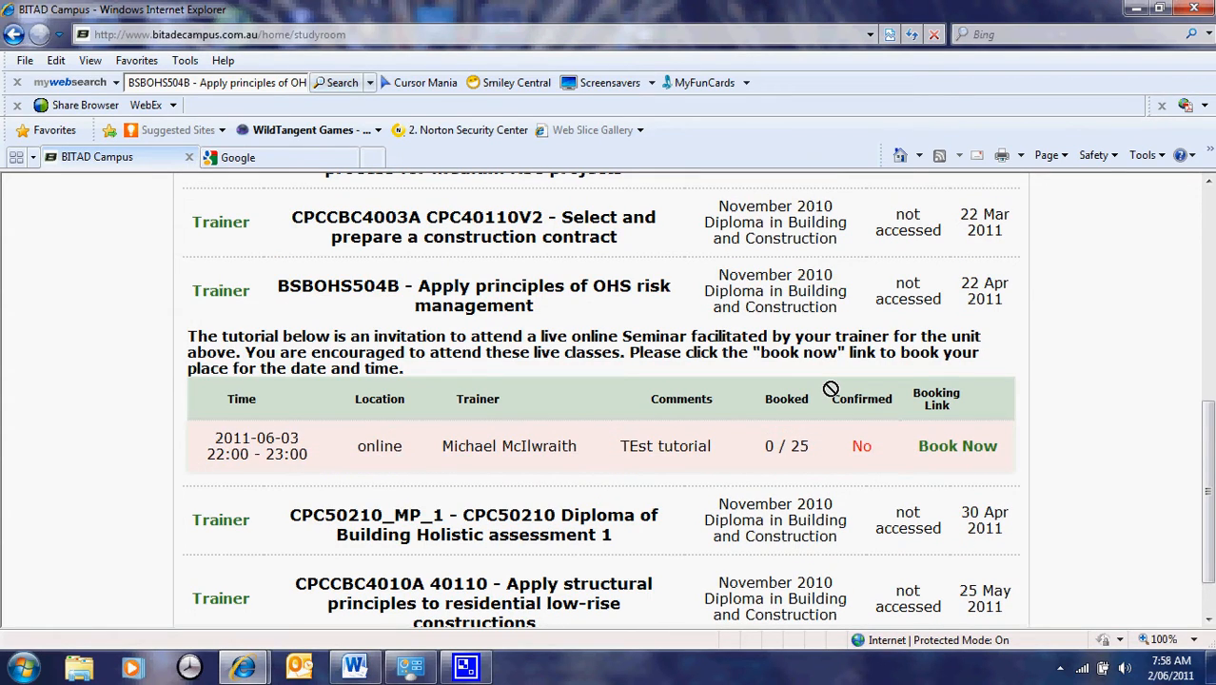
{"action": "scroll", "scroll_direction": "up", "scroll_amount": 3}
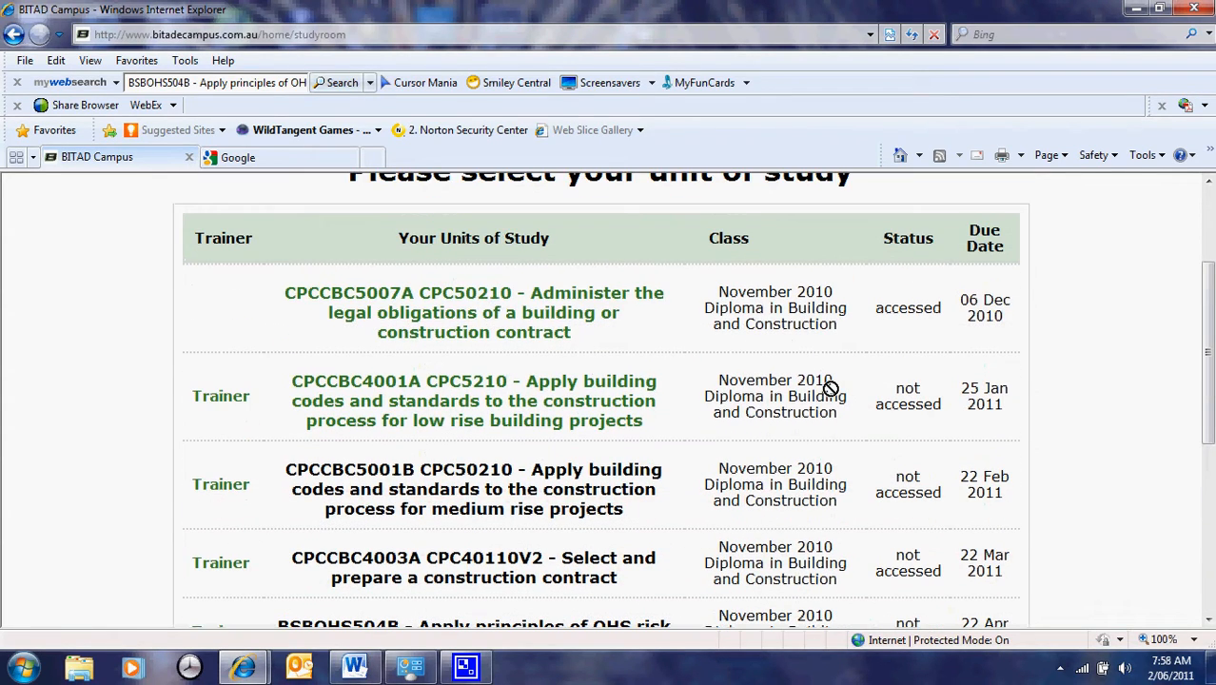
{"action": "scroll", "scroll_direction": "down", "scroll_amount": 3}
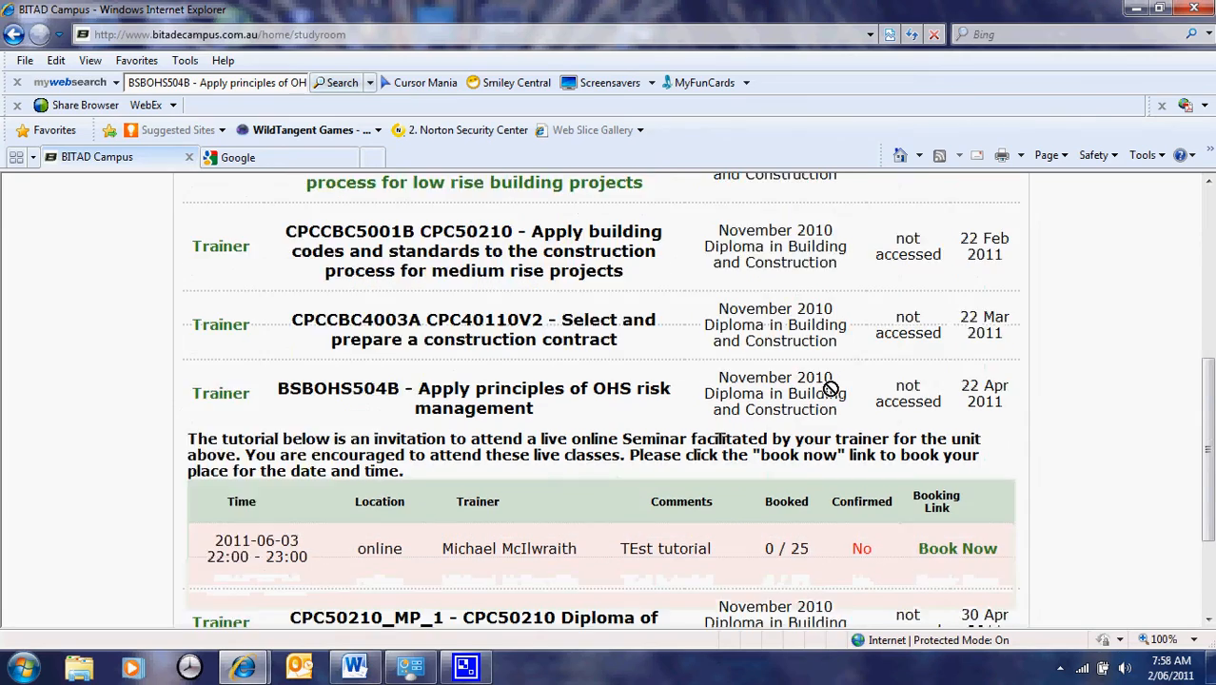
{"action": "scroll", "scroll_direction": "up", "scroll_amount": 3}
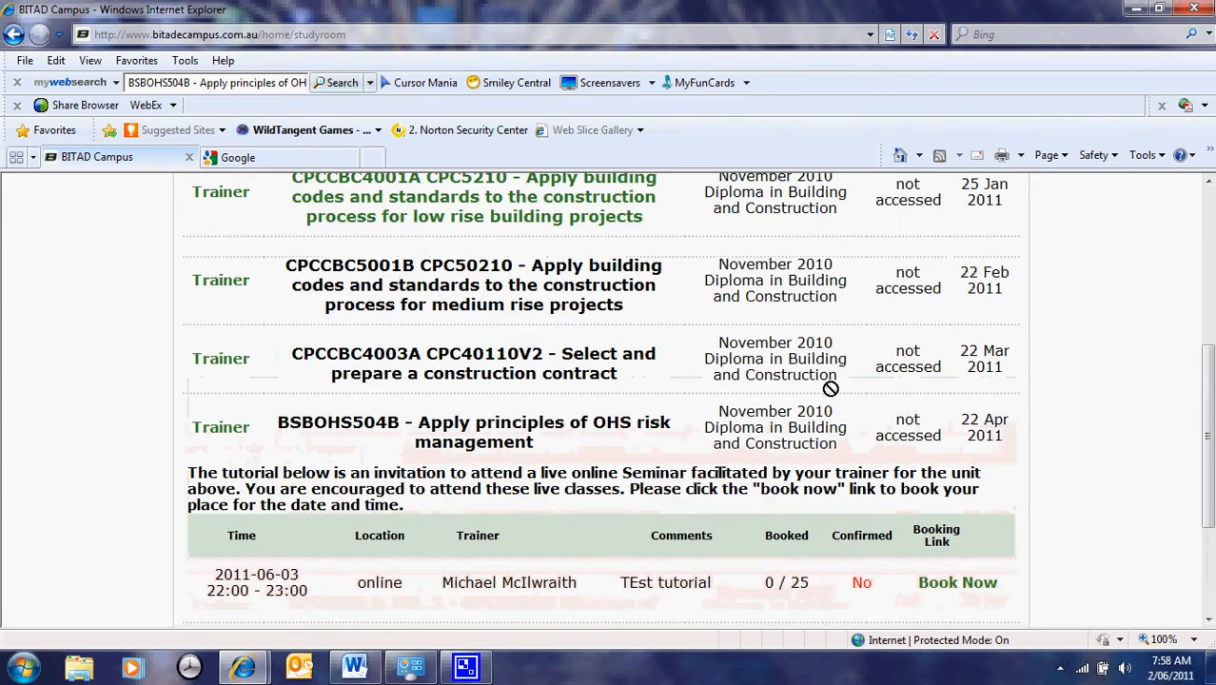
{"action": "scroll", "scroll_direction": "up", "scroll_amount": 3}
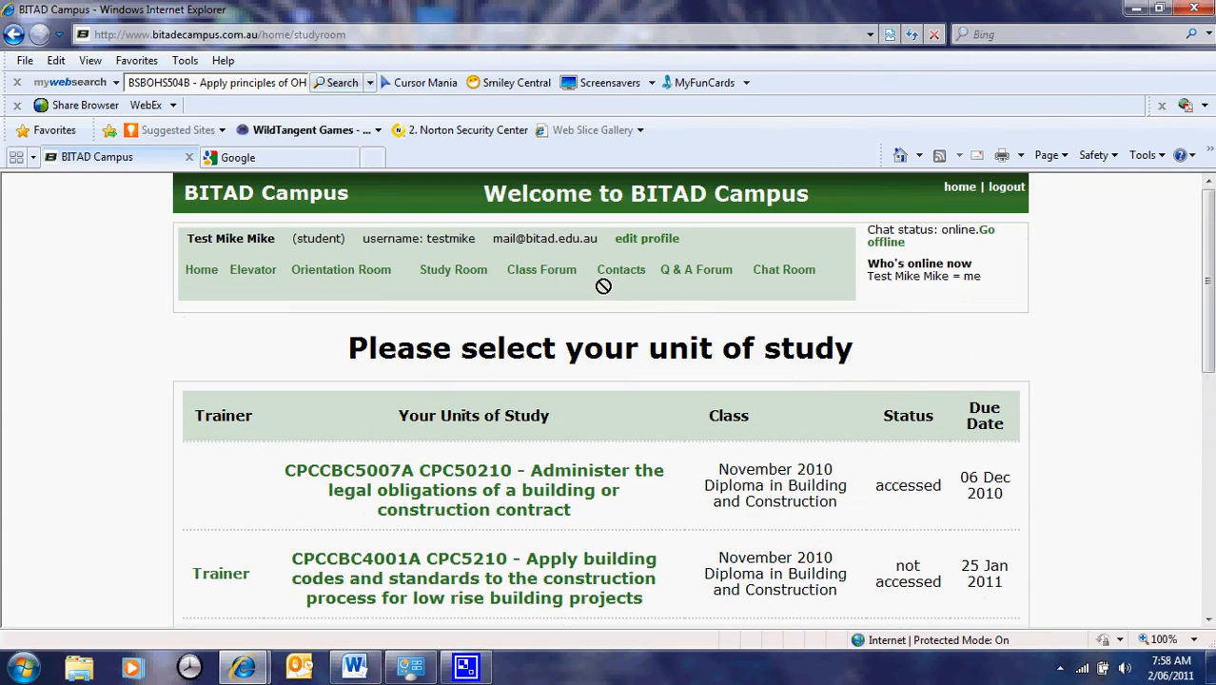
{"action": "mouse_move", "coordinate": [588, 297]}
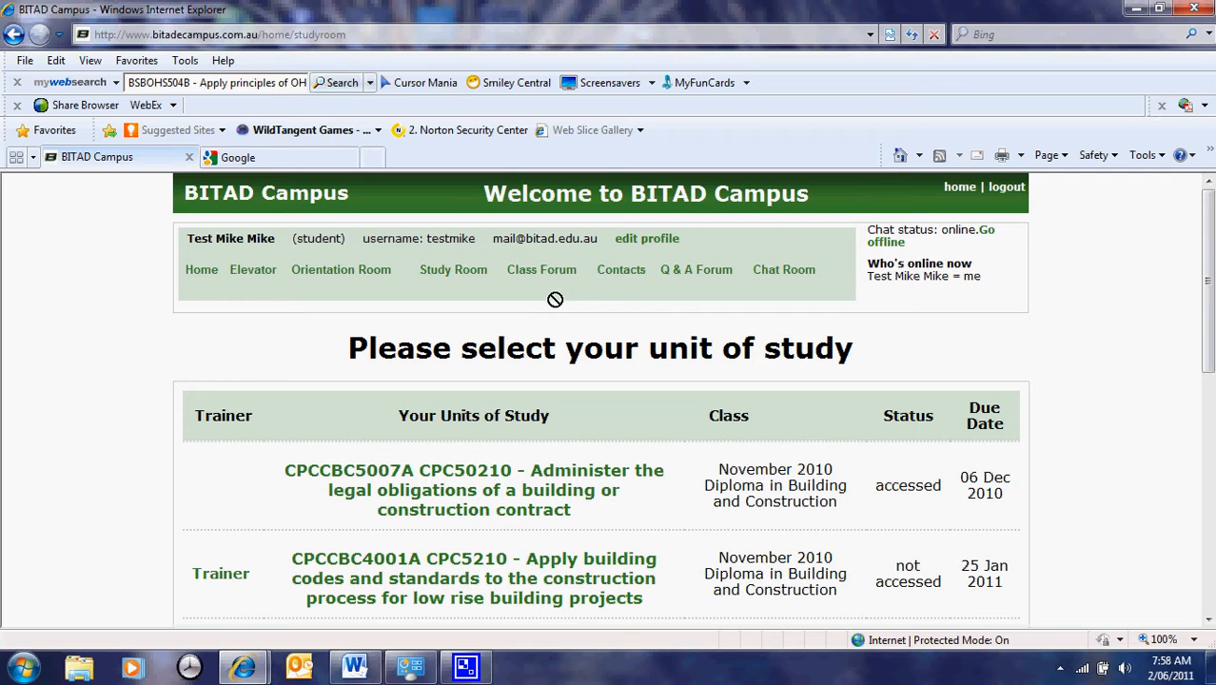
{"action": "mouse_move", "coordinate": [541, 269]}
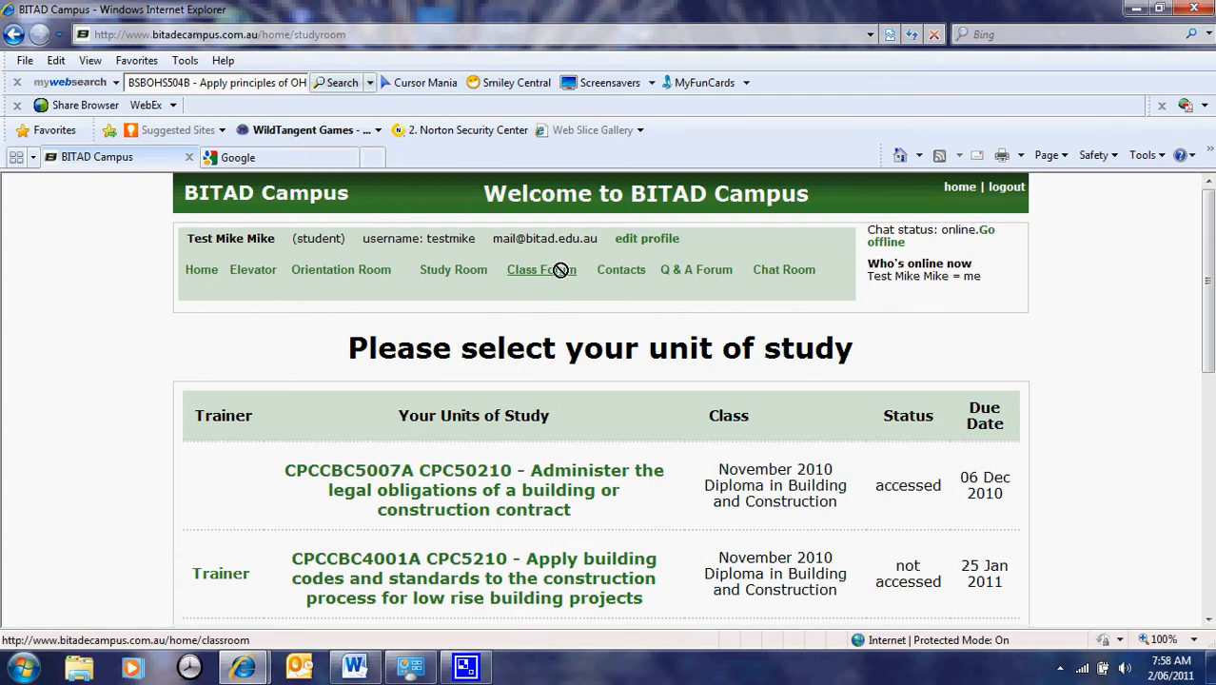
Open the Class Forum listing the Certificate IV and Diploma in Building classes
{"action": "left_click", "coordinate": [542, 269]}
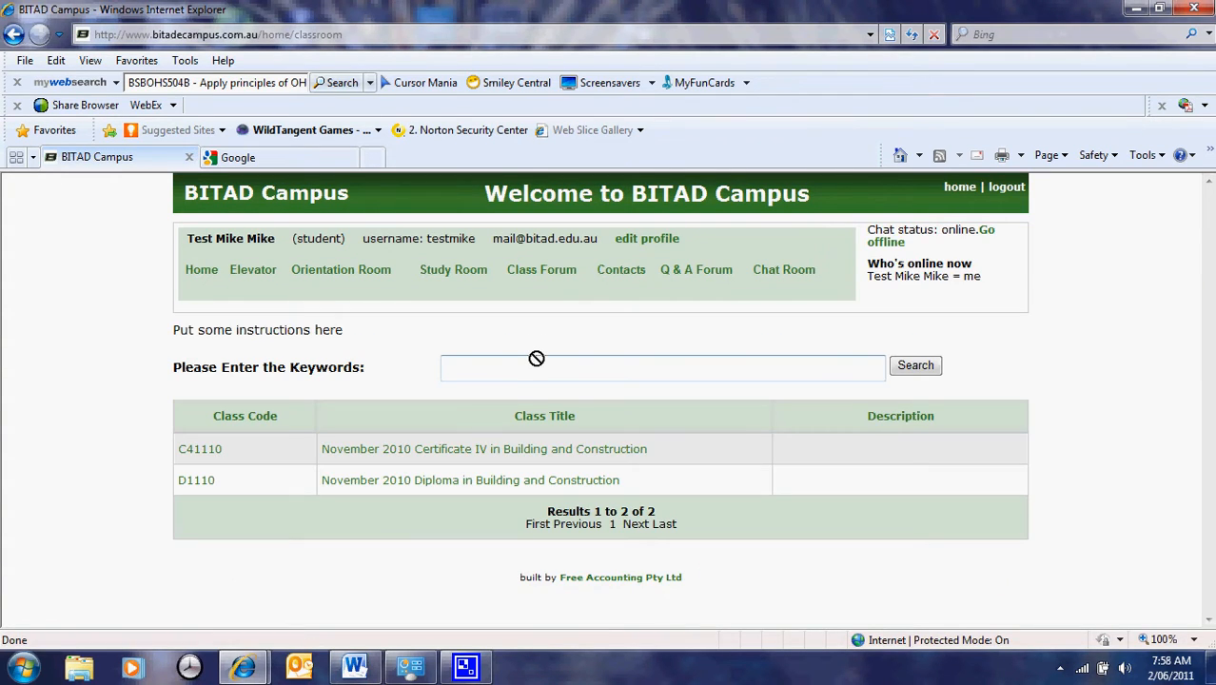
{"action": "mouse_move", "coordinate": [624, 382]}
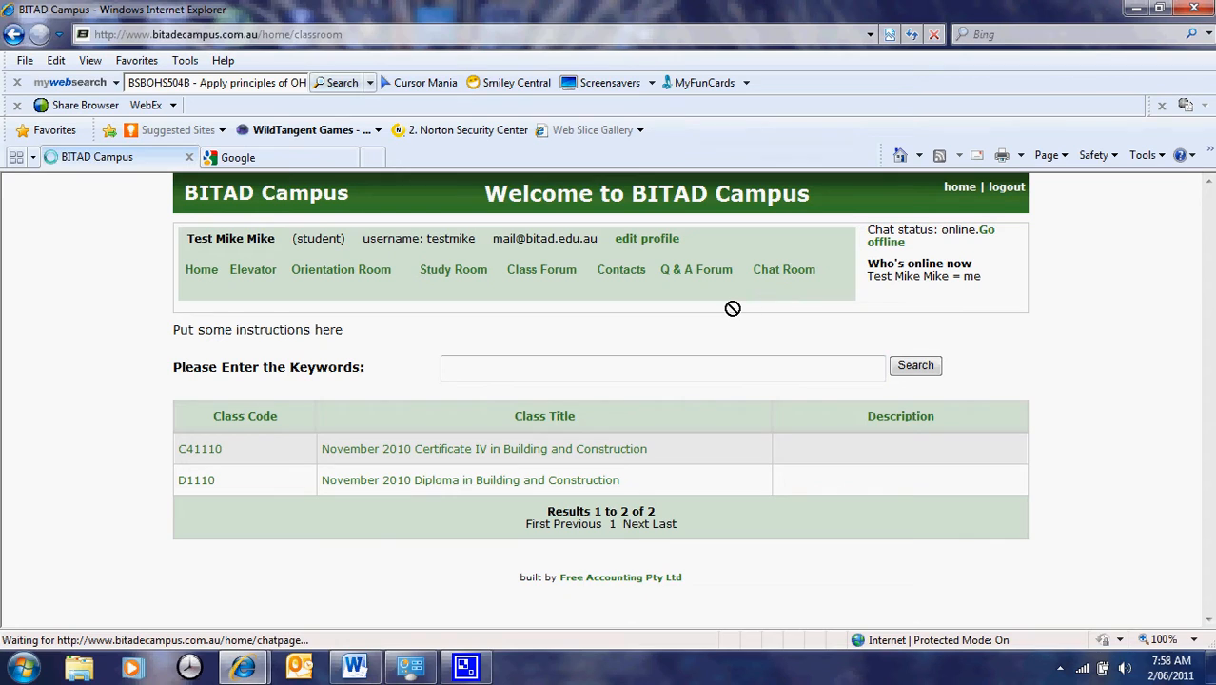
Open the Chat Room with its message box and users-online list
{"action": "left_click", "coordinate": [784, 269]}
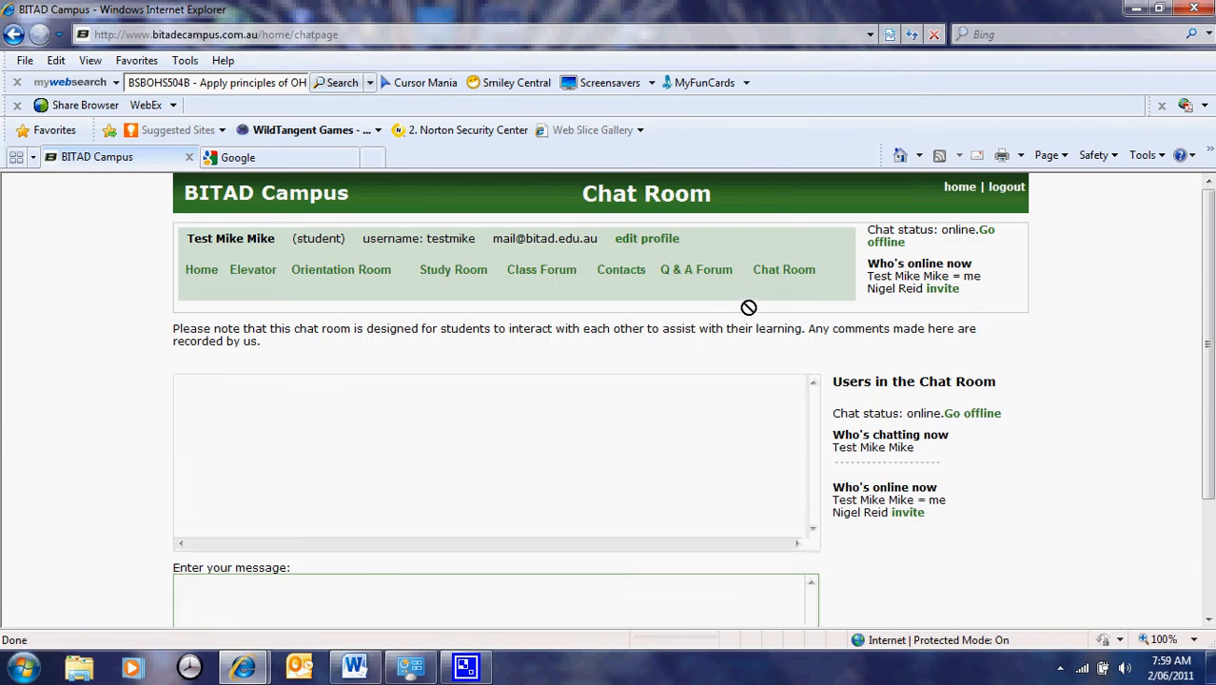
{"action": "mouse_move", "coordinate": [946, 238]}
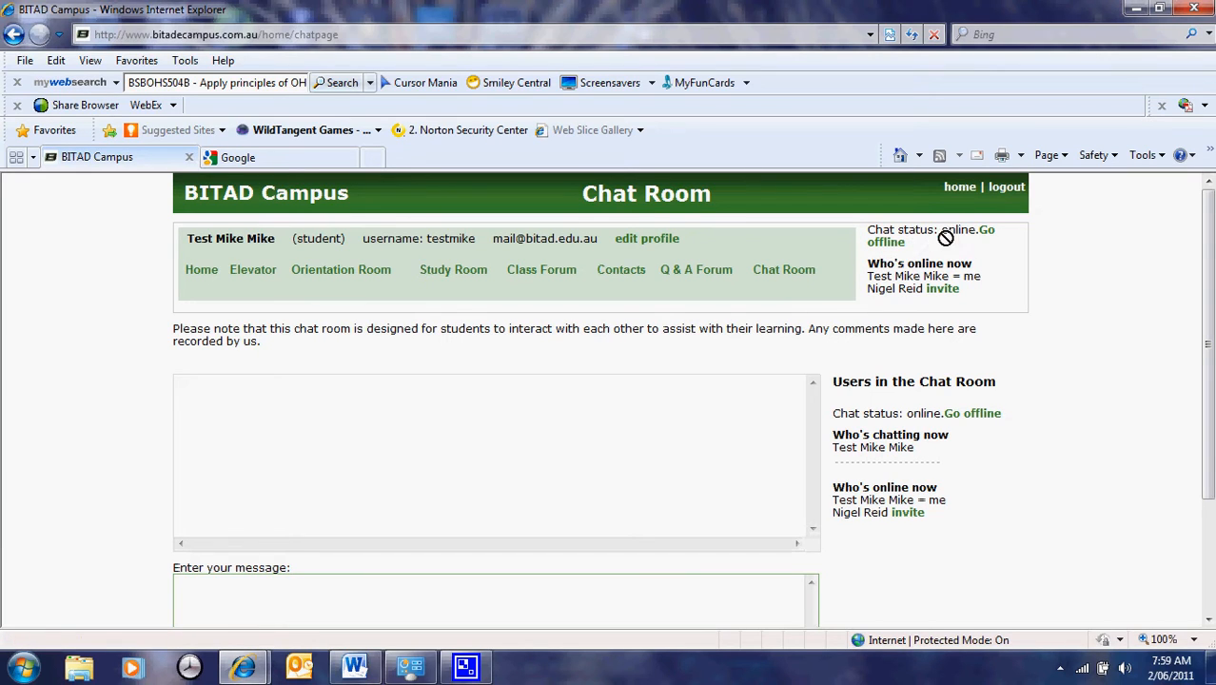
{"action": "mouse_move", "coordinate": [780, 286]}
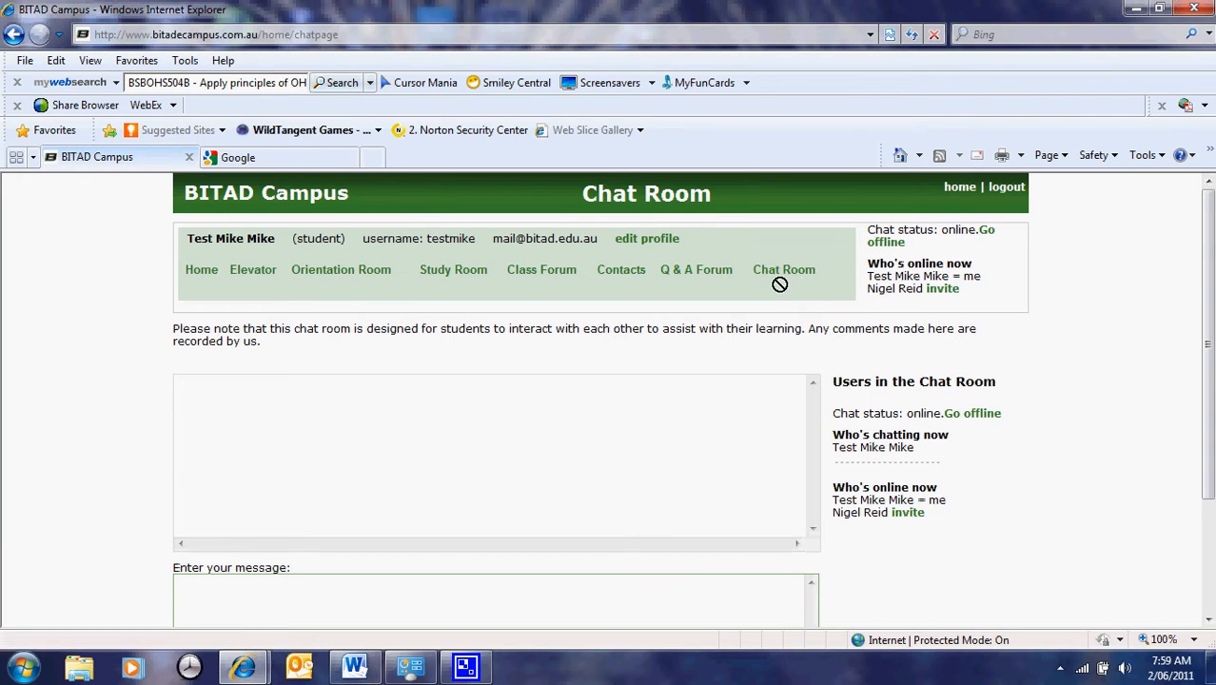
{"action": "mouse_move", "coordinate": [370, 395]}
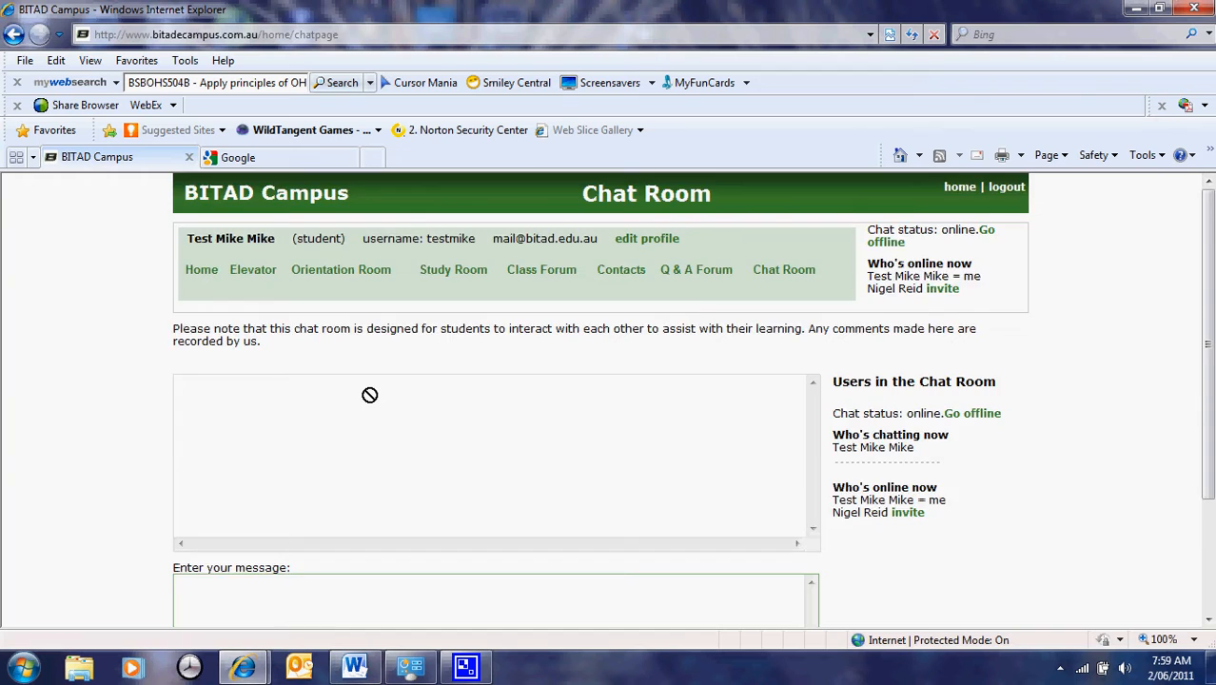
{"action": "mouse_move", "coordinate": [427, 334]}
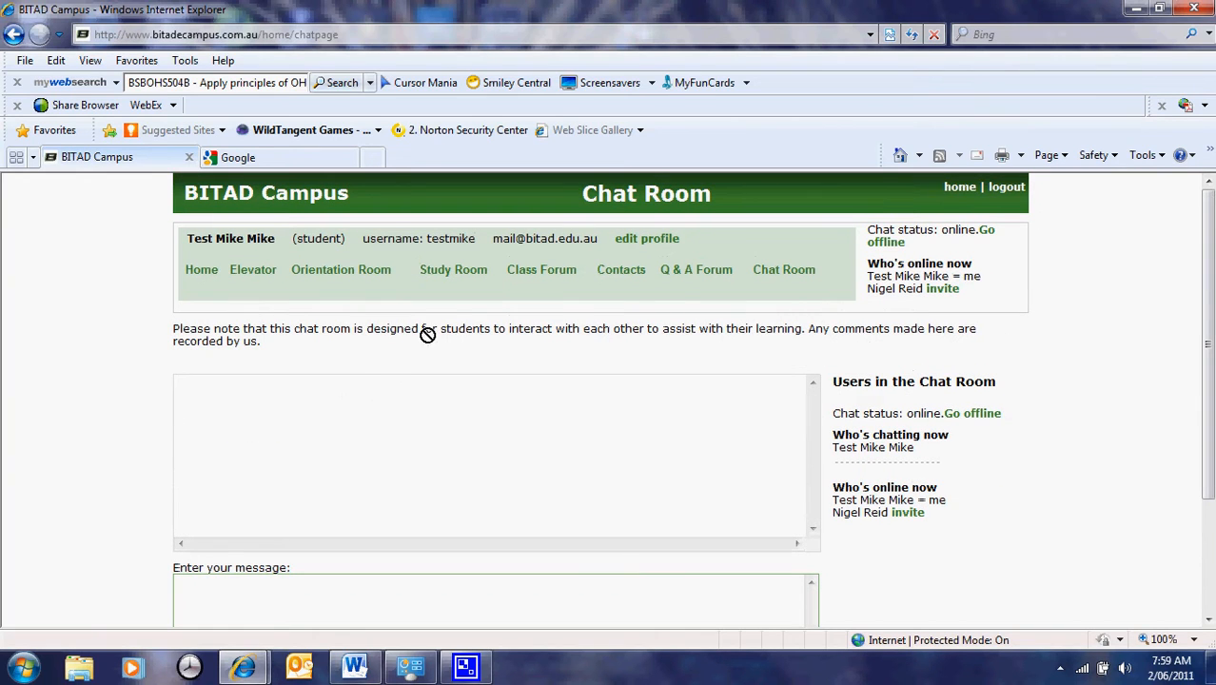
{"action": "mouse_move", "coordinate": [680, 279]}
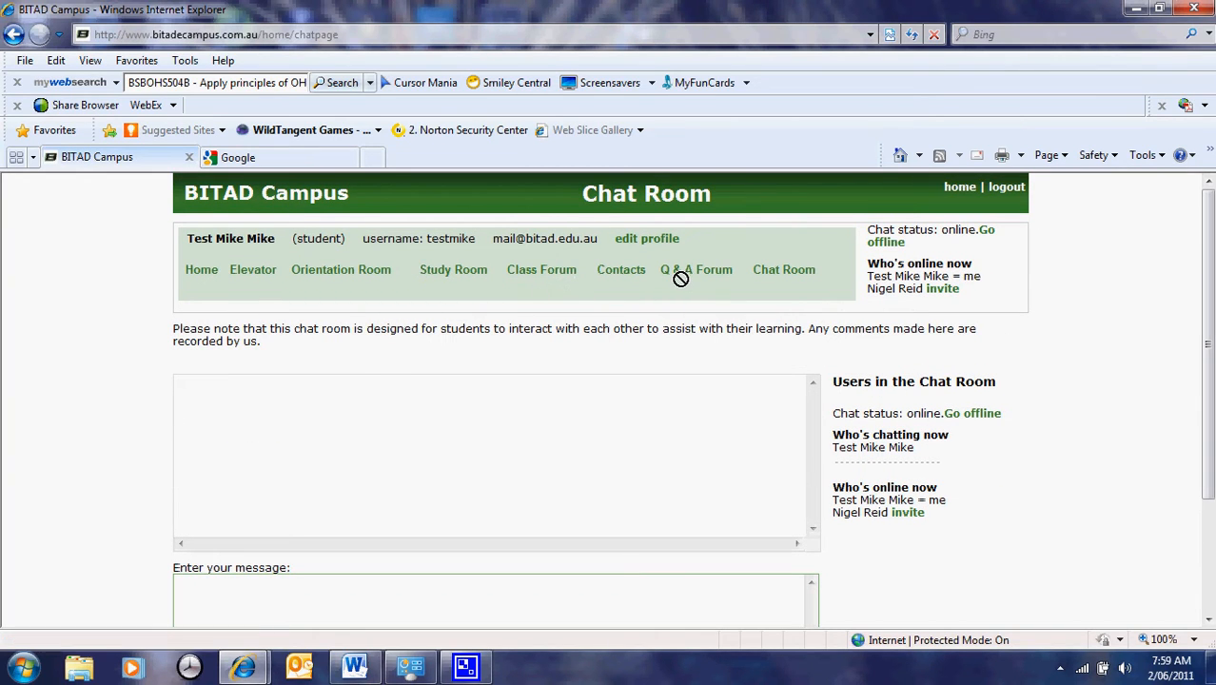
{"action": "mouse_move", "coordinate": [506, 286]}
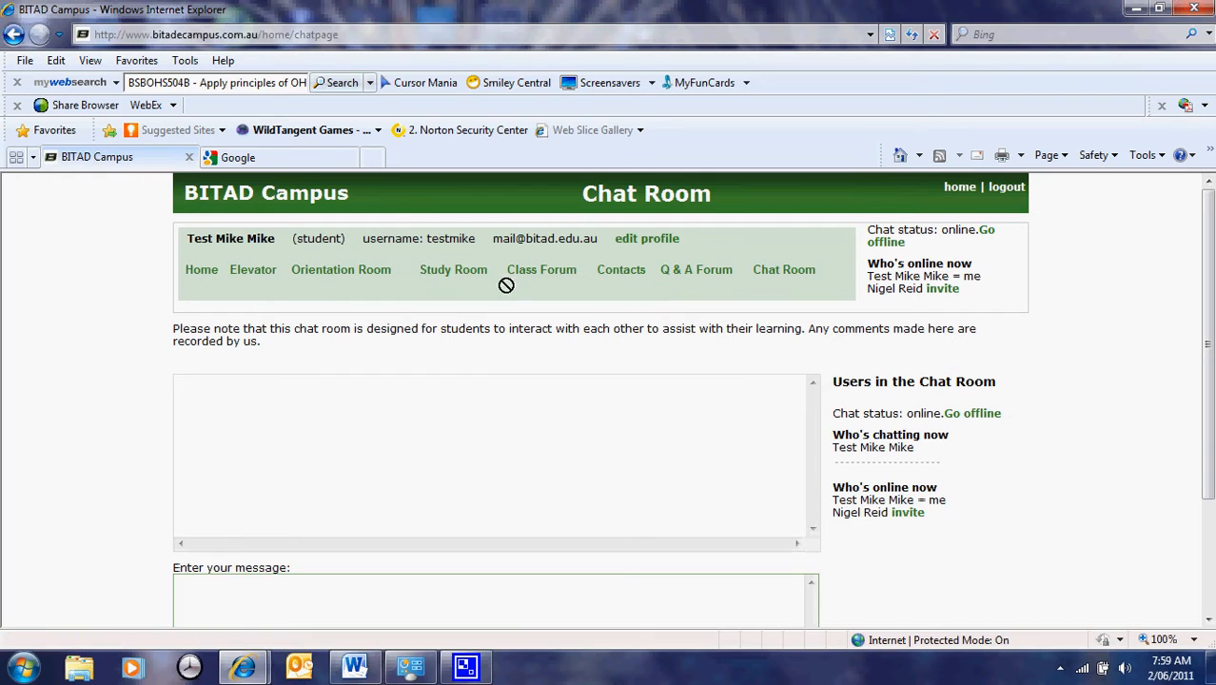
{"action": "mouse_move", "coordinate": [541, 271]}
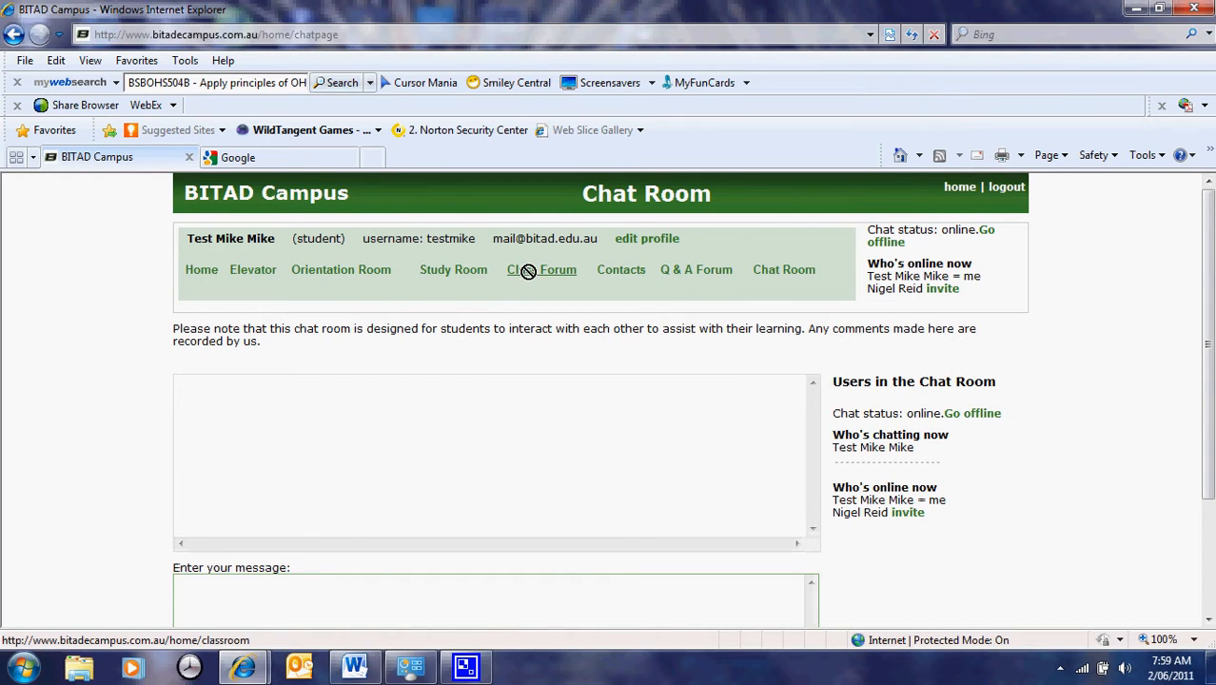
{"action": "mouse_move", "coordinate": [695, 269]}
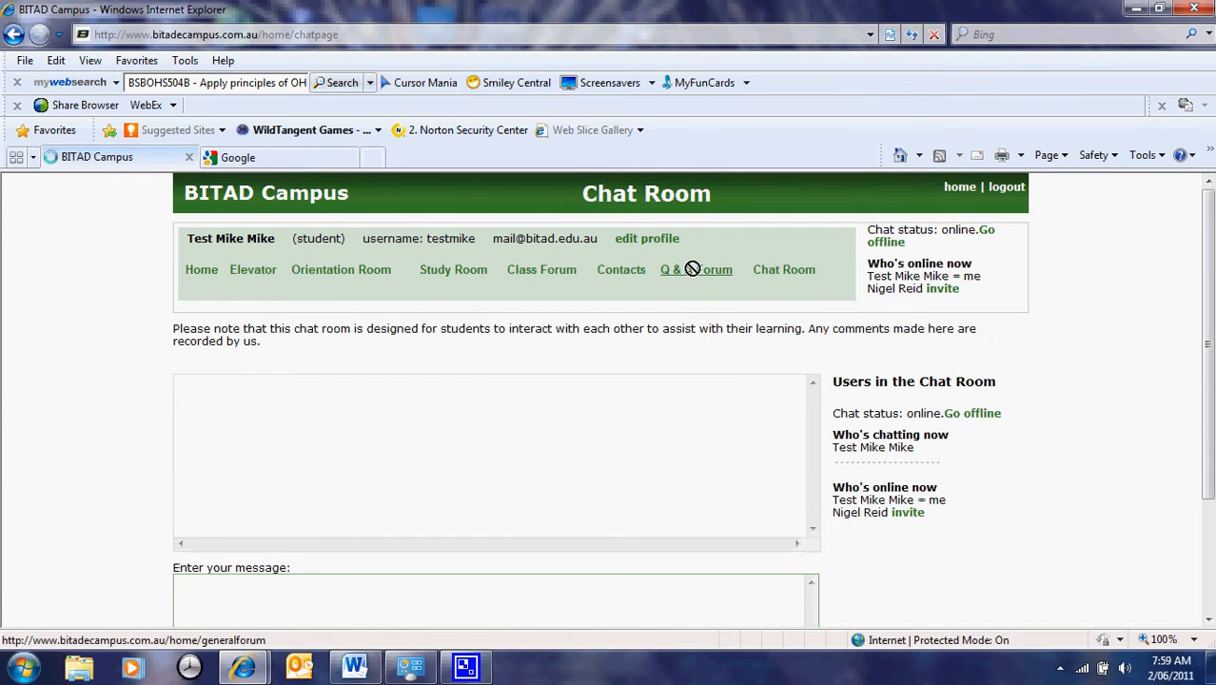
Open the Q & A Forum and scroll through its discussion sections table
{"action": "left_click", "coordinate": [695, 270]}
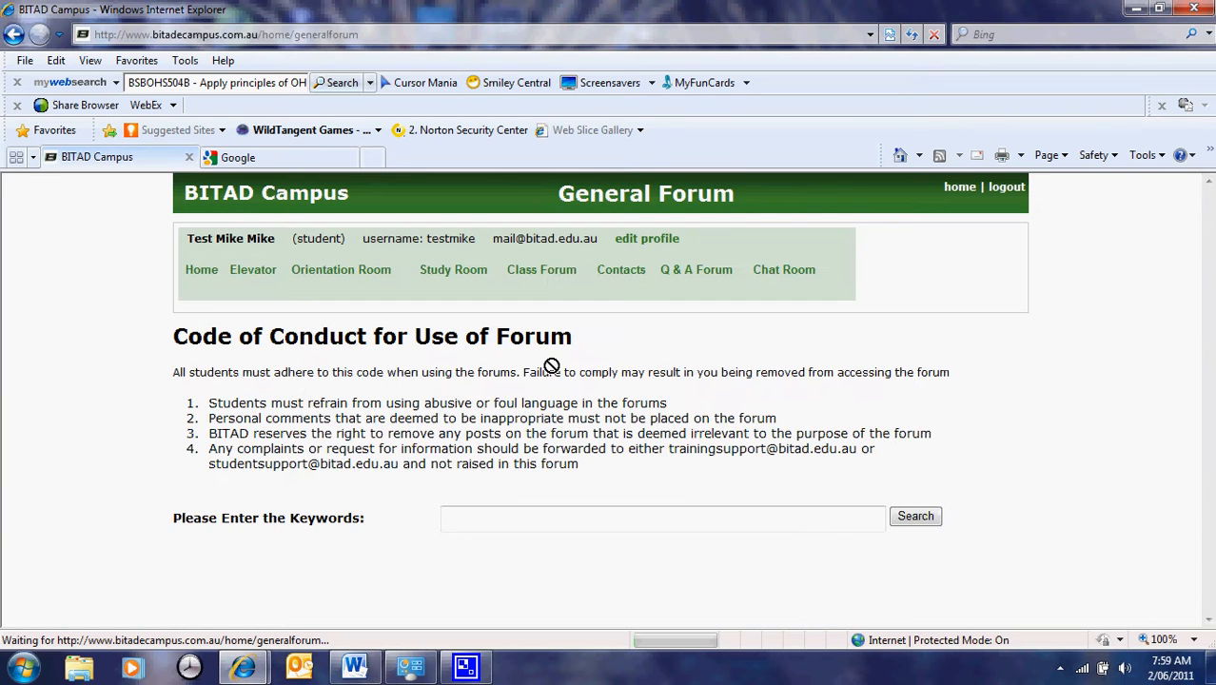
{"action": "scroll", "scroll_direction": "down", "scroll_amount": 3}
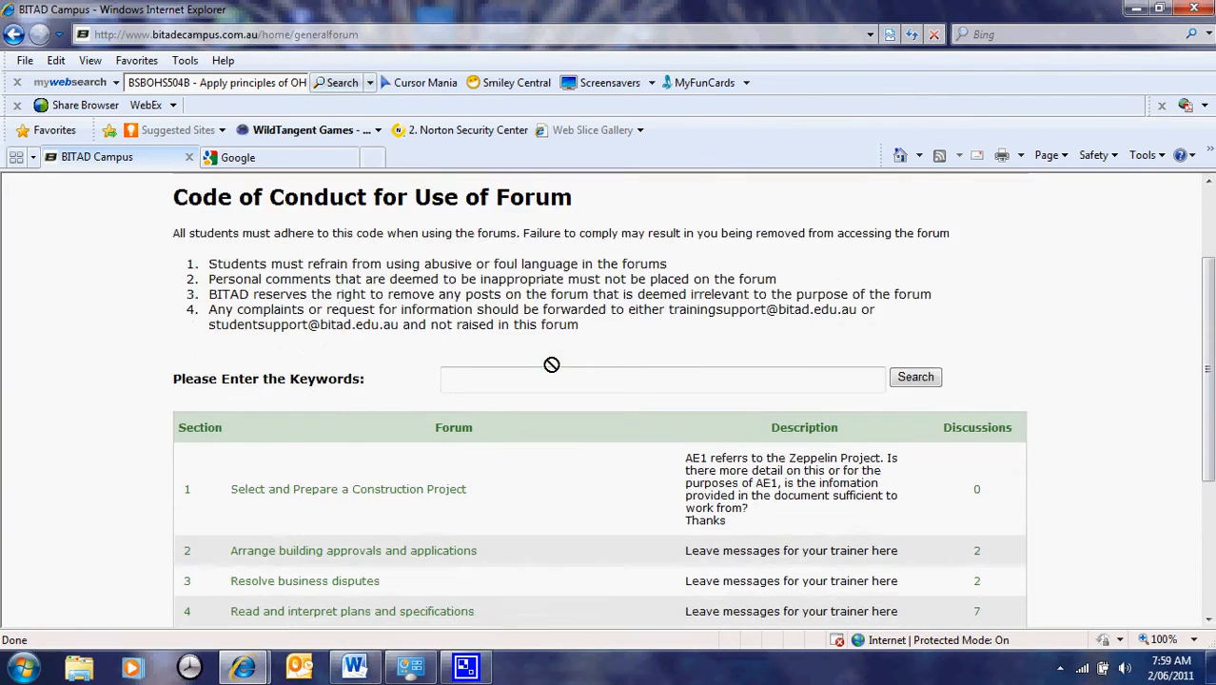
{"action": "scroll", "scroll_direction": "down", "scroll_amount": 3}
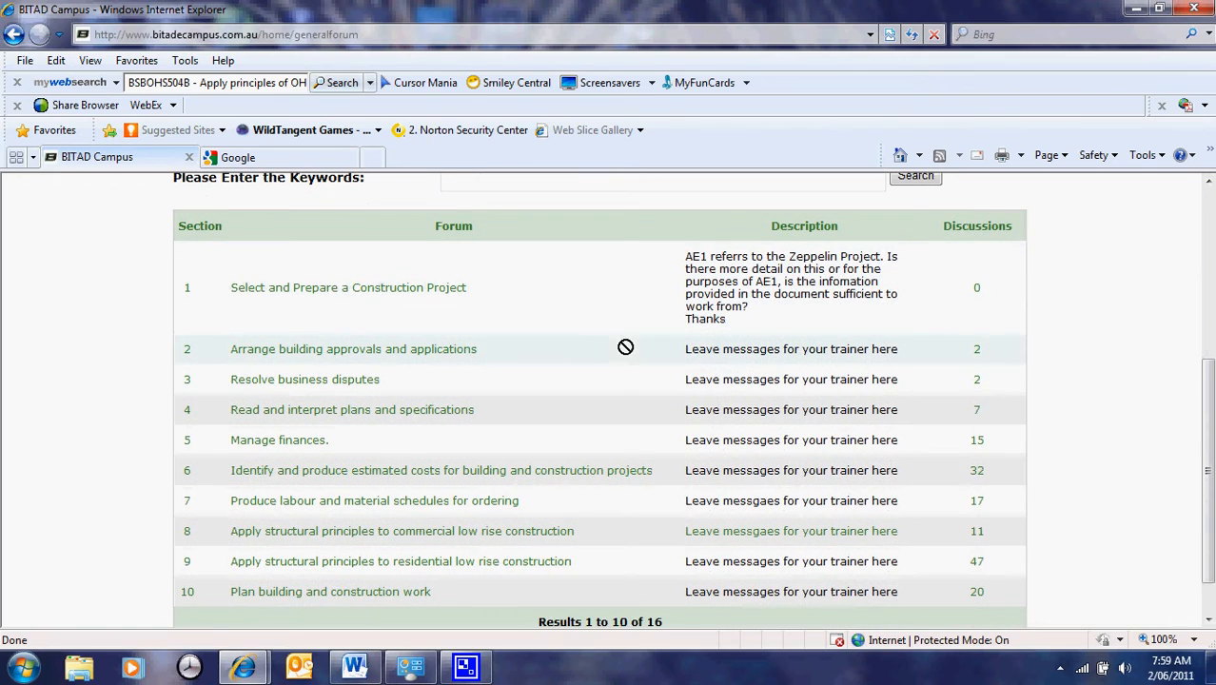
{"action": "mouse_move", "coordinate": [332, 387]}
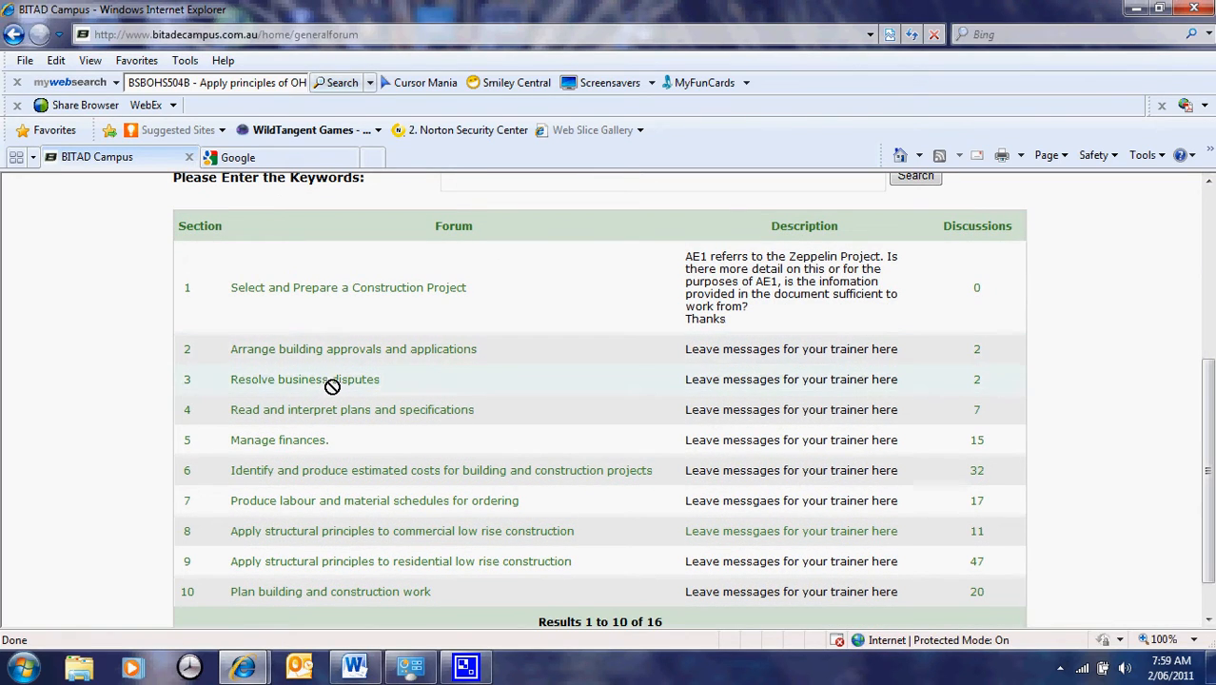
{"action": "scroll", "scroll_direction": "up", "scroll_amount": 3}
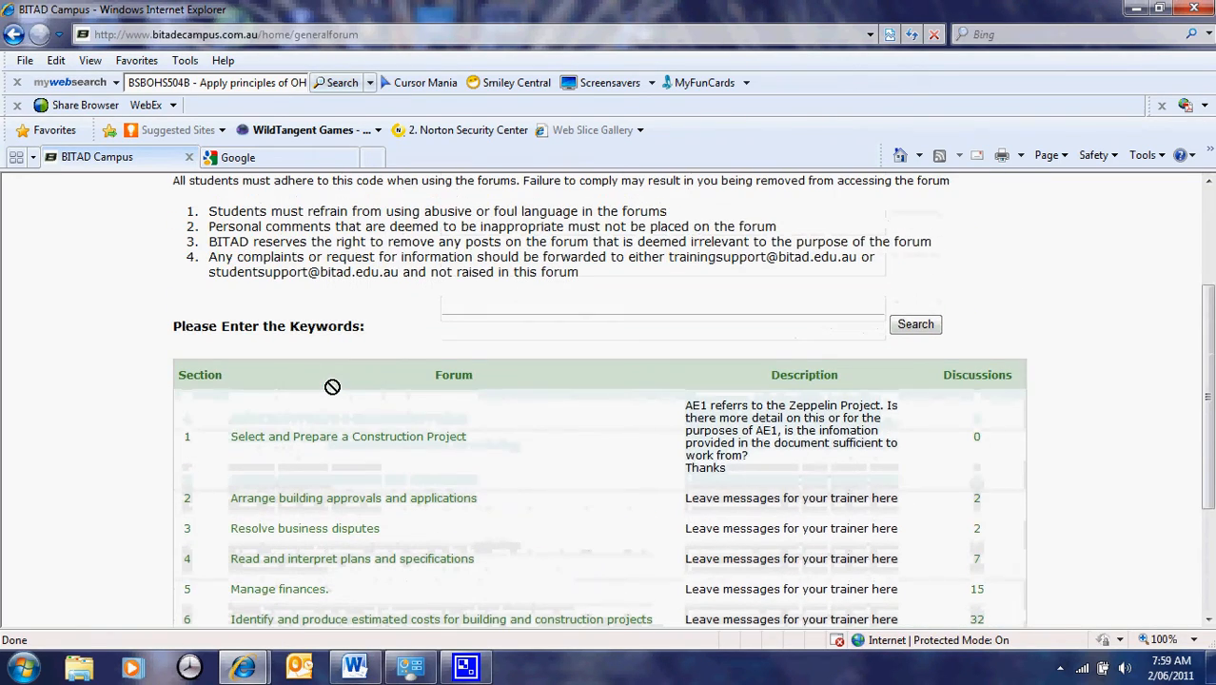
{"action": "scroll", "scroll_direction": "down", "scroll_amount": 3}
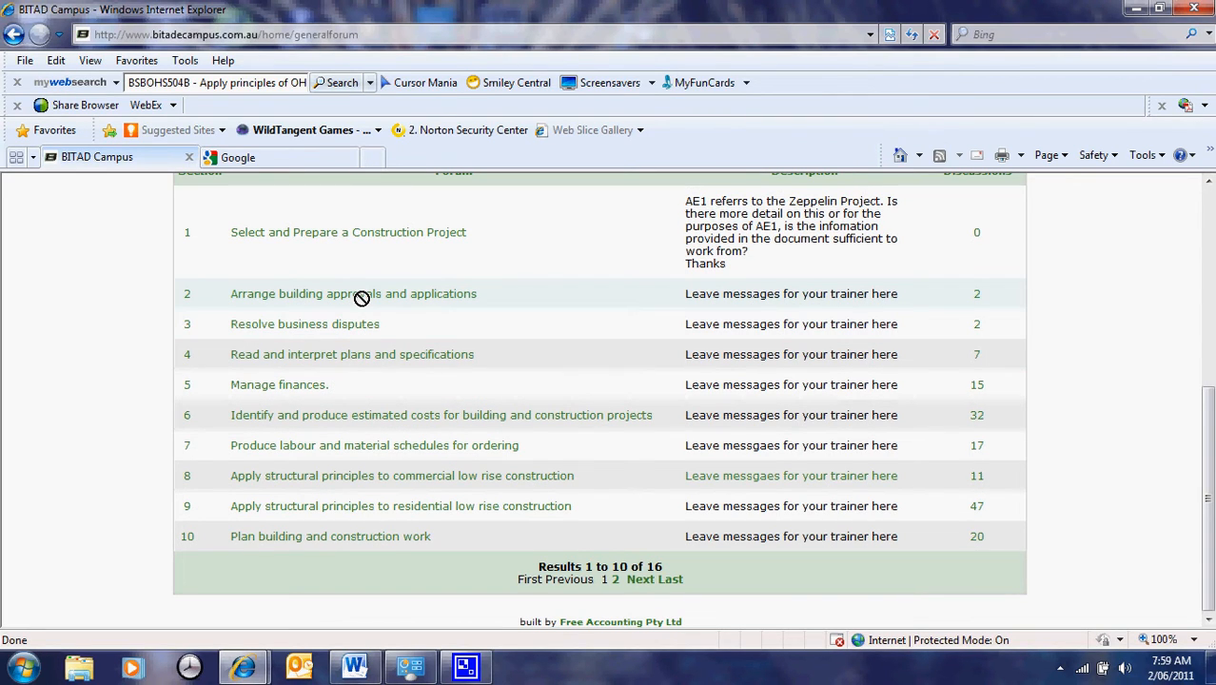
{"action": "scroll", "scroll_direction": "up", "scroll_amount": 3}
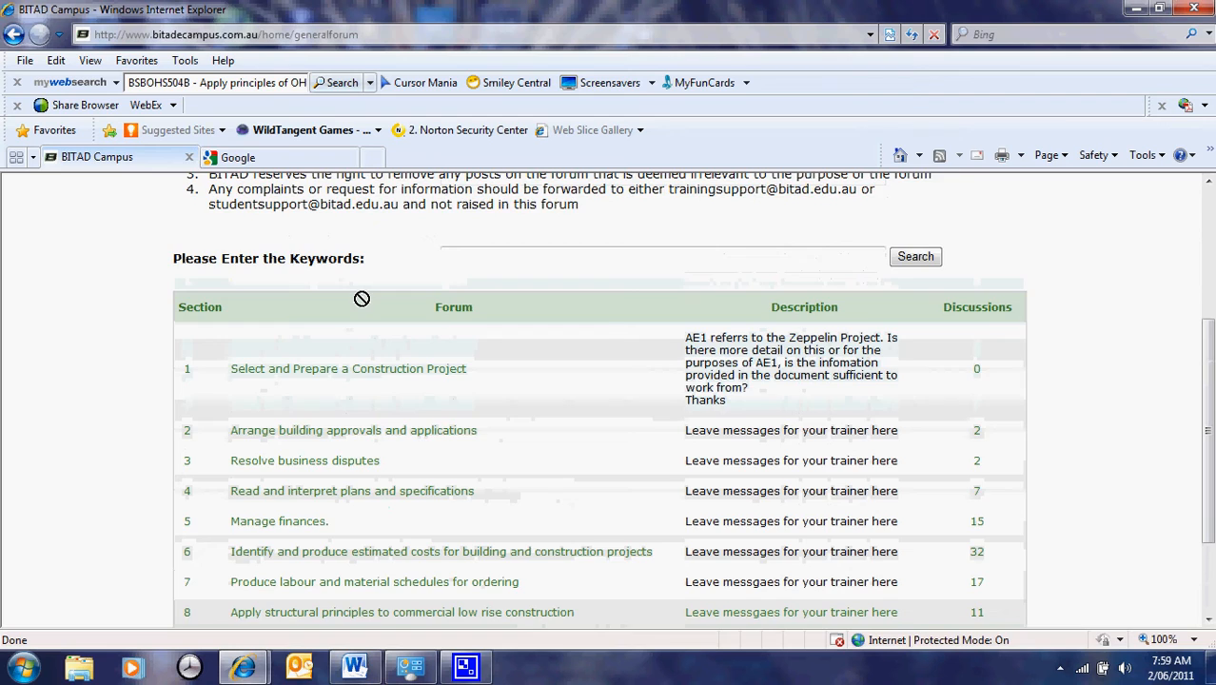
{"action": "scroll", "scroll_direction": "up", "scroll_amount": 3}
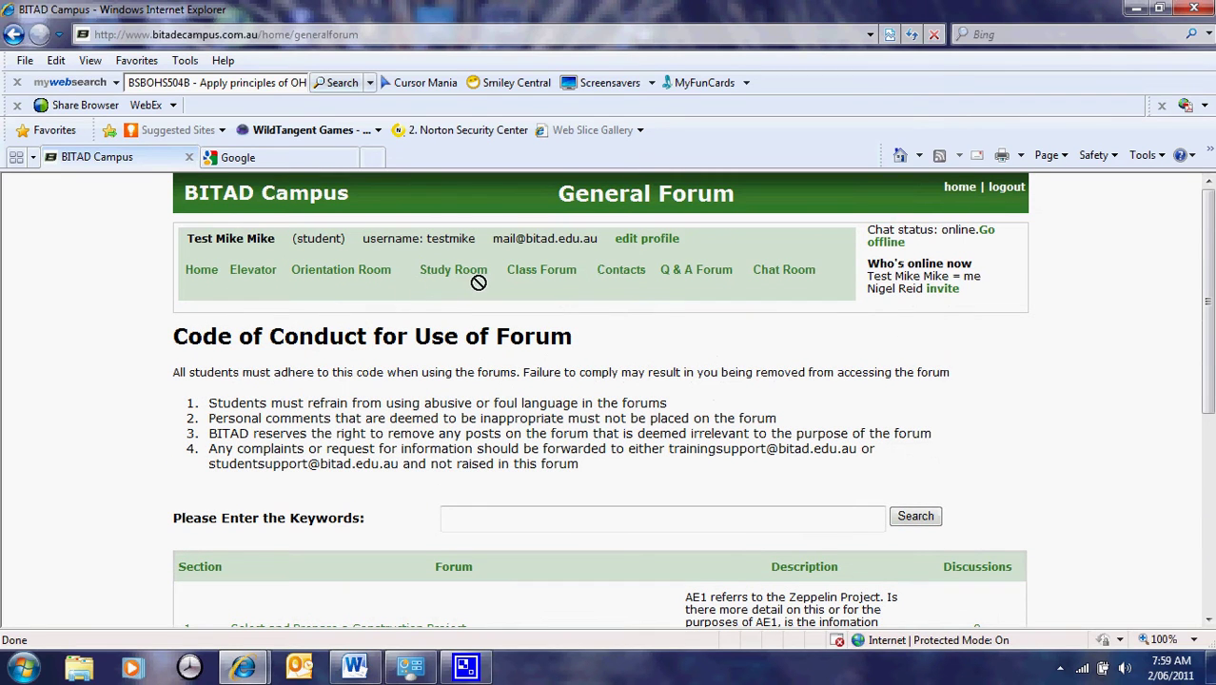
{"action": "mouse_move", "coordinate": [454, 269]}
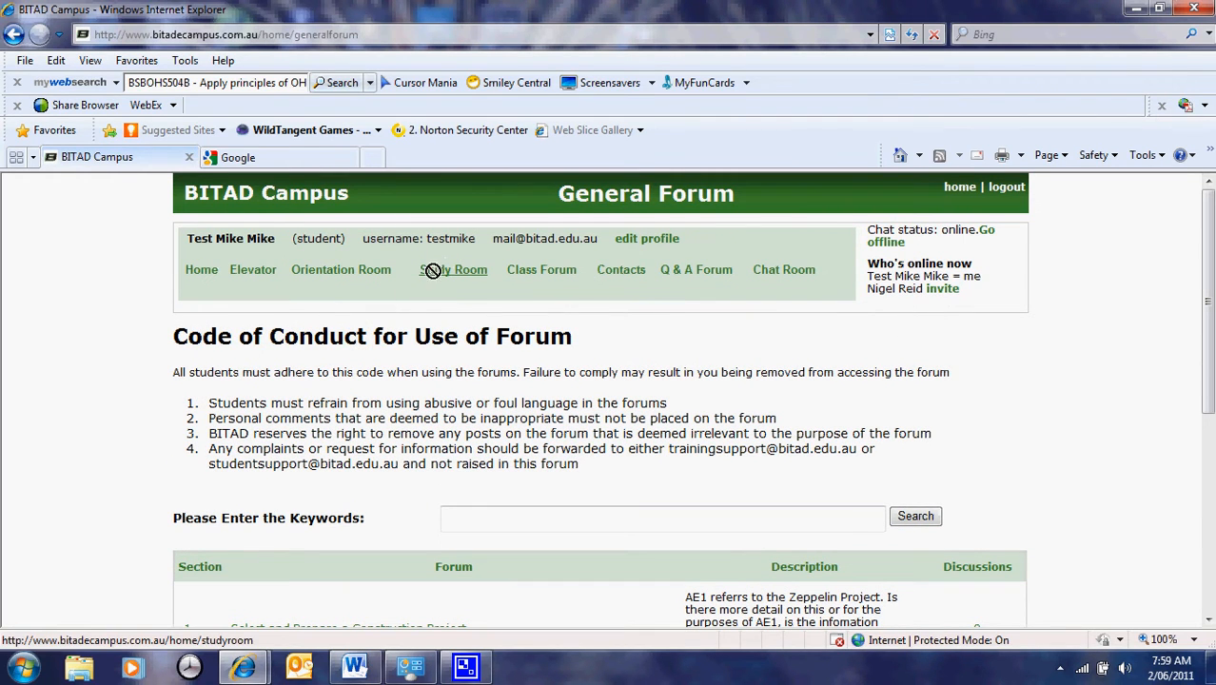
Open the CPCCBC5007A unit from the Study Room and scroll to its assessment events
{"action": "left_click", "coordinate": [453, 269]}
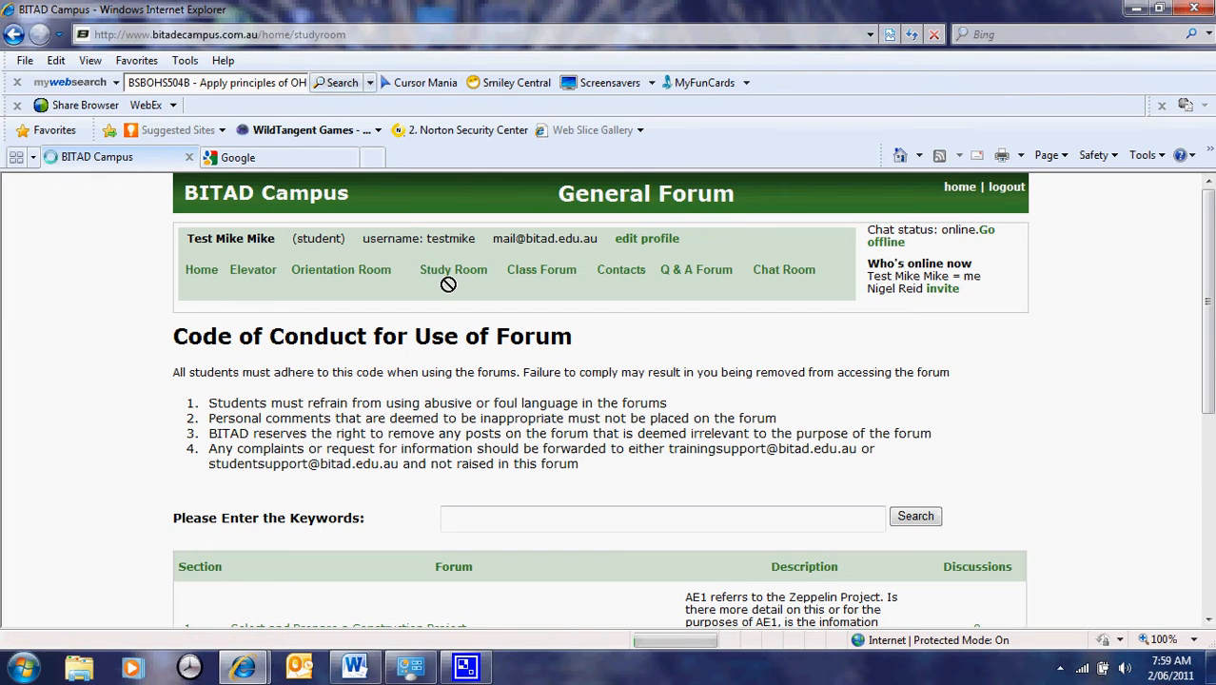
{"action": "left_click", "coordinate": [453, 269]}
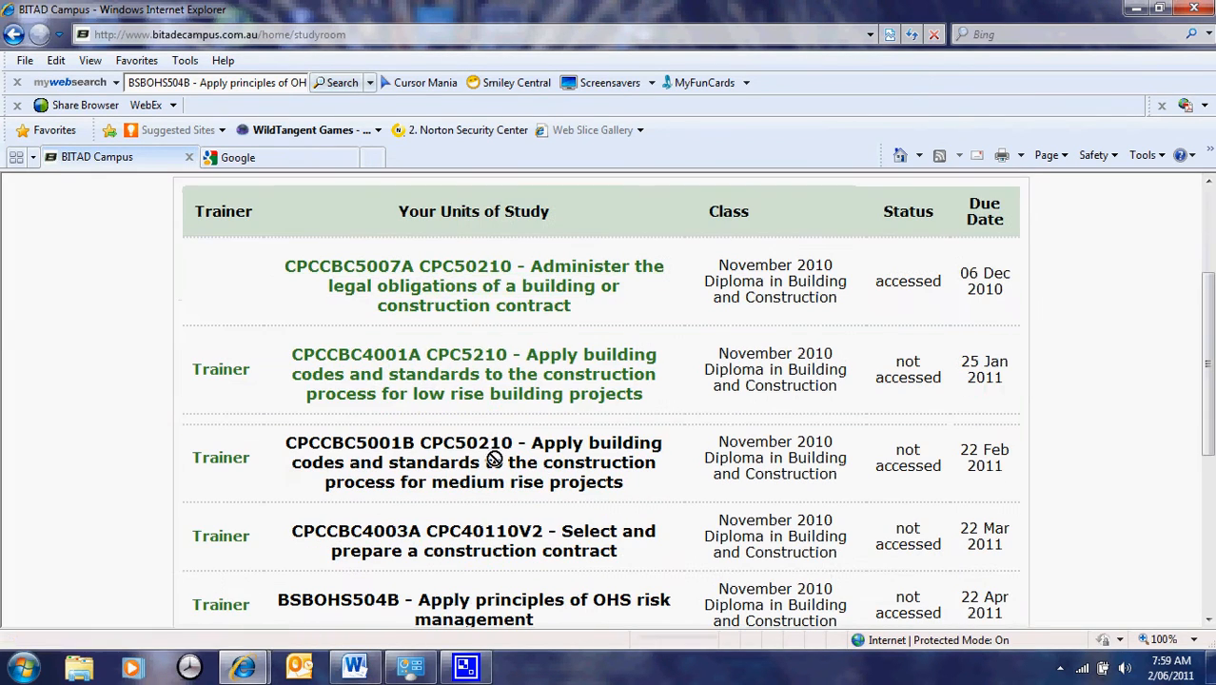
{"action": "left_click", "coordinate": [473, 462]}
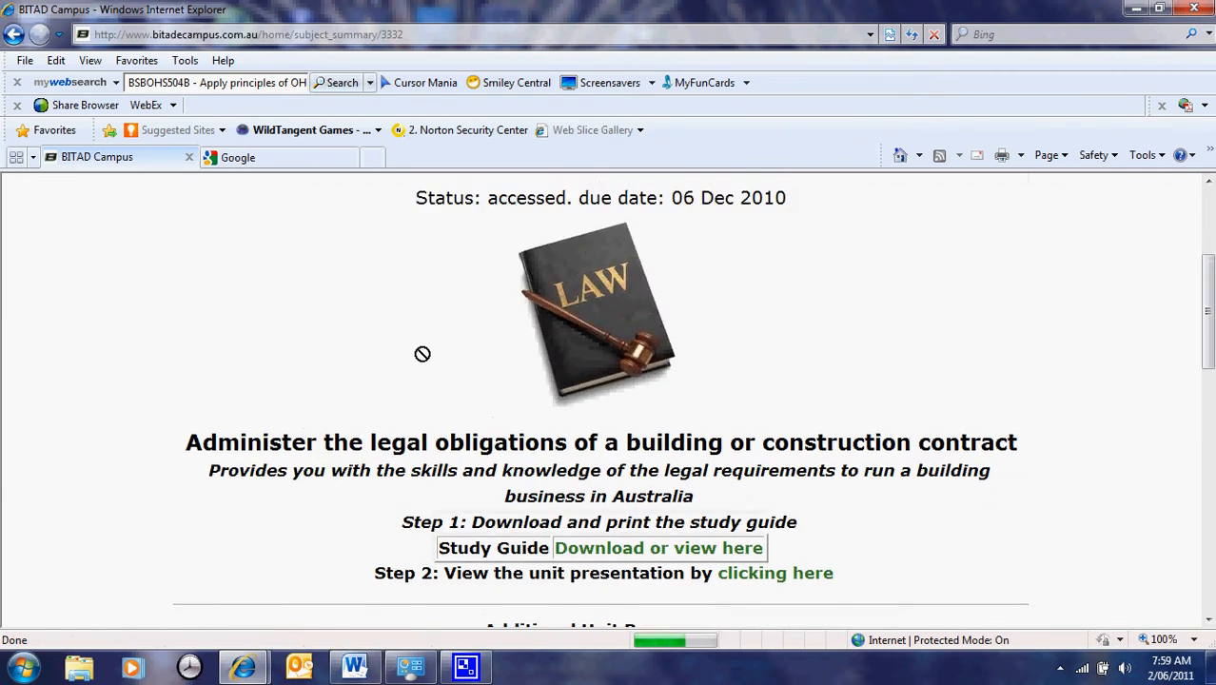
{"action": "scroll", "scroll_direction": "down", "scroll_amount": 3}
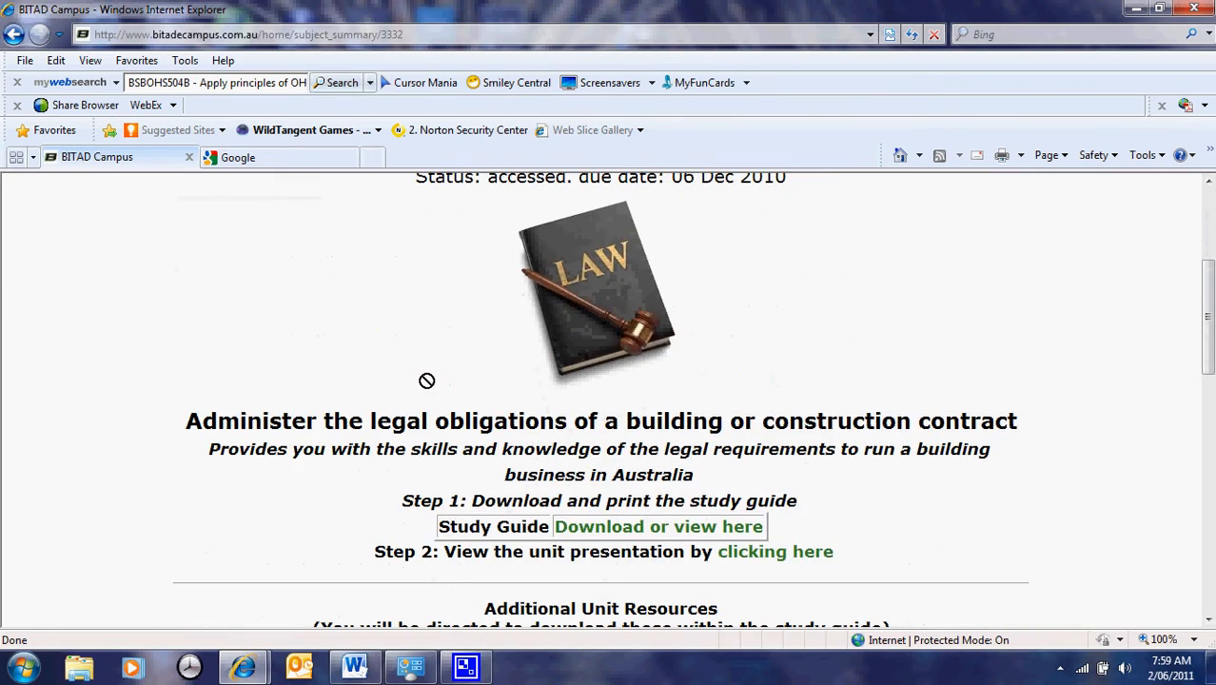
{"action": "scroll", "scroll_direction": "down", "scroll_amount": 3}
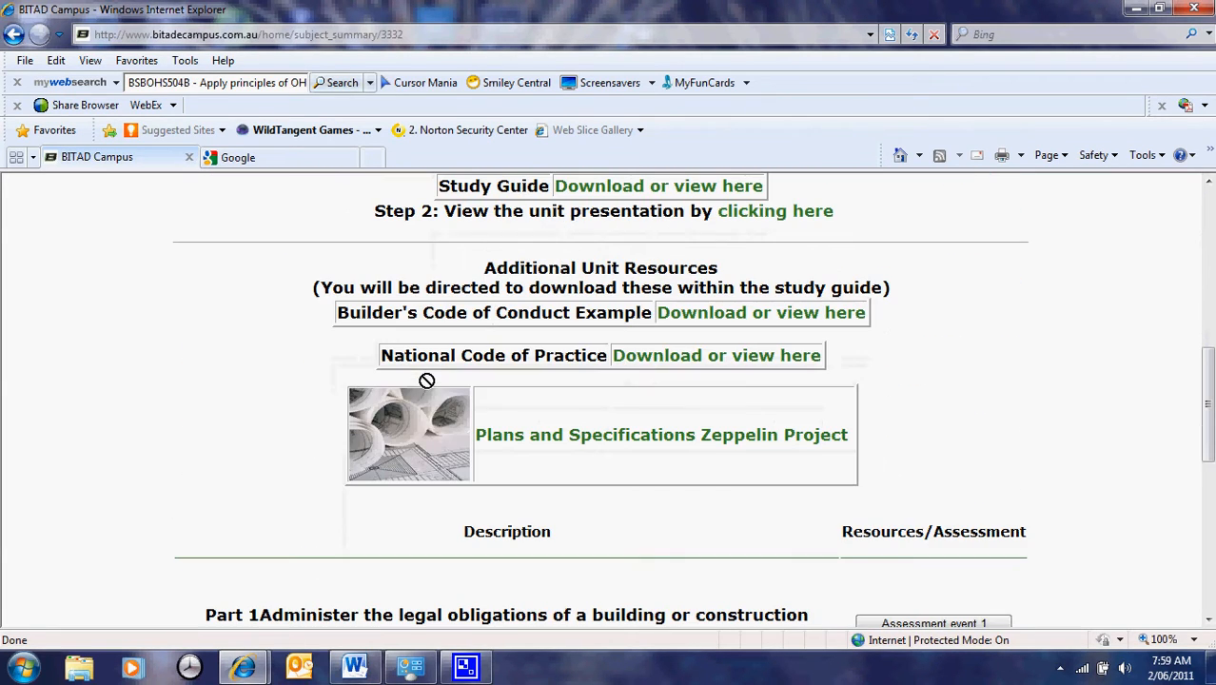
{"action": "scroll", "scroll_direction": "down", "scroll_amount": 3}
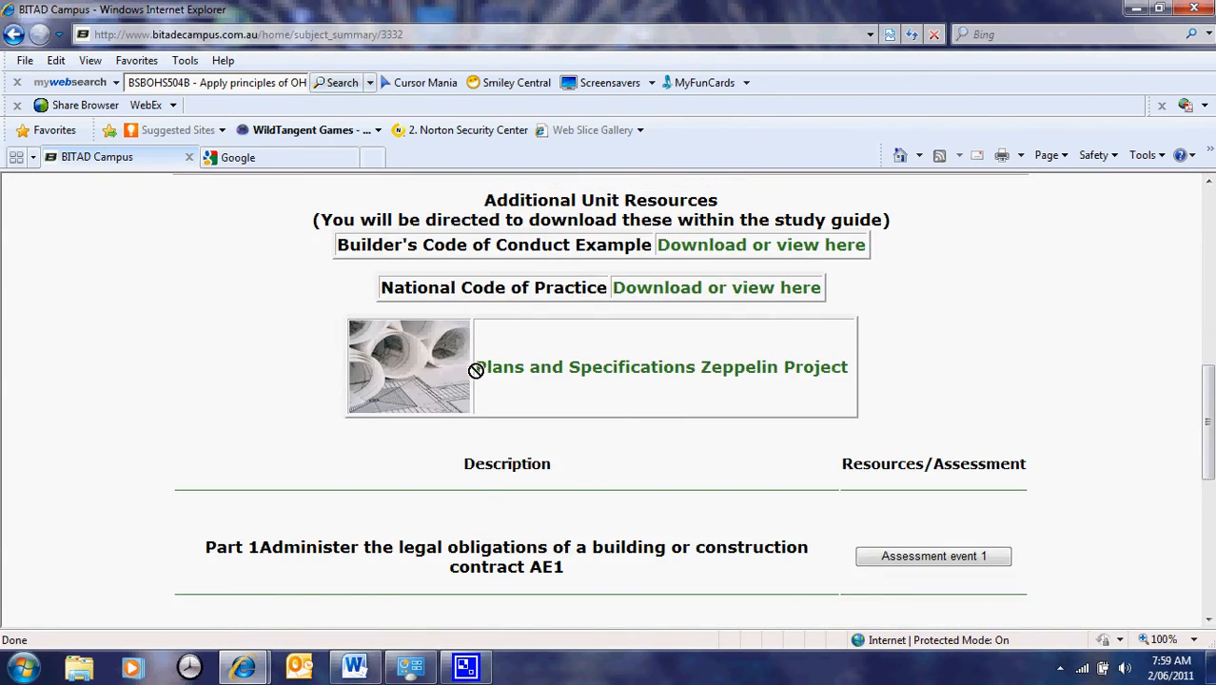
{"action": "scroll", "scroll_direction": "down", "scroll_amount": 3}
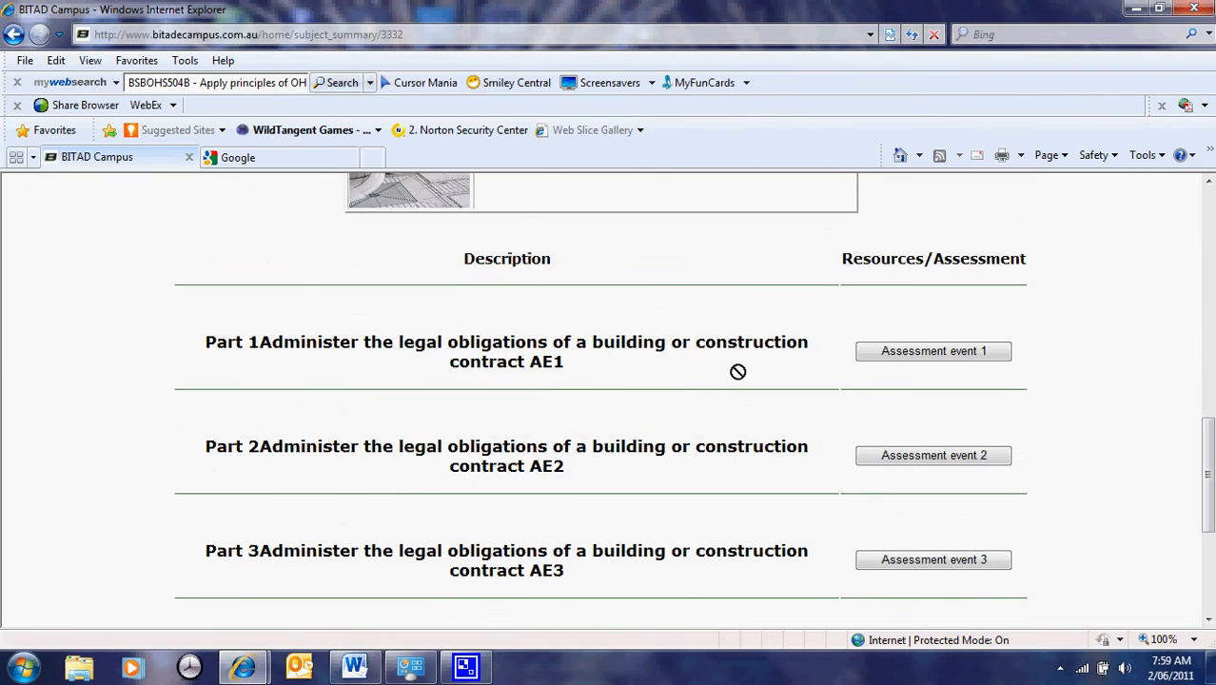
{"action": "scroll", "scroll_direction": "down", "scroll_amount": 3}
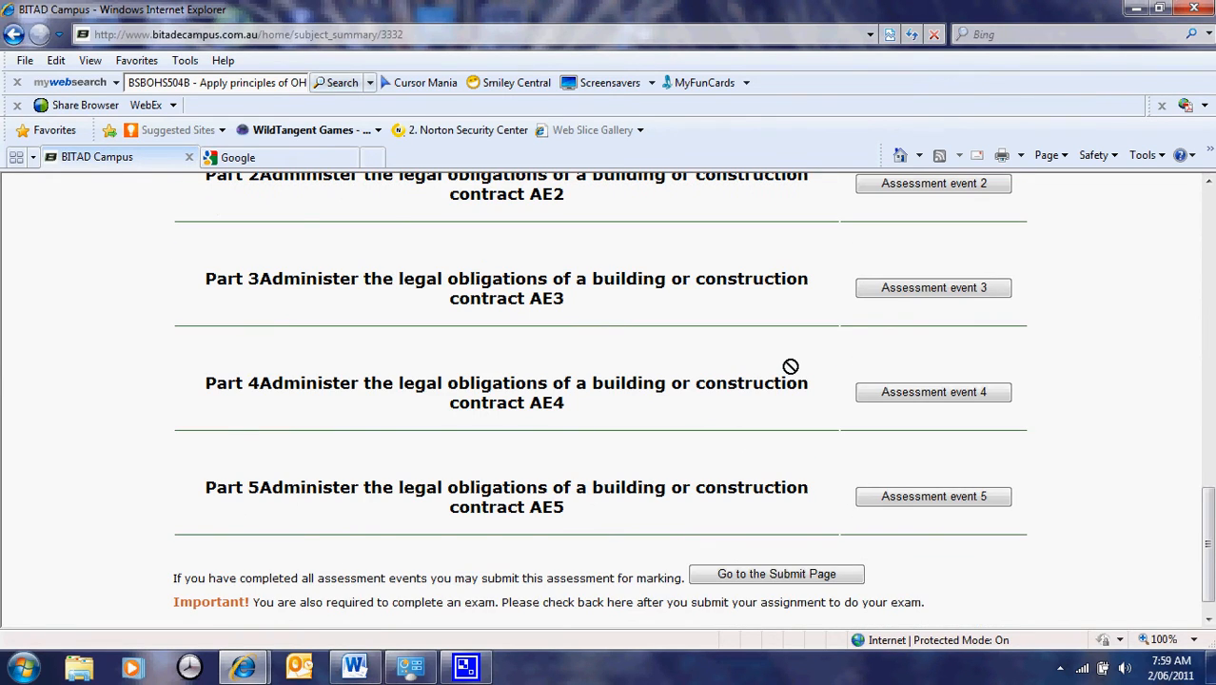
Open Assessment event 1's question and cancel the file picker without attaching an answer
{"action": "left_click", "coordinate": [934, 420]}
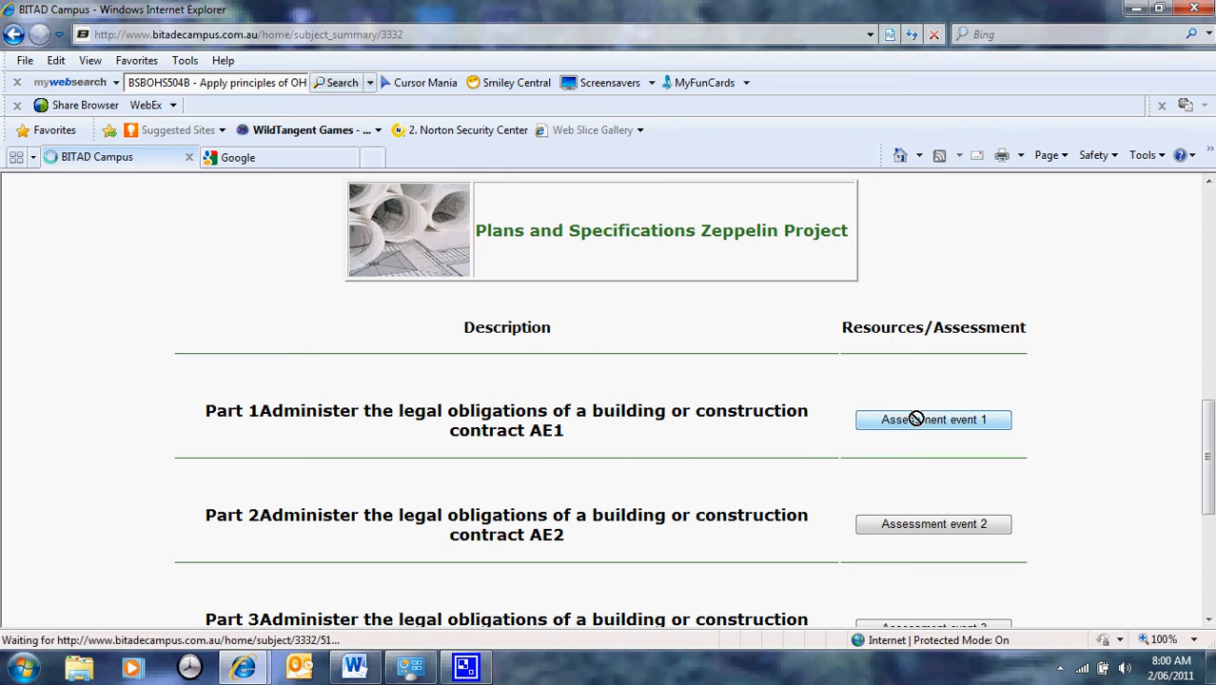
{"action": "left_click", "coordinate": [933, 420]}
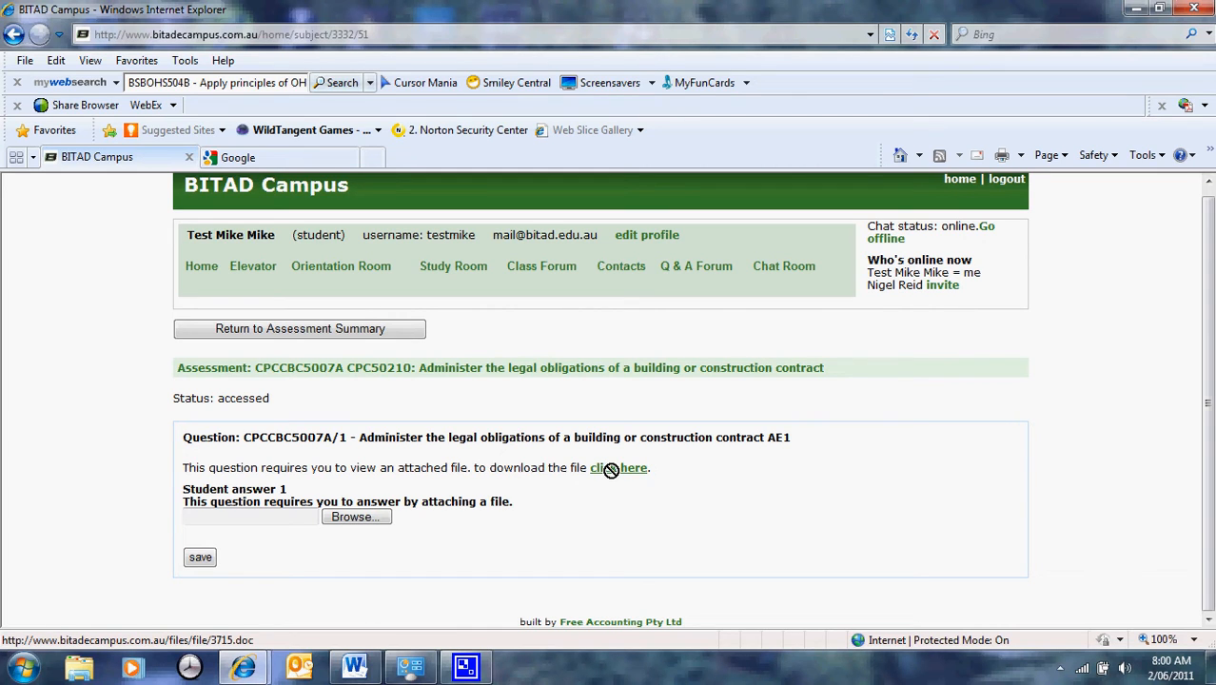
{"action": "mouse_move", "coordinate": [356, 515]}
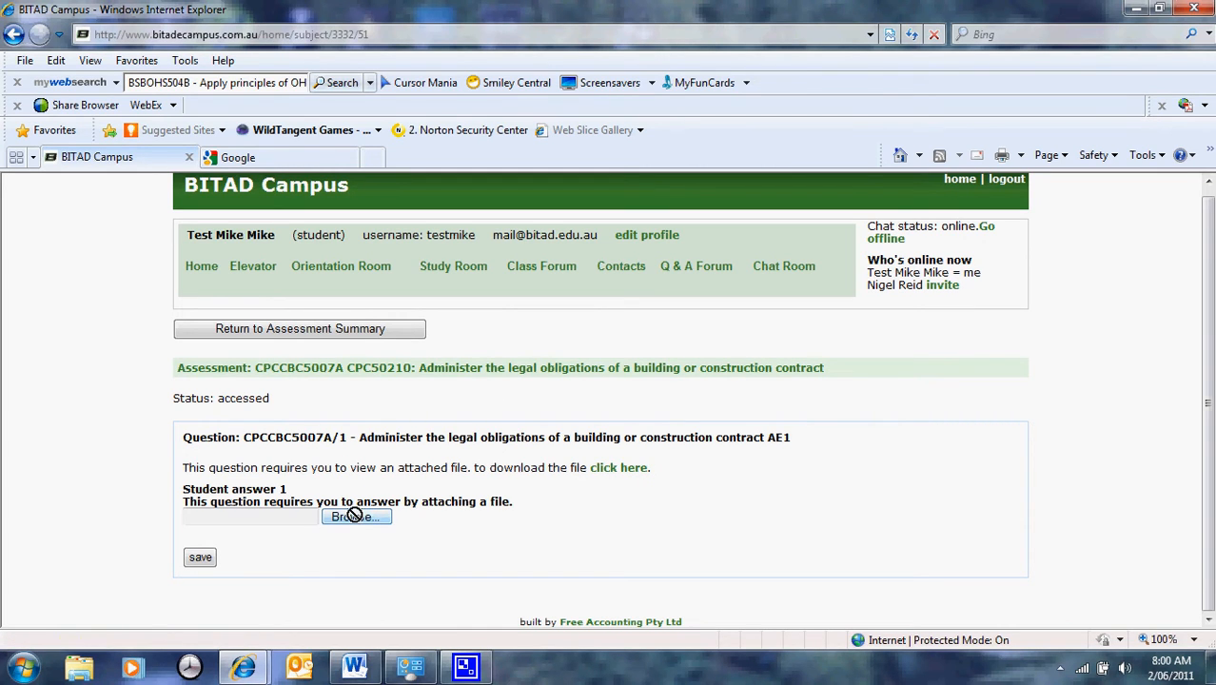
{"action": "left_click", "coordinate": [356, 516]}
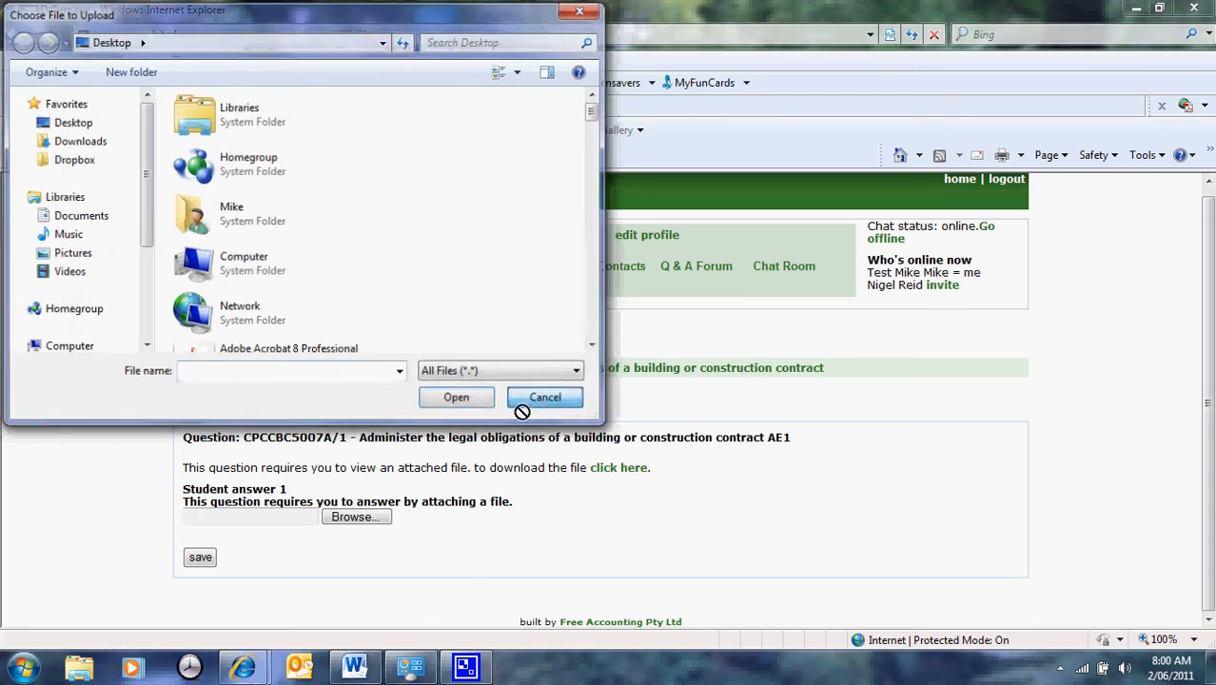
{"action": "left_click", "coordinate": [544, 397]}
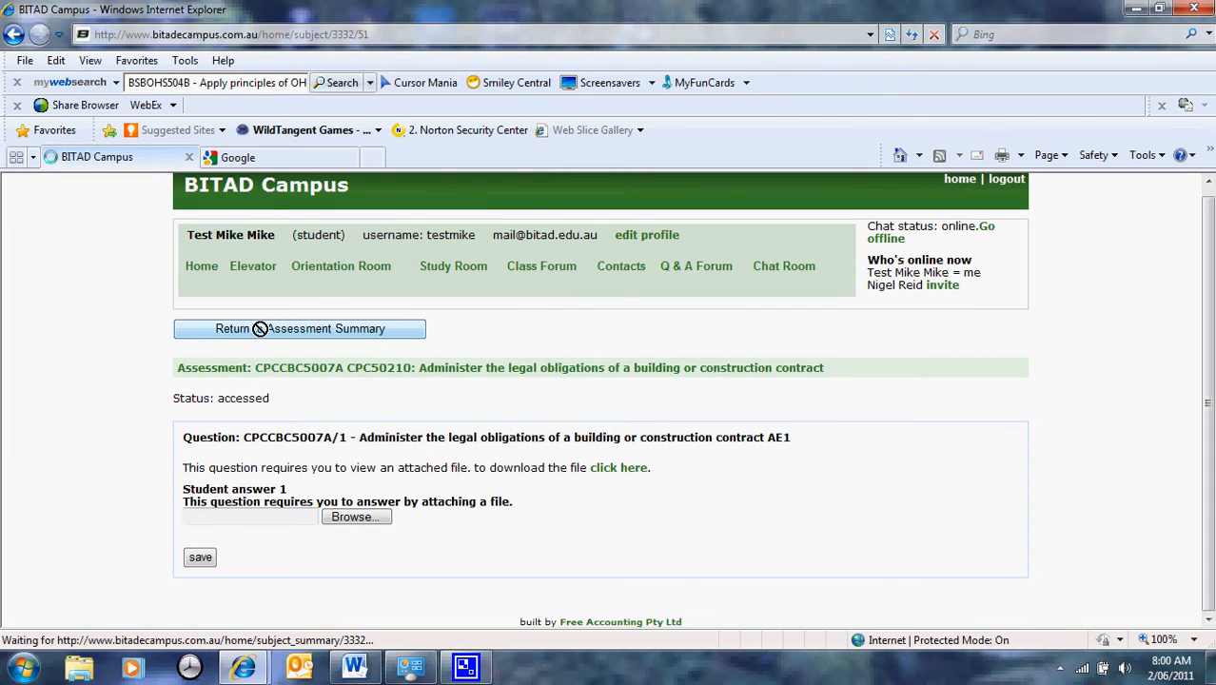
Return to the Assessment Summary, scroll through the assessment events, then back to the top
{"action": "left_click", "coordinate": [301, 328]}
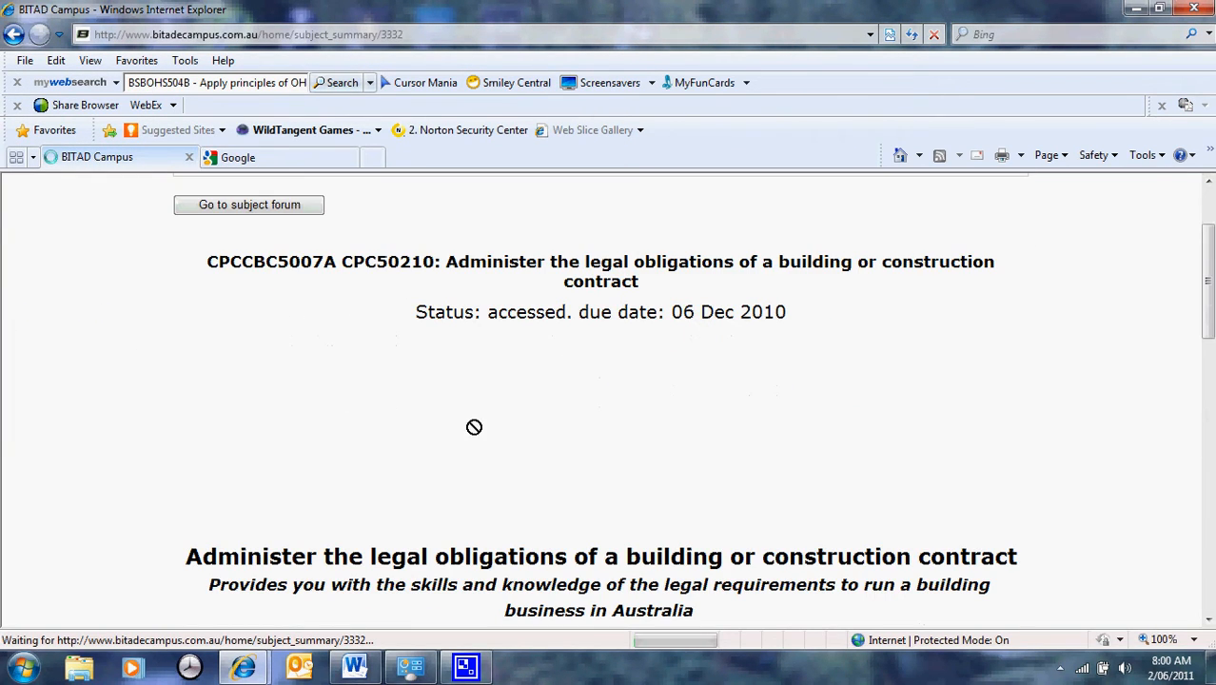
{"action": "mouse_move", "coordinate": [367, 226]}
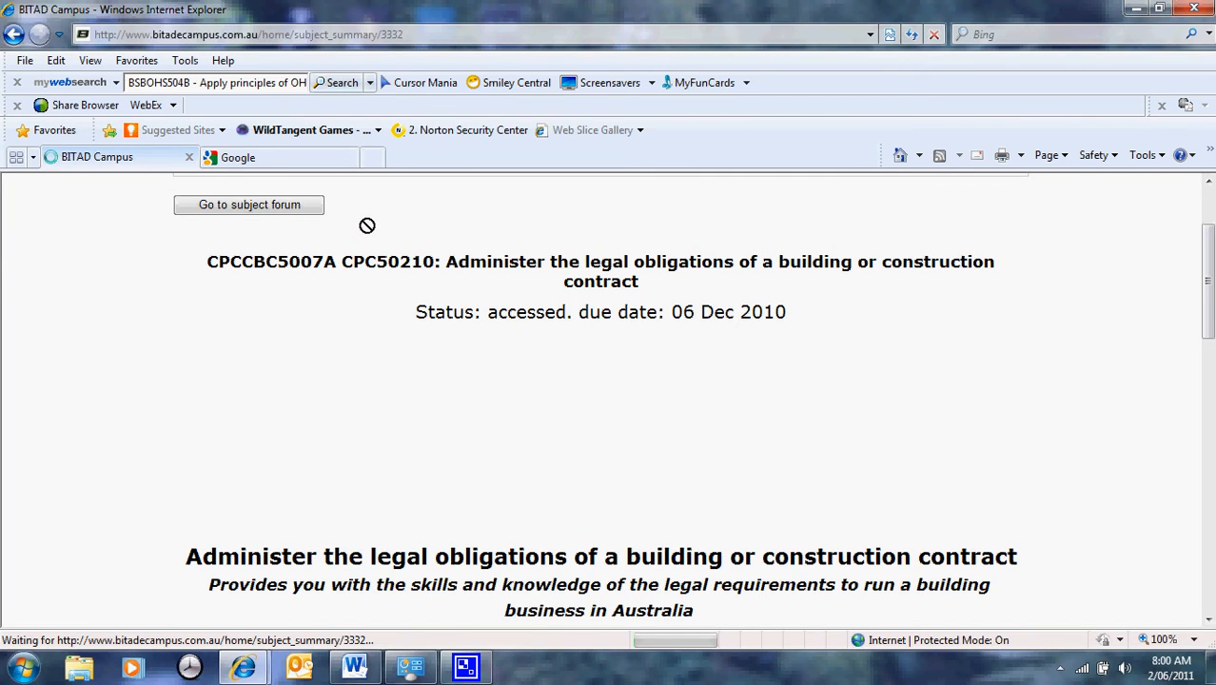
{"action": "scroll", "scroll_direction": "down", "scroll_amount": 3}
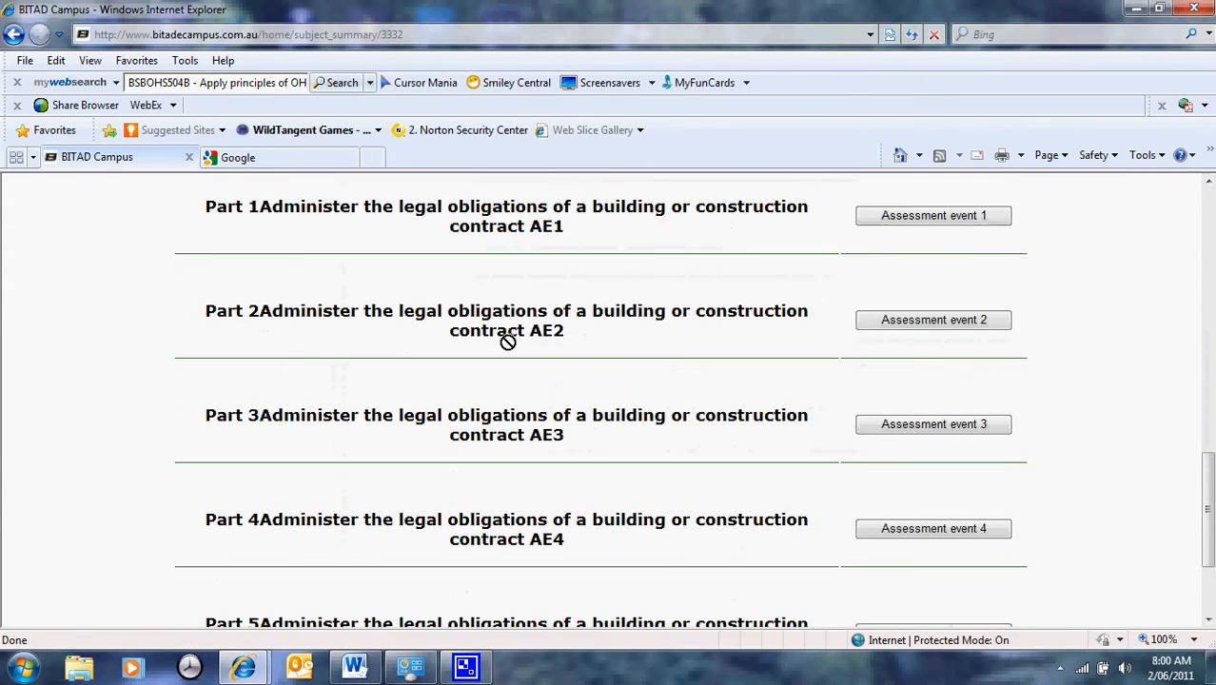
{"action": "scroll", "scroll_direction": "down", "scroll_amount": 3}
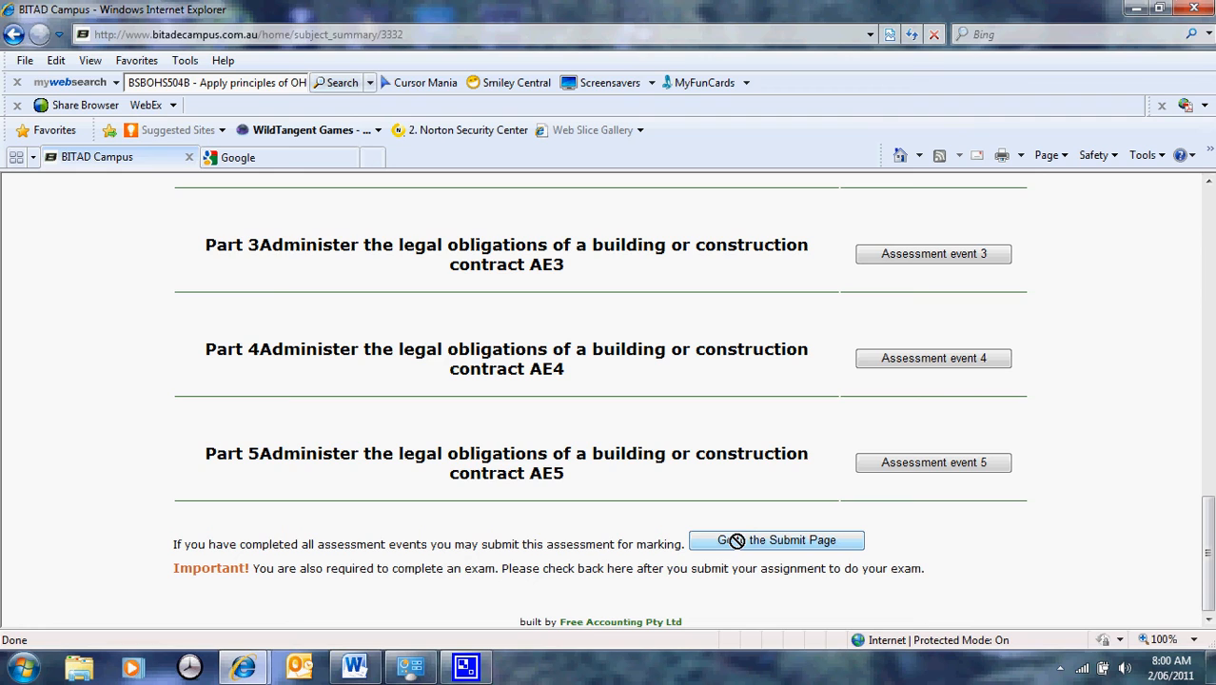
{"action": "scroll", "scroll_direction": "up", "scroll_amount": 3}
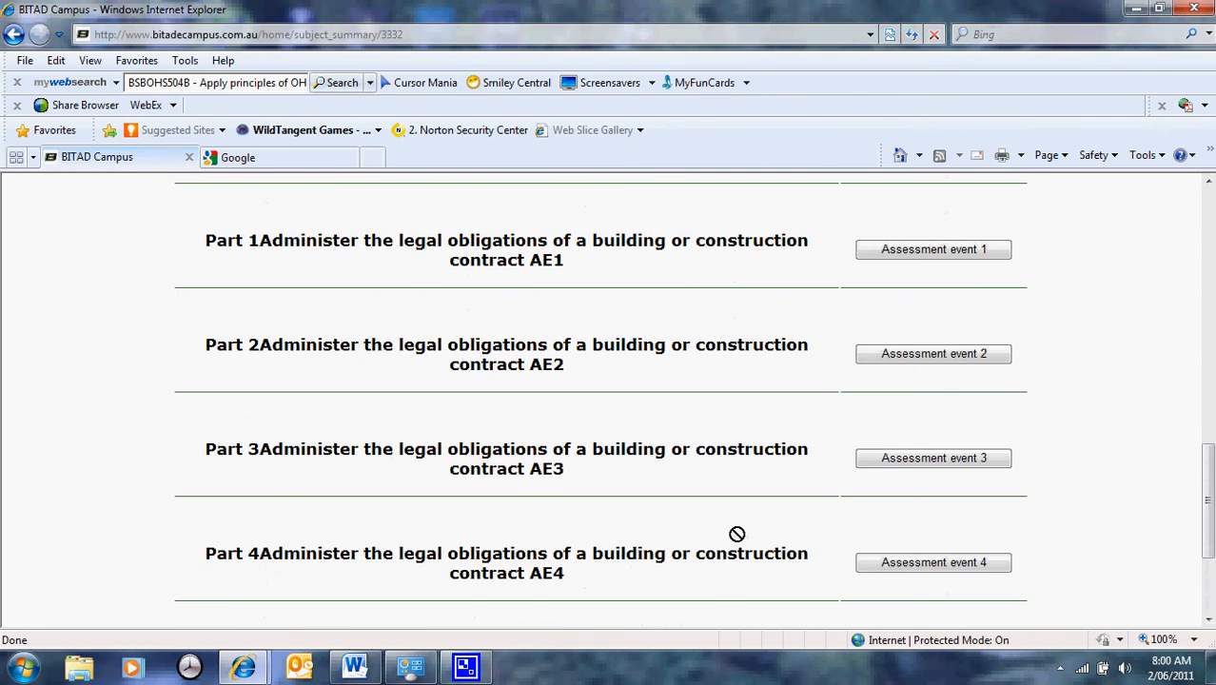
{"action": "scroll", "scroll_direction": "up", "scroll_amount": 3}
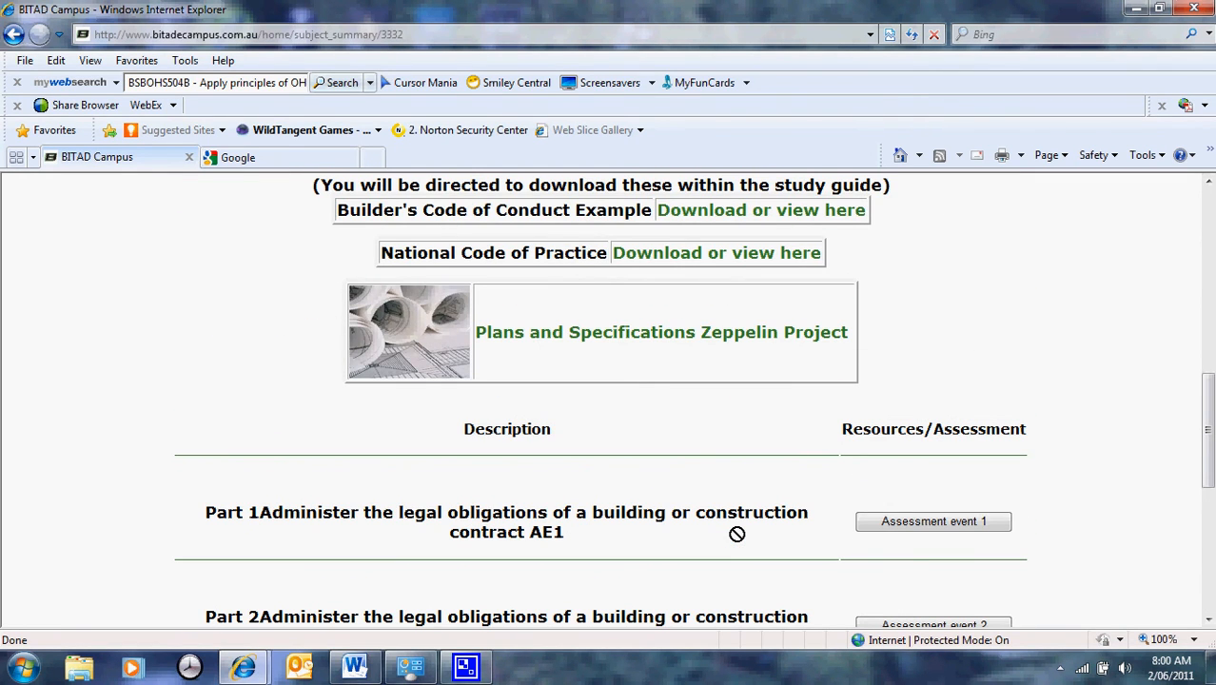
{"action": "scroll", "scroll_direction": "down", "scroll_amount": 3}
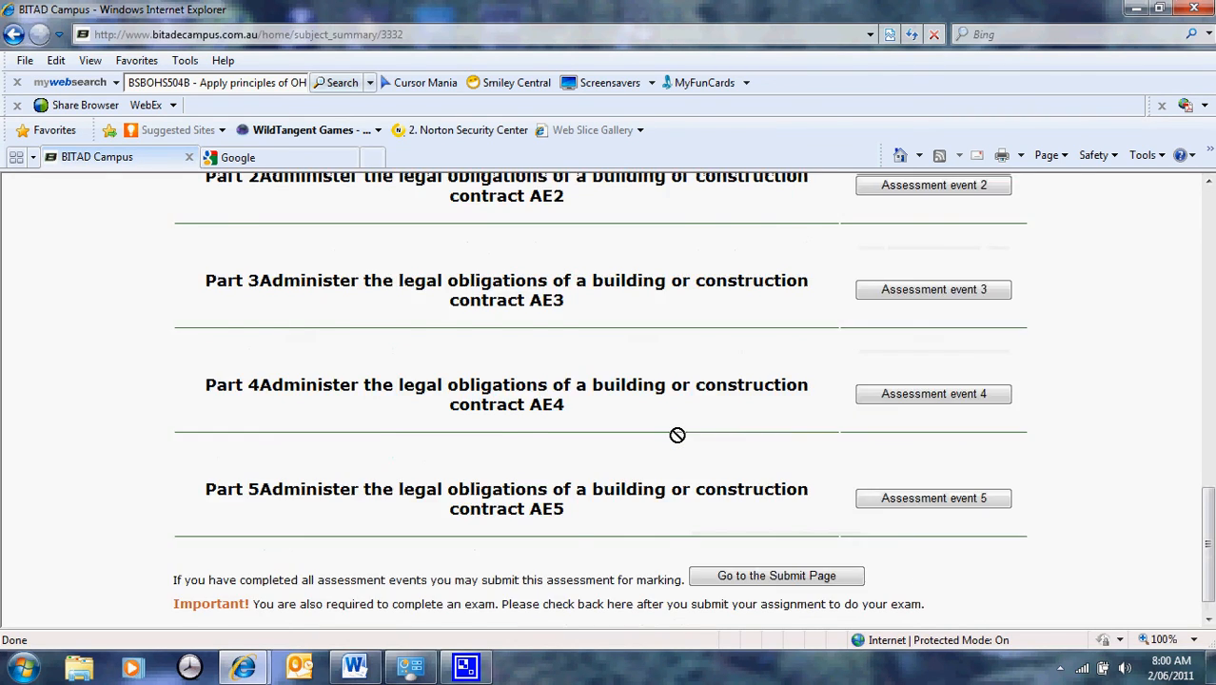
{"action": "scroll", "scroll_direction": "up", "scroll_amount": 3}
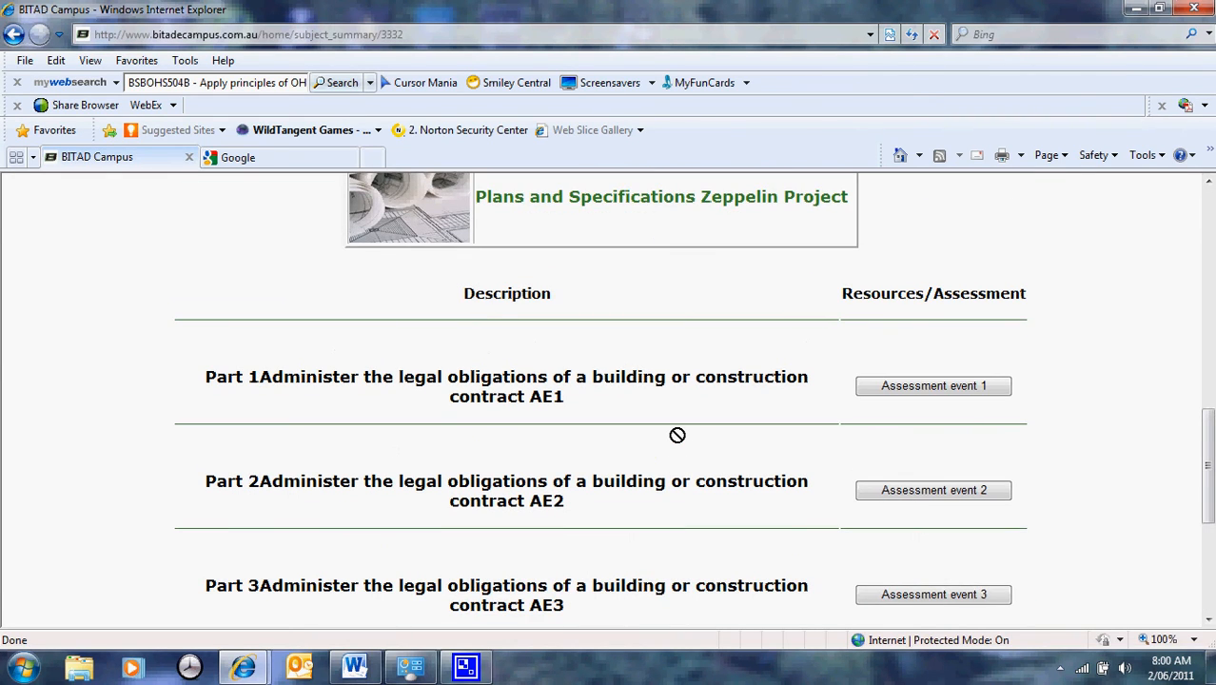
{"action": "scroll", "scroll_direction": "up", "scroll_amount": 3}
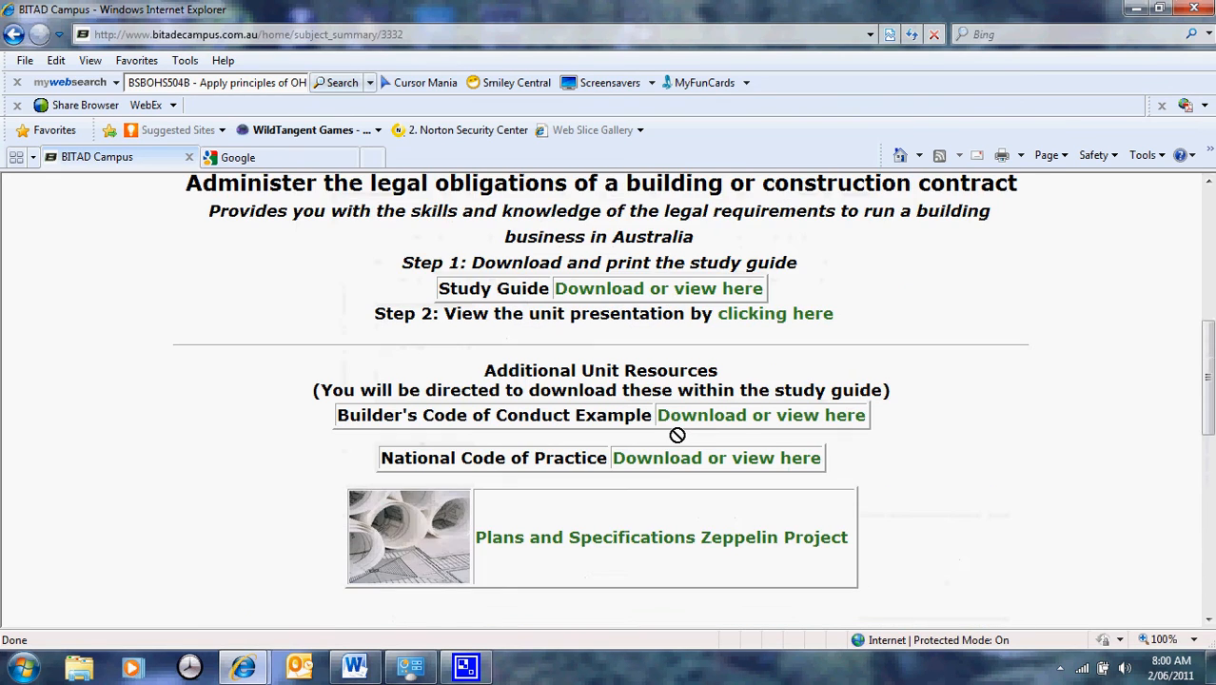
{"action": "scroll", "scroll_direction": "up", "scroll_amount": 3}
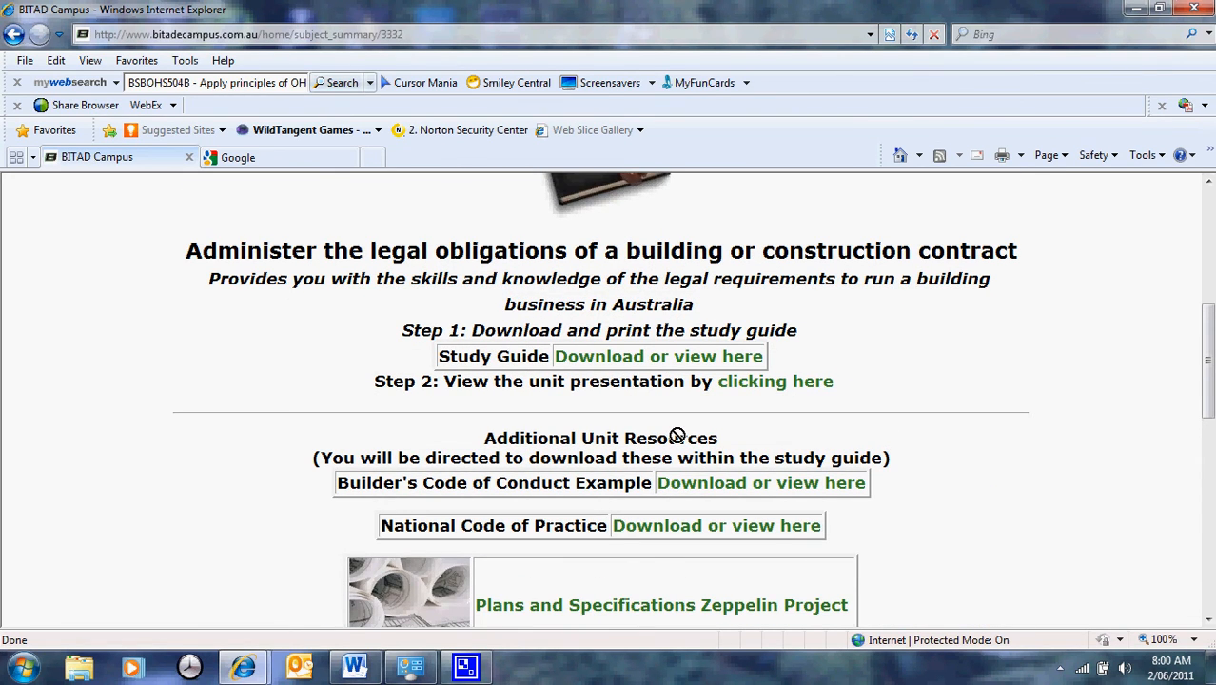
{"action": "scroll", "scroll_direction": "up", "scroll_amount": 3}
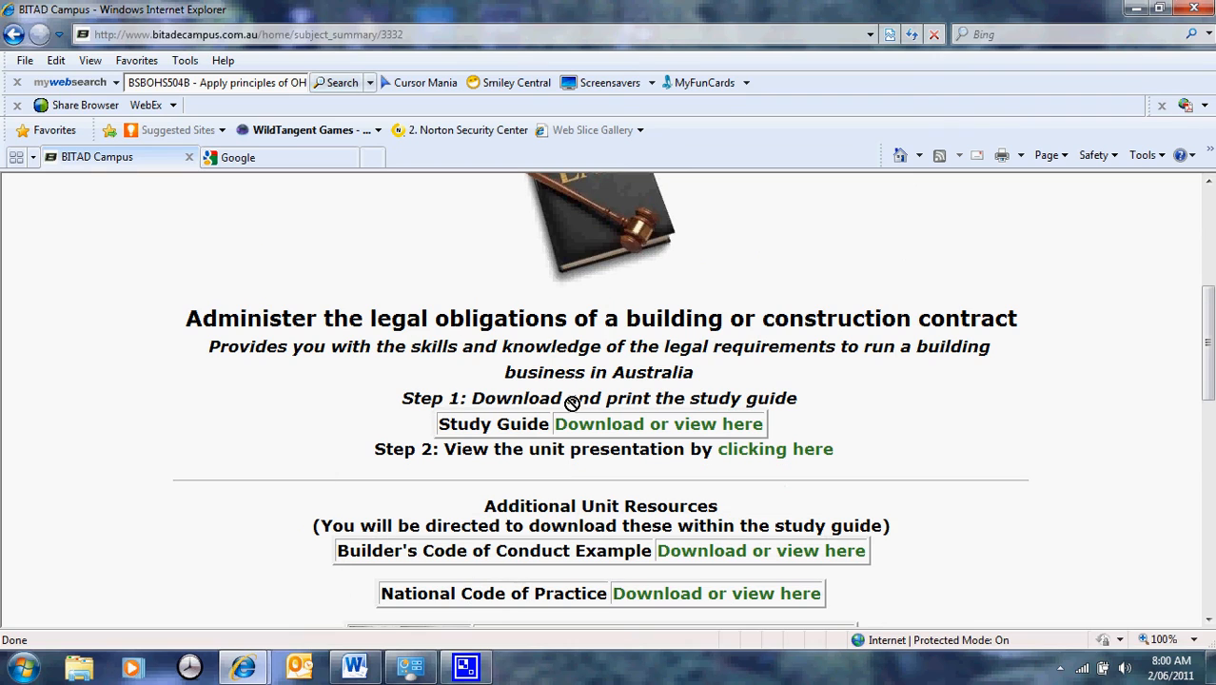
{"action": "scroll", "scroll_direction": "up", "scroll_amount": 3}
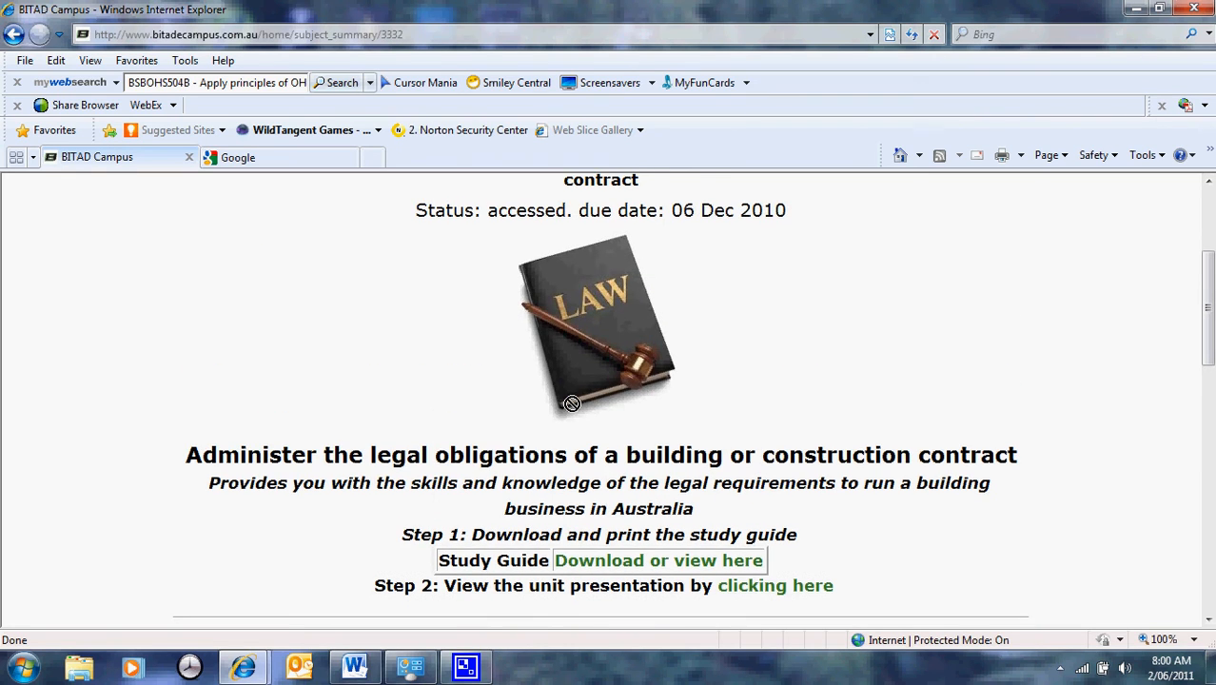
{"action": "scroll", "scroll_direction": "up", "scroll_amount": 3}
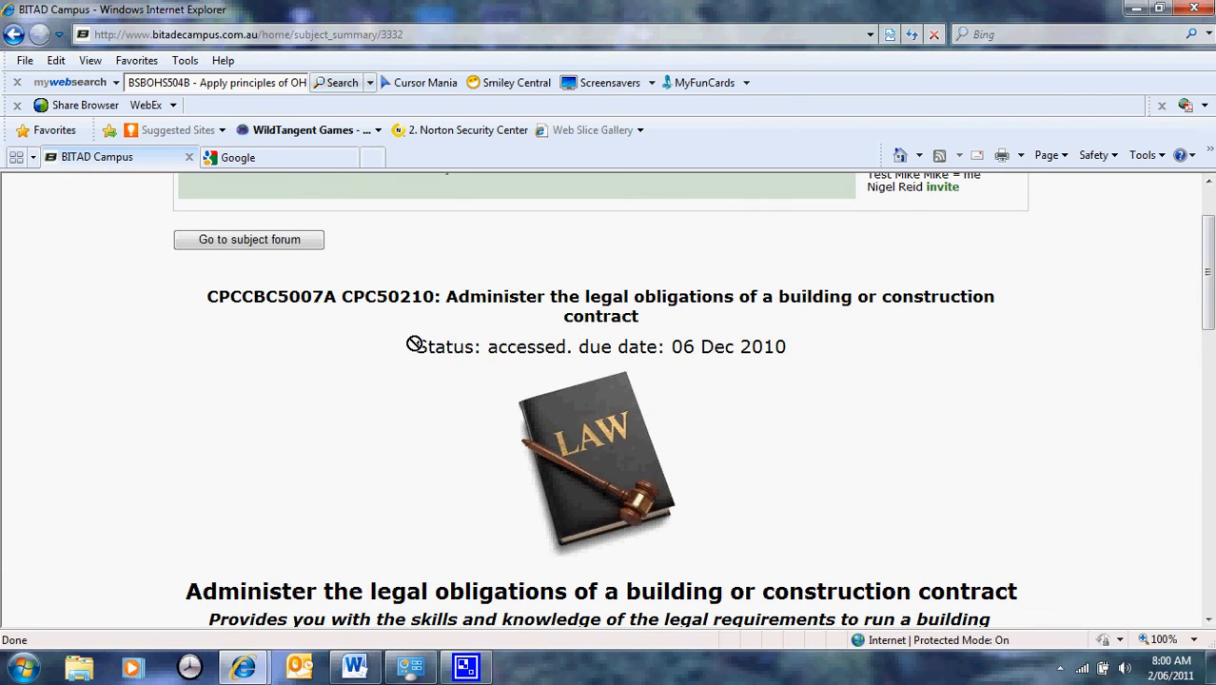
{"action": "scroll", "scroll_direction": "up", "scroll_amount": 3}
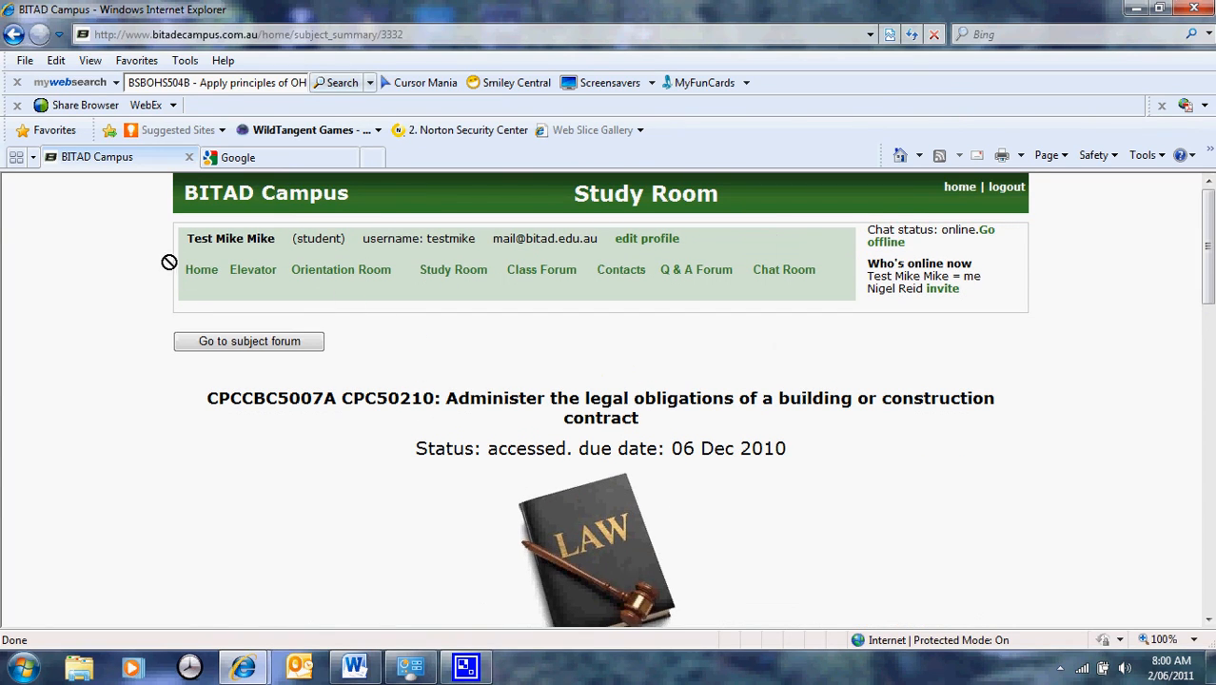